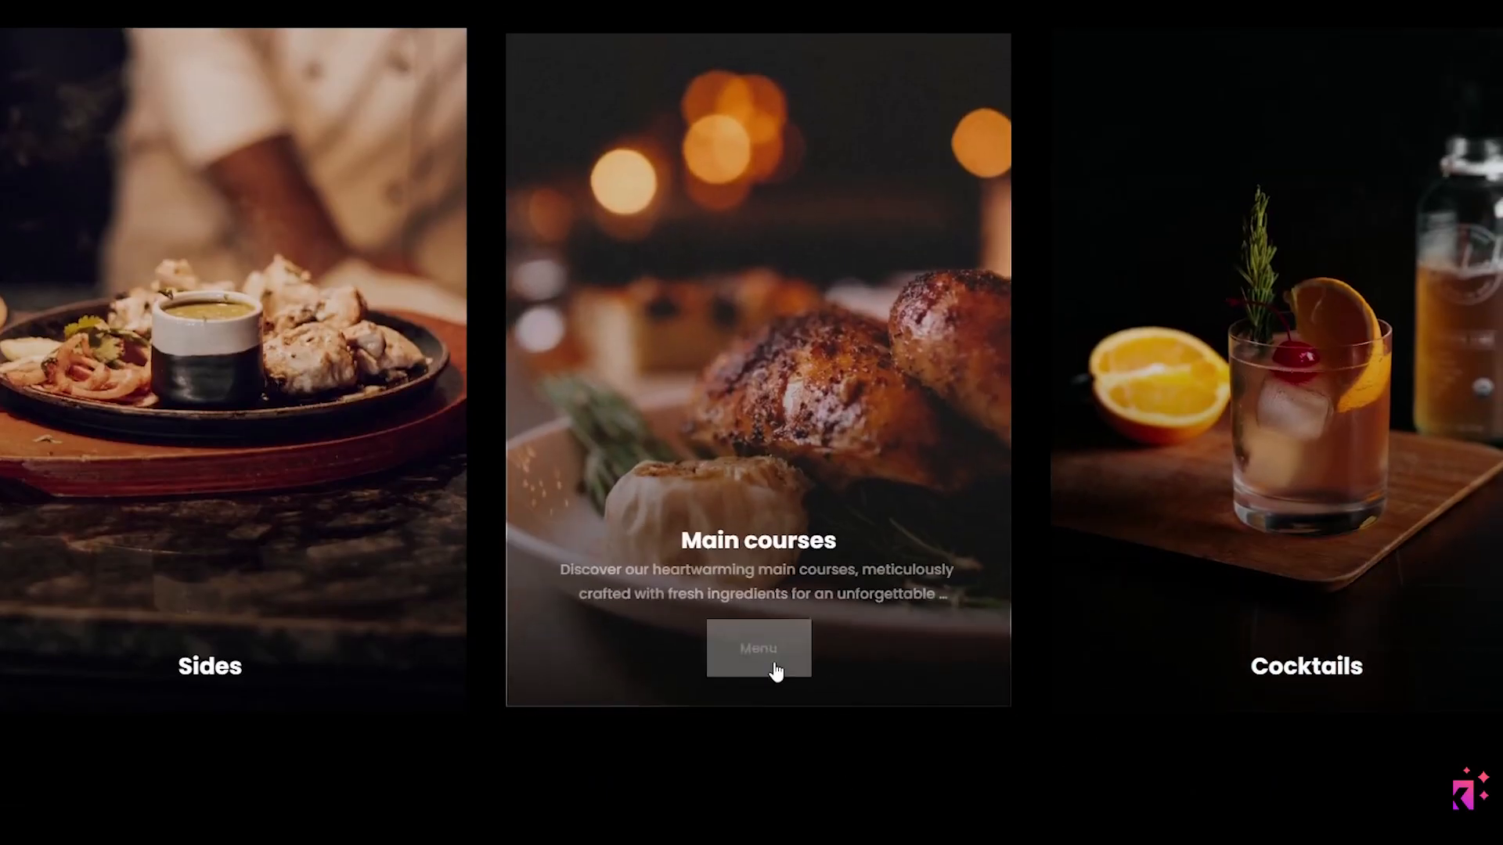
- Start editing the Hover Reveal Demo page and add a blank section below Text & Images
{"action": "left_click", "coordinate": [757, 648]}
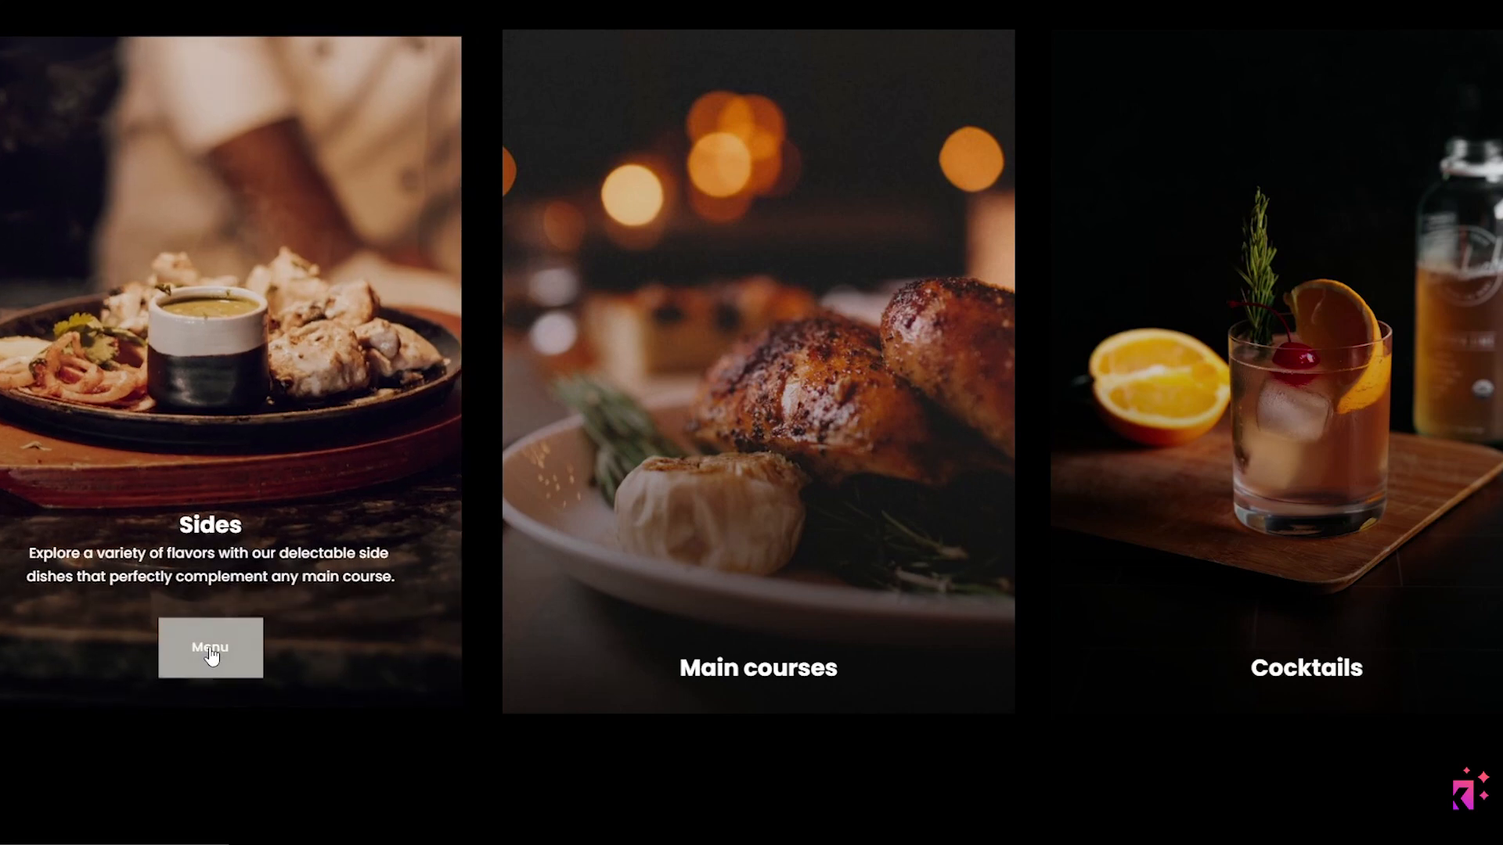
{"action": "left_click", "coordinate": [758, 374]}
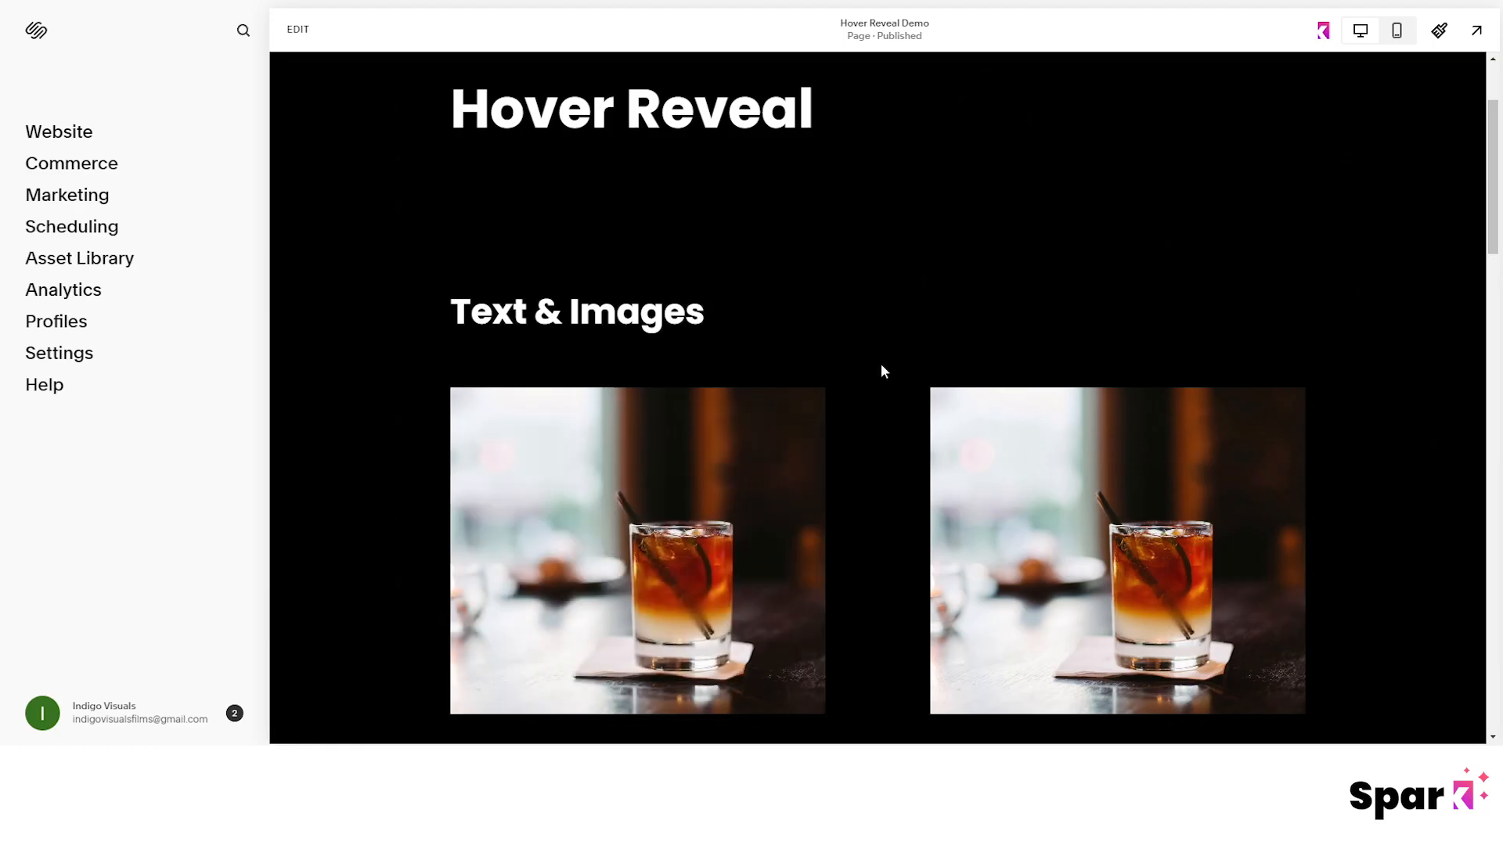
{"action": "mouse_move", "coordinate": [778, 318]}
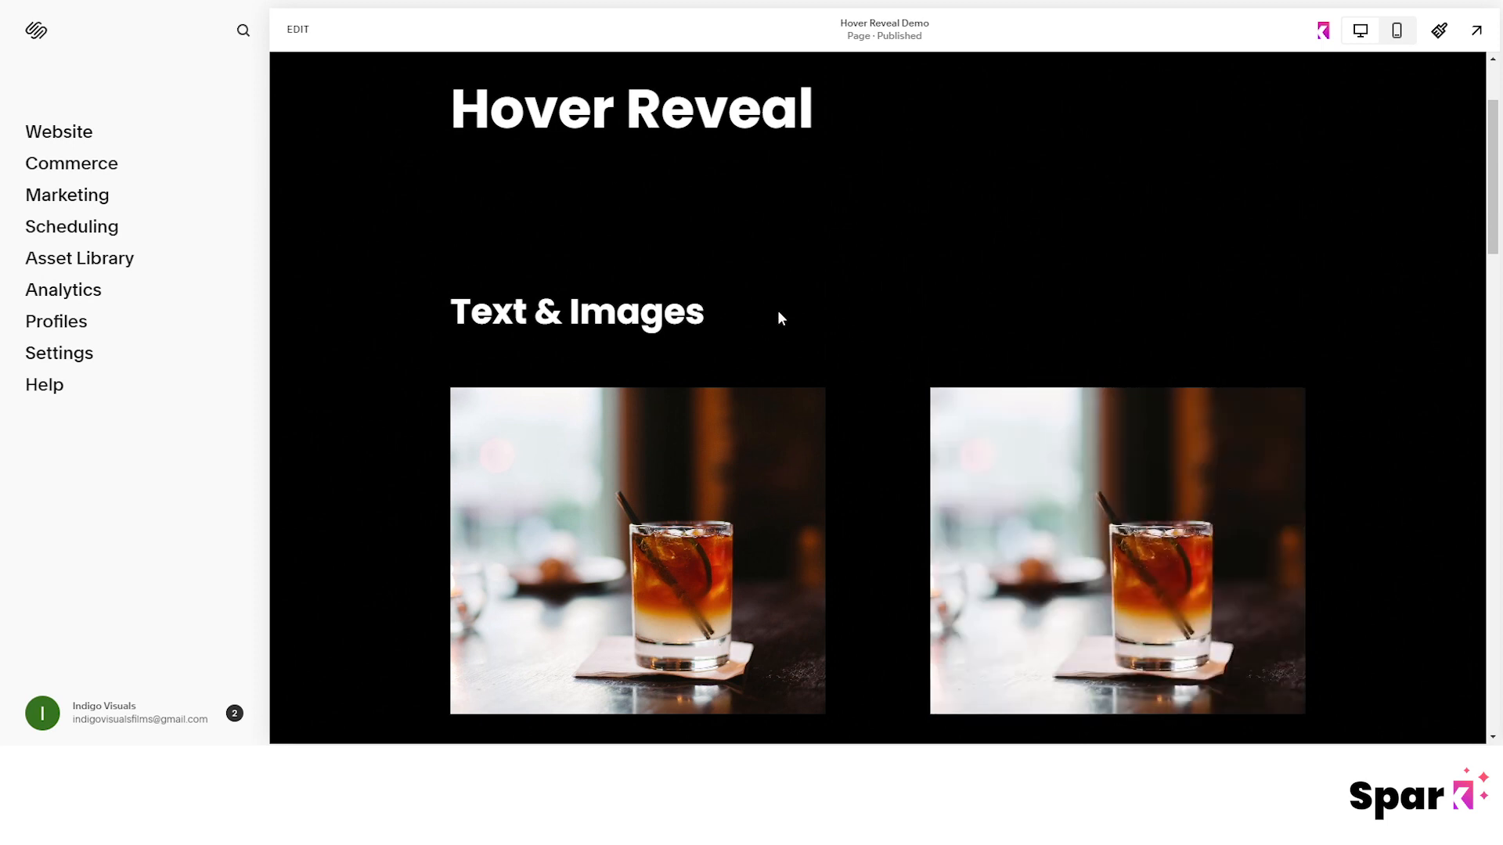
{"action": "left_click", "coordinate": [297, 28]}
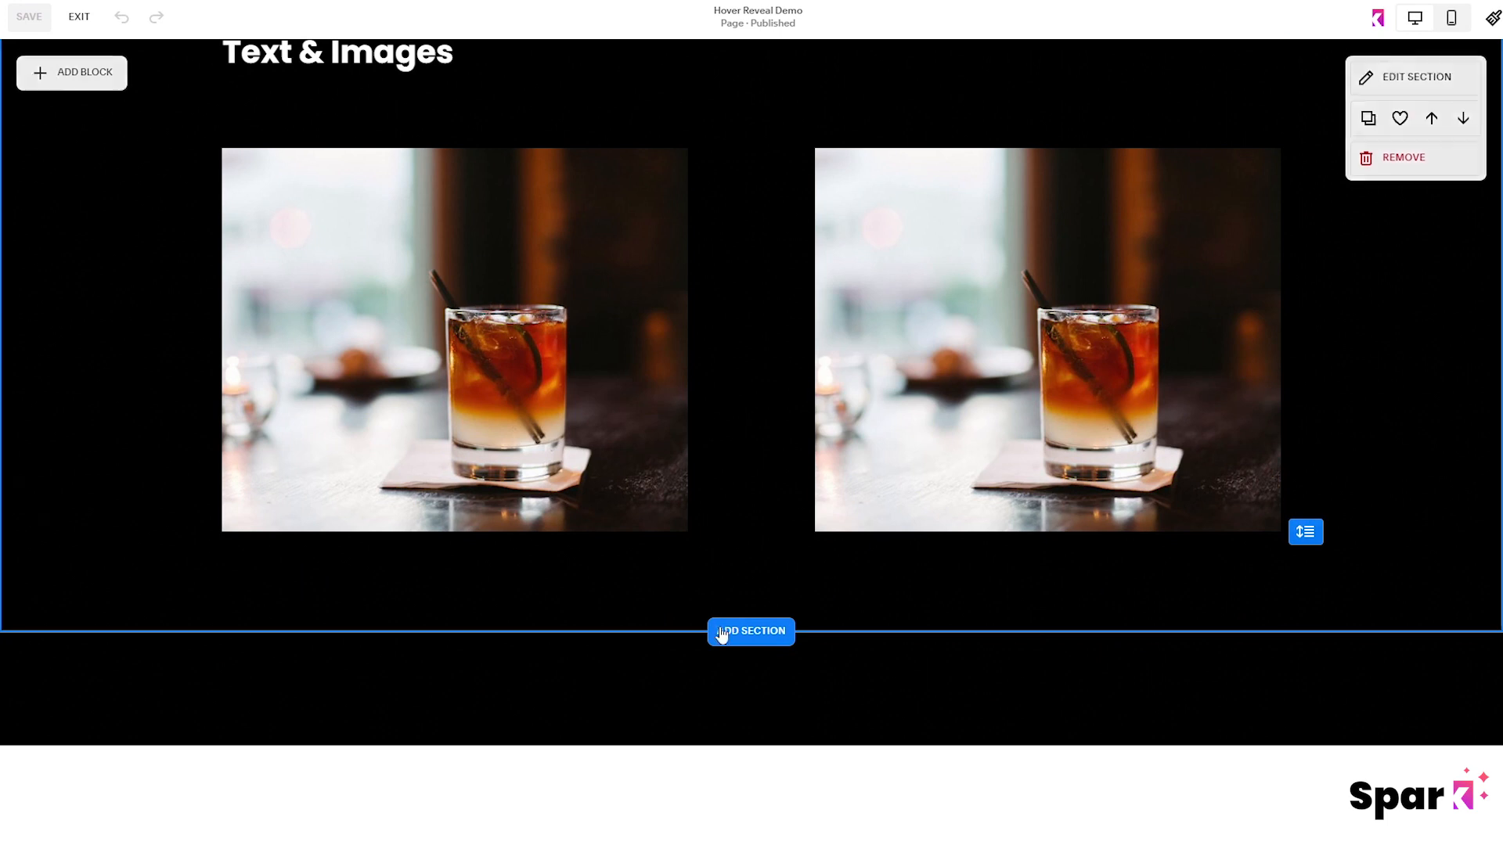
{"action": "left_click", "coordinate": [750, 631]}
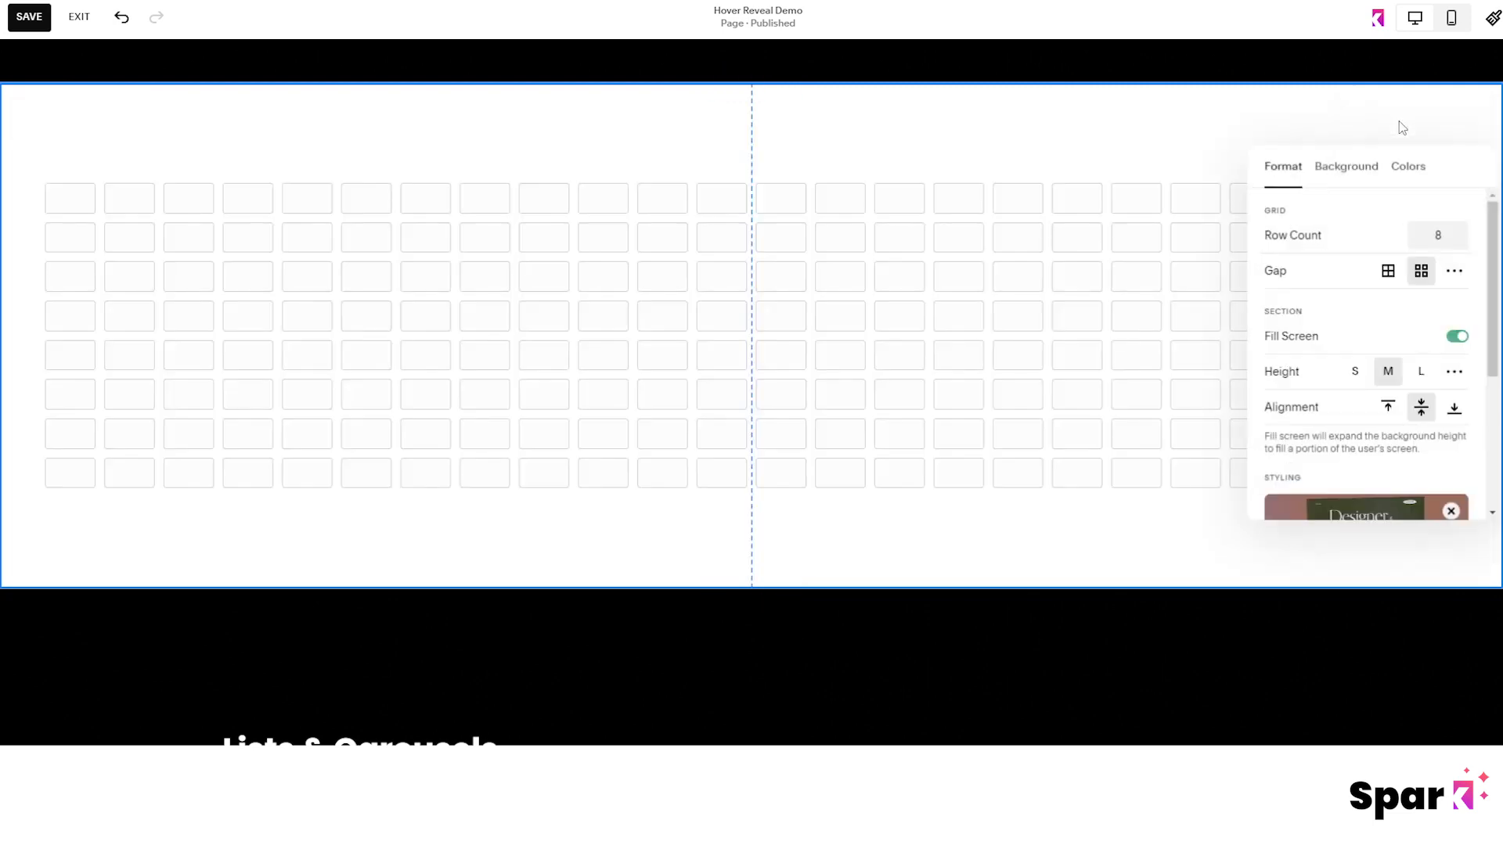
- Give the new section the Darkest 1 black colour theme
{"action": "left_click", "coordinate": [1407, 166]}
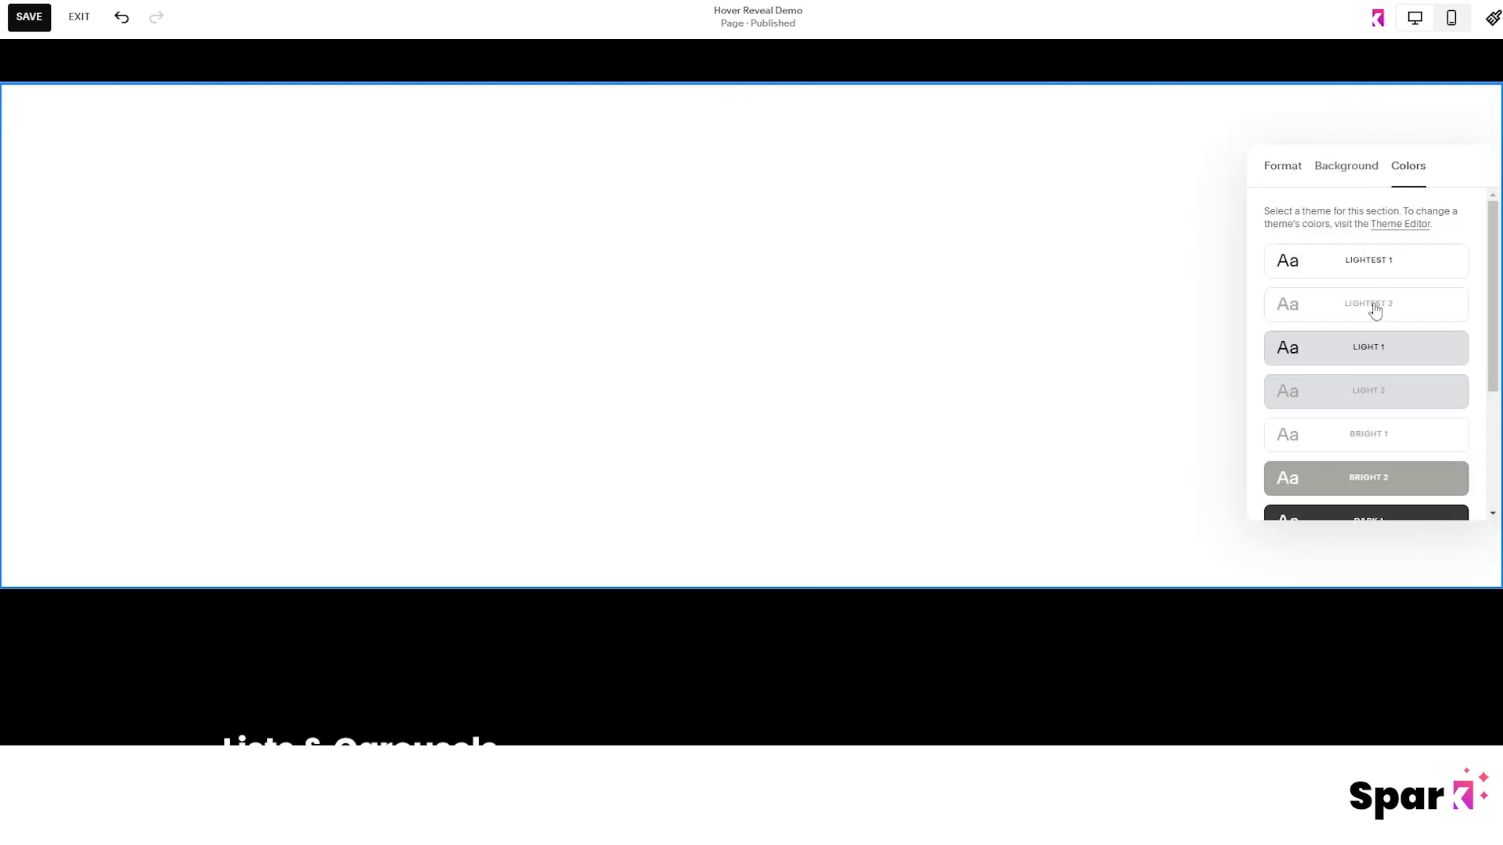
{"action": "scroll", "scroll_direction": "down", "scroll_amount": 3}
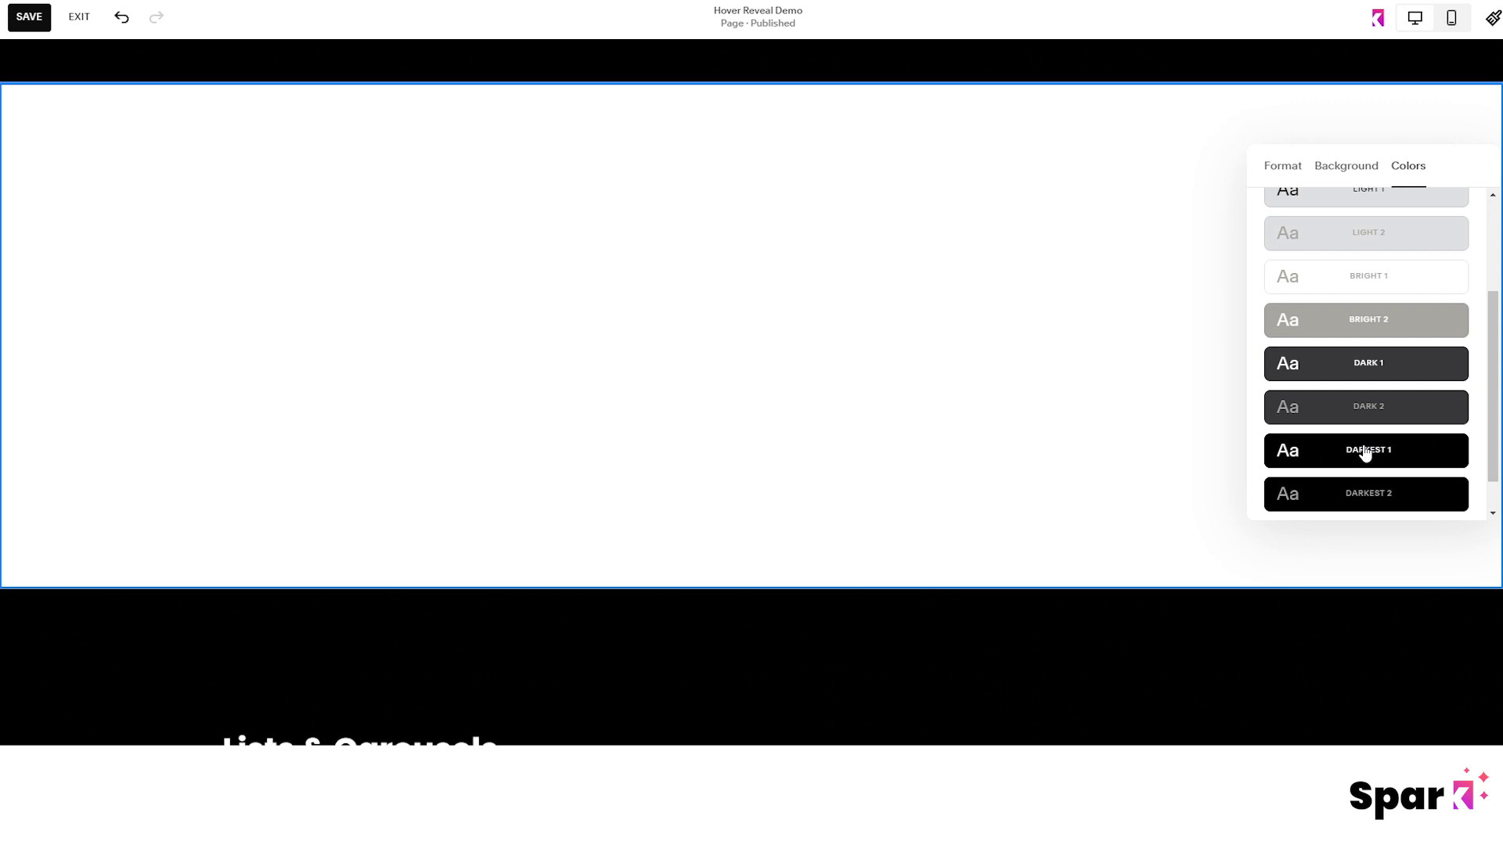
{"action": "left_click", "coordinate": [1363, 451]}
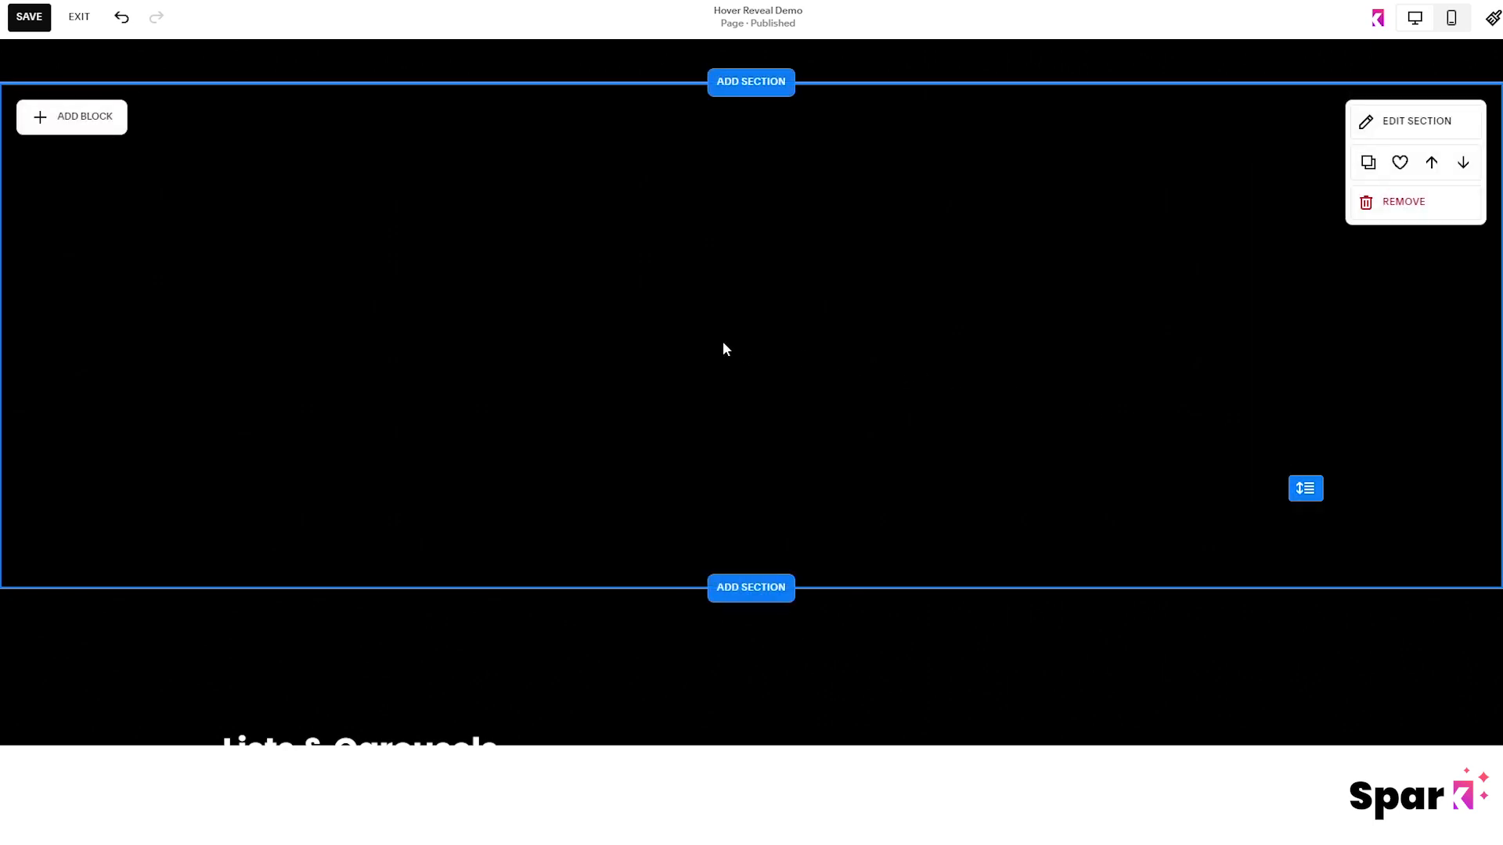
{"action": "mouse_move", "coordinate": [183, 160]}
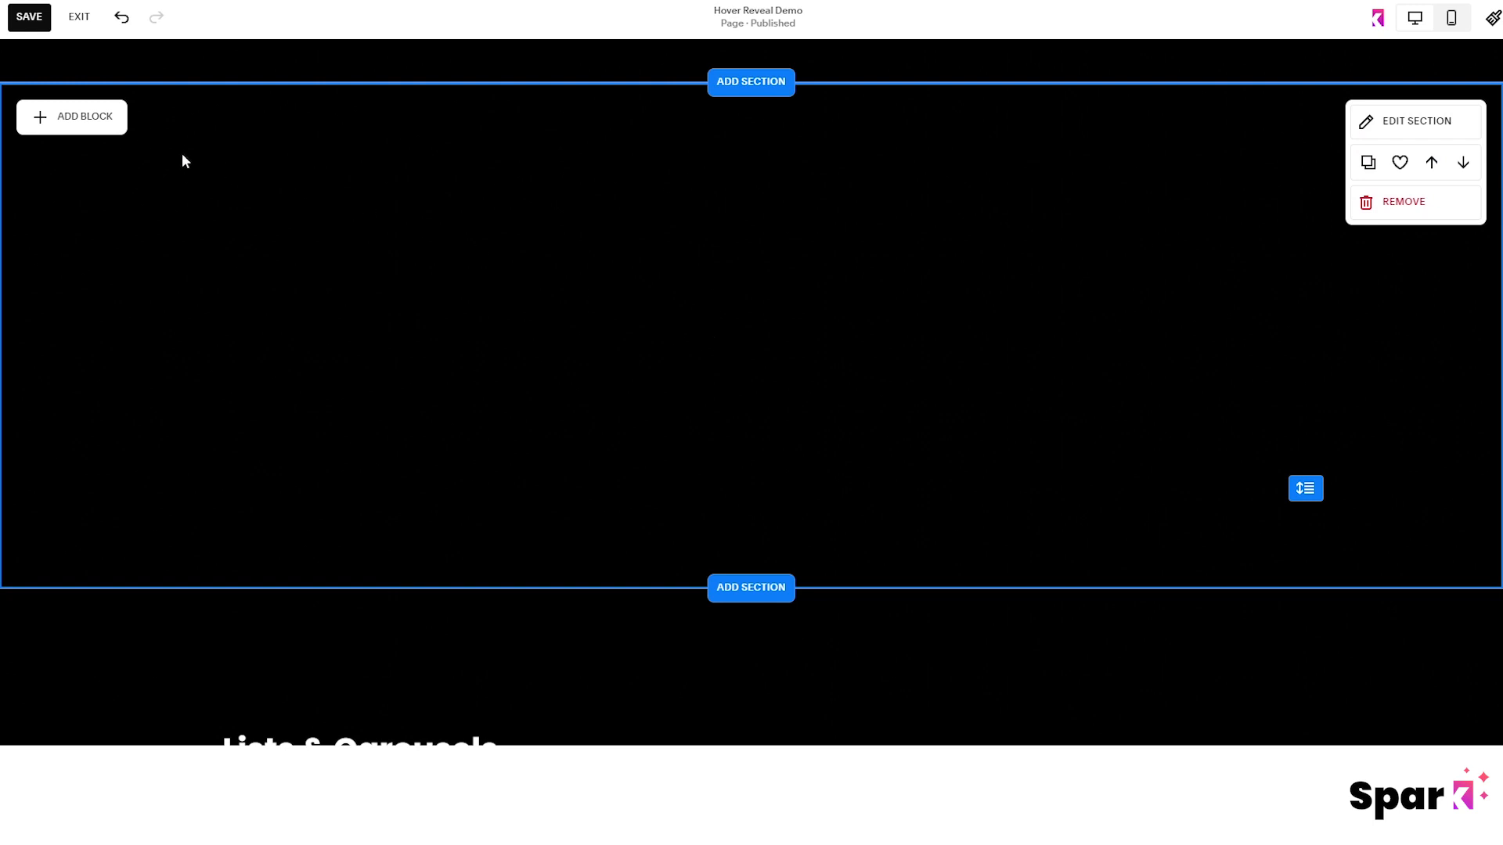
- Add an image block to the black section and enlarge it
{"action": "left_click", "coordinate": [71, 115]}
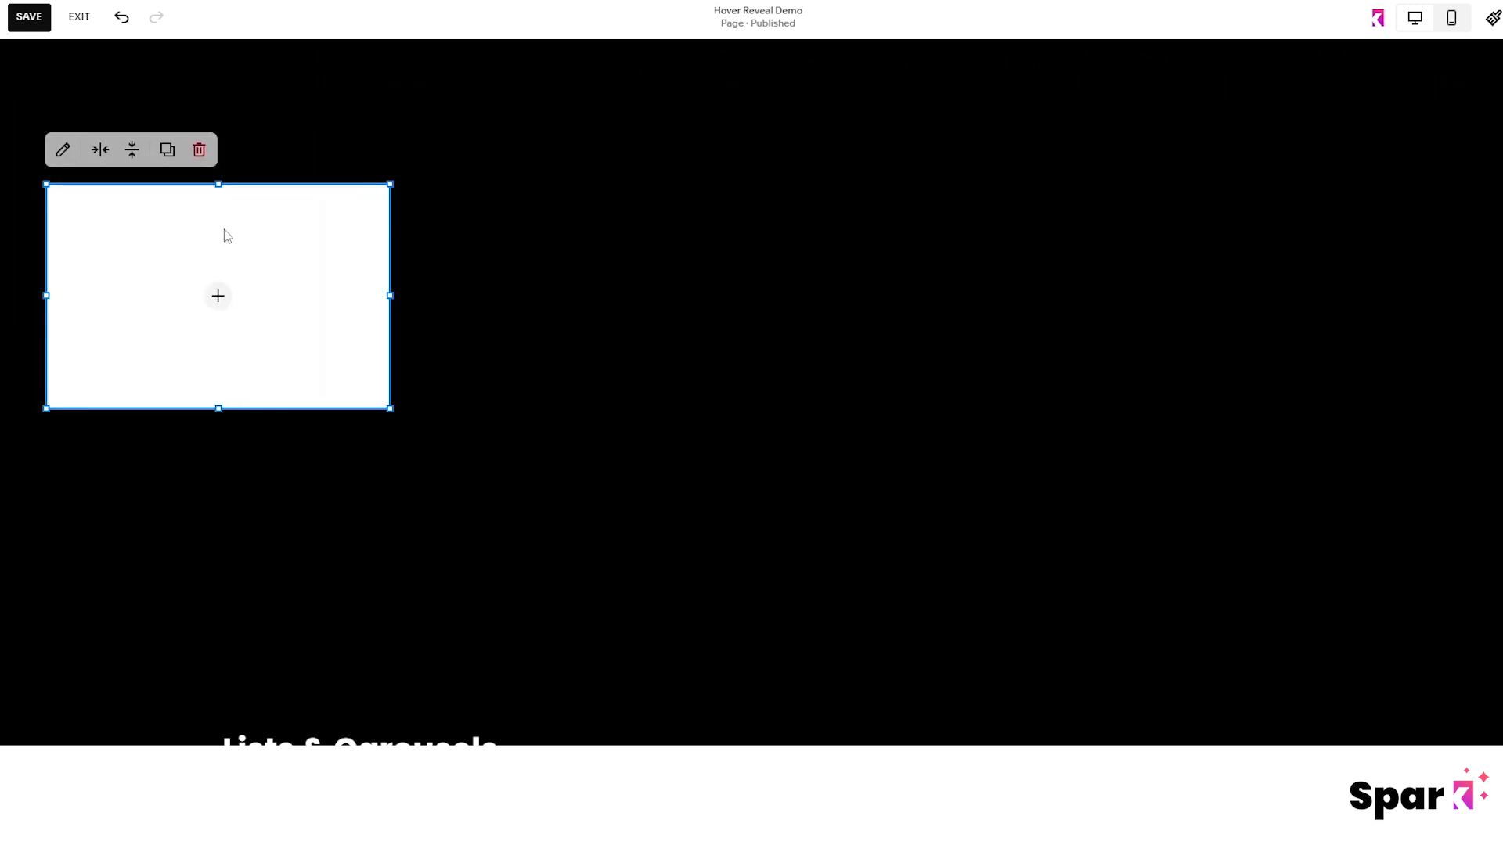
{"action": "left_click_drag", "start_coordinate": [218, 296], "coordinate": [479, 306]}
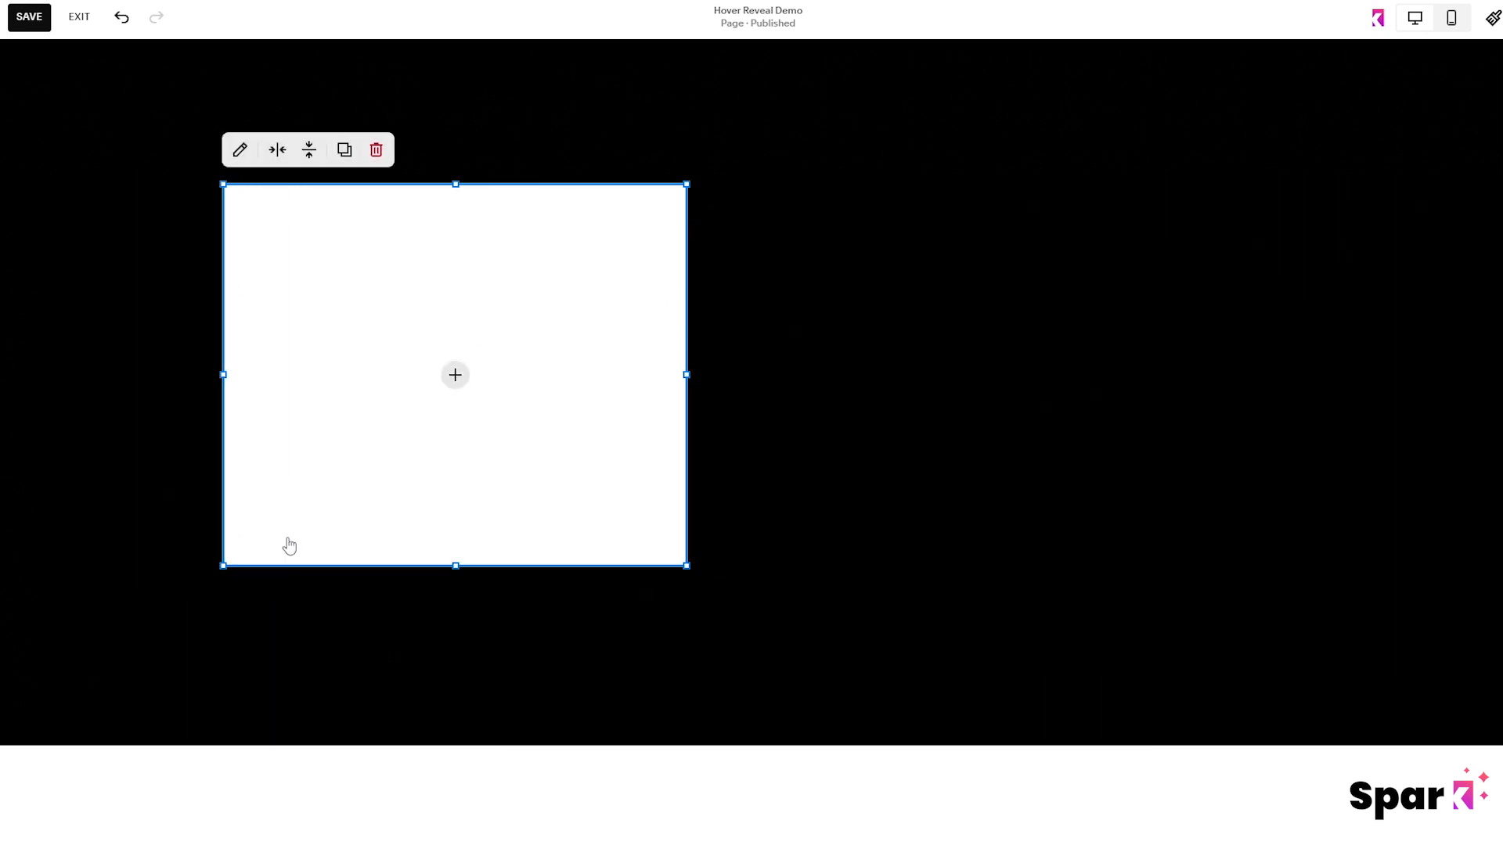
- Fill the image block with the cocktail glass photo from the site library
{"action": "left_click", "coordinate": [454, 374]}
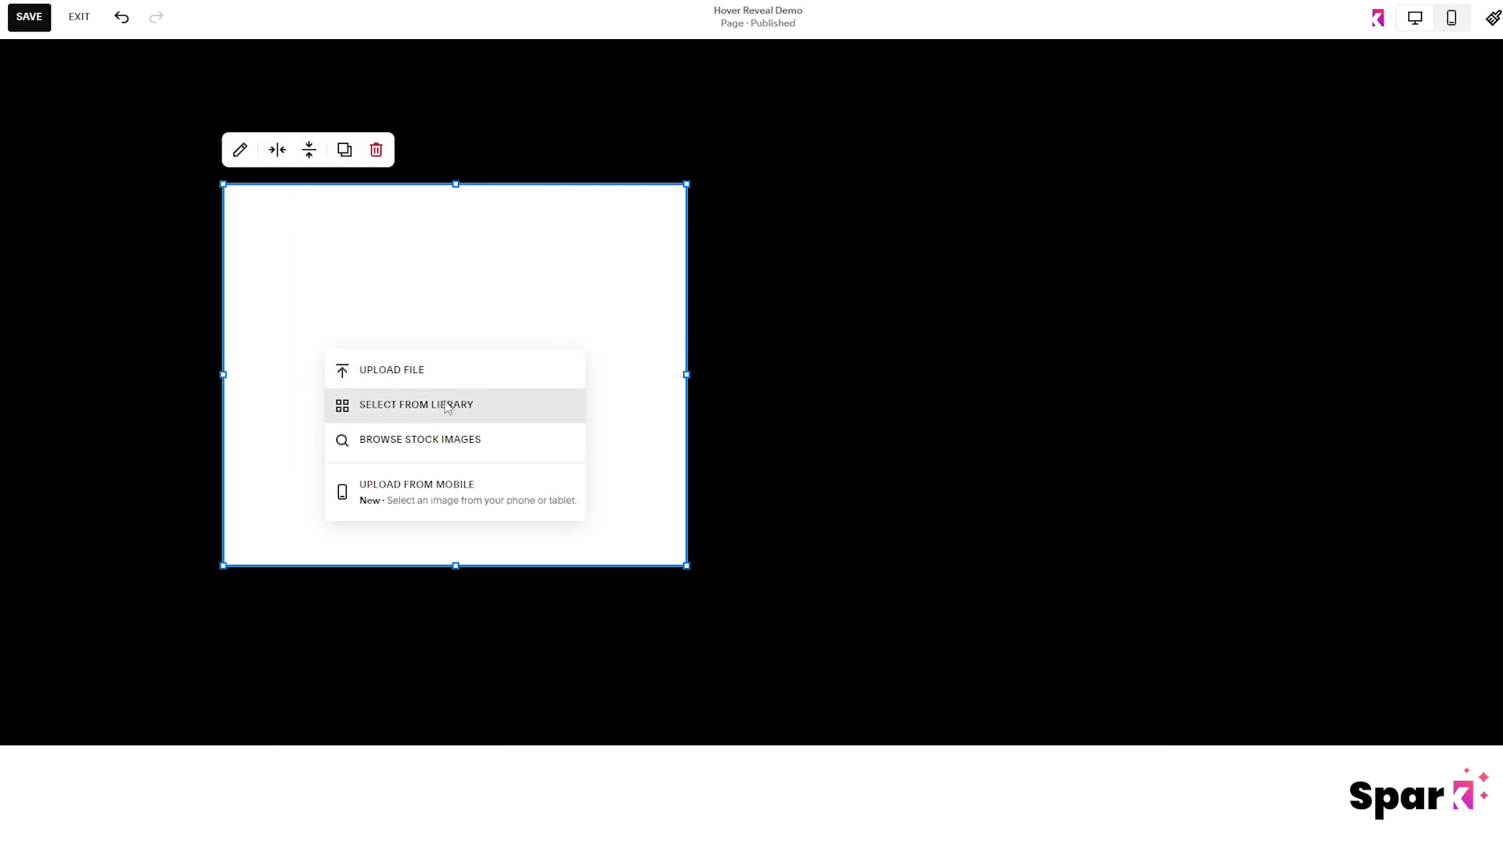
{"action": "left_click", "coordinate": [417, 404]}
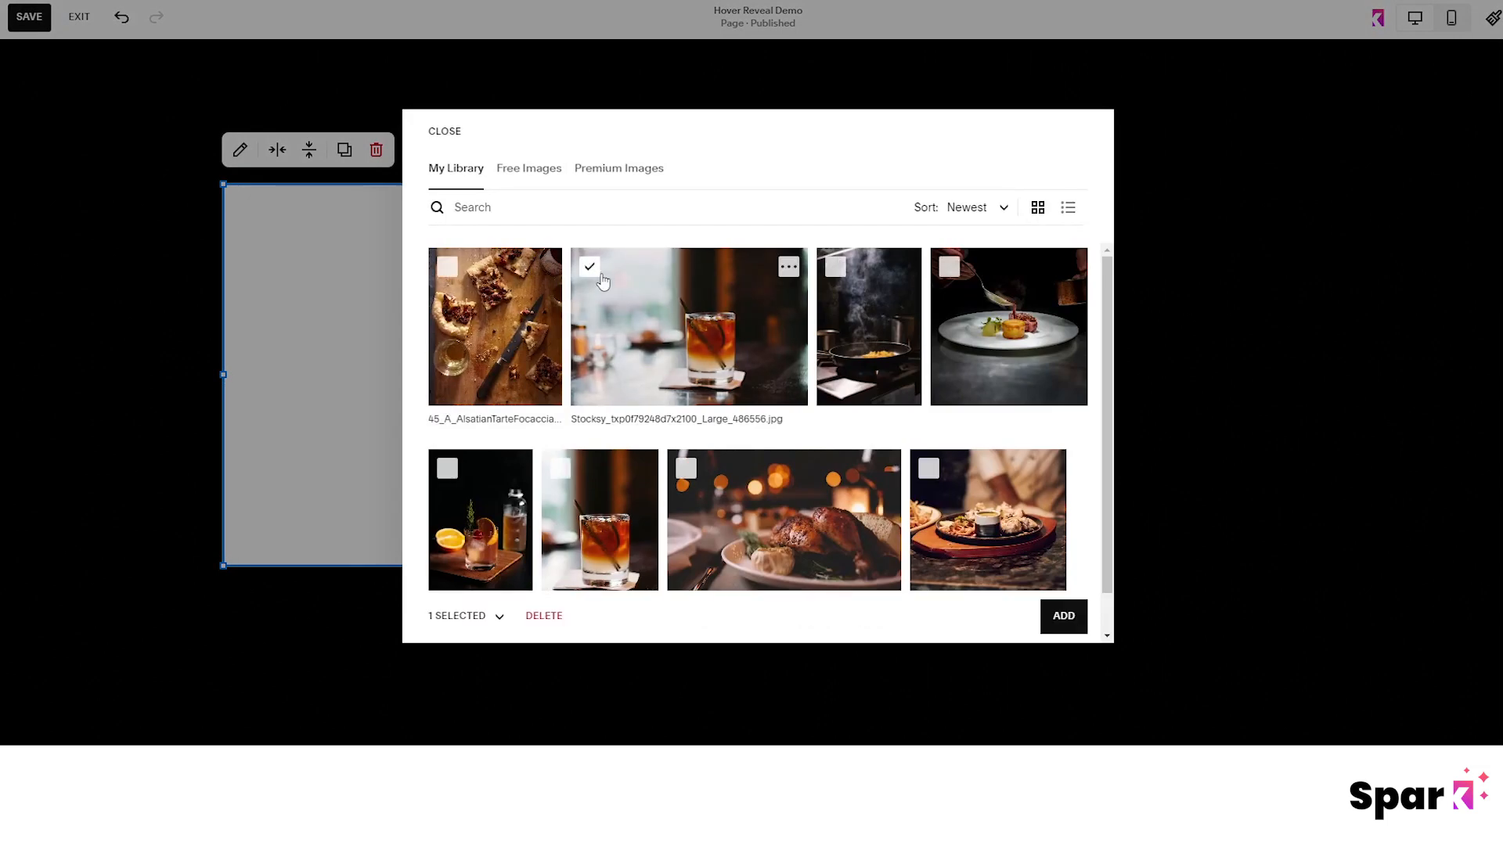
{"action": "left_click", "coordinate": [443, 132]}
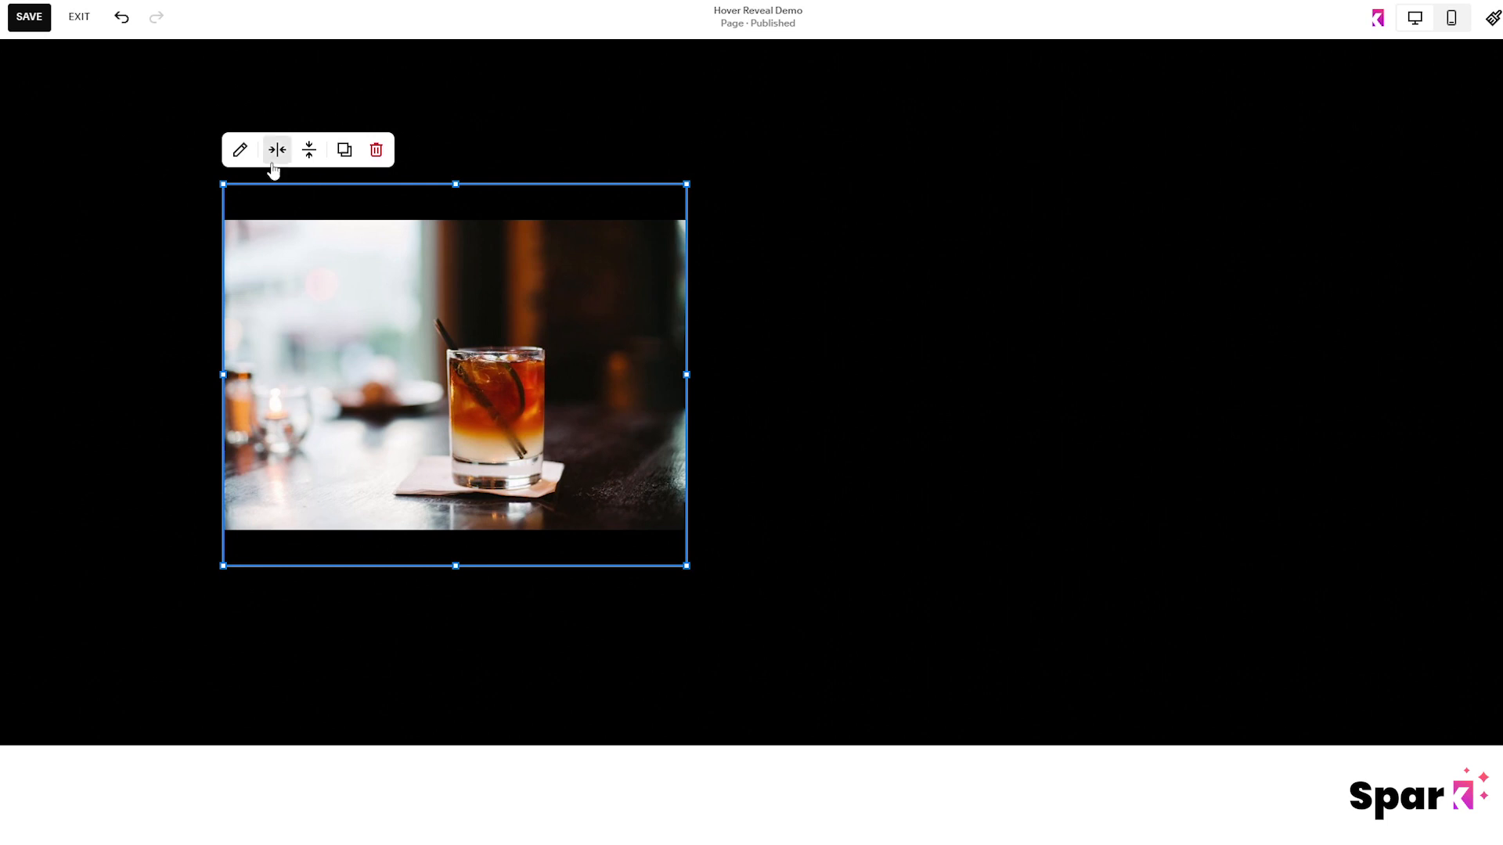
{"action": "left_click", "coordinate": [241, 151]}
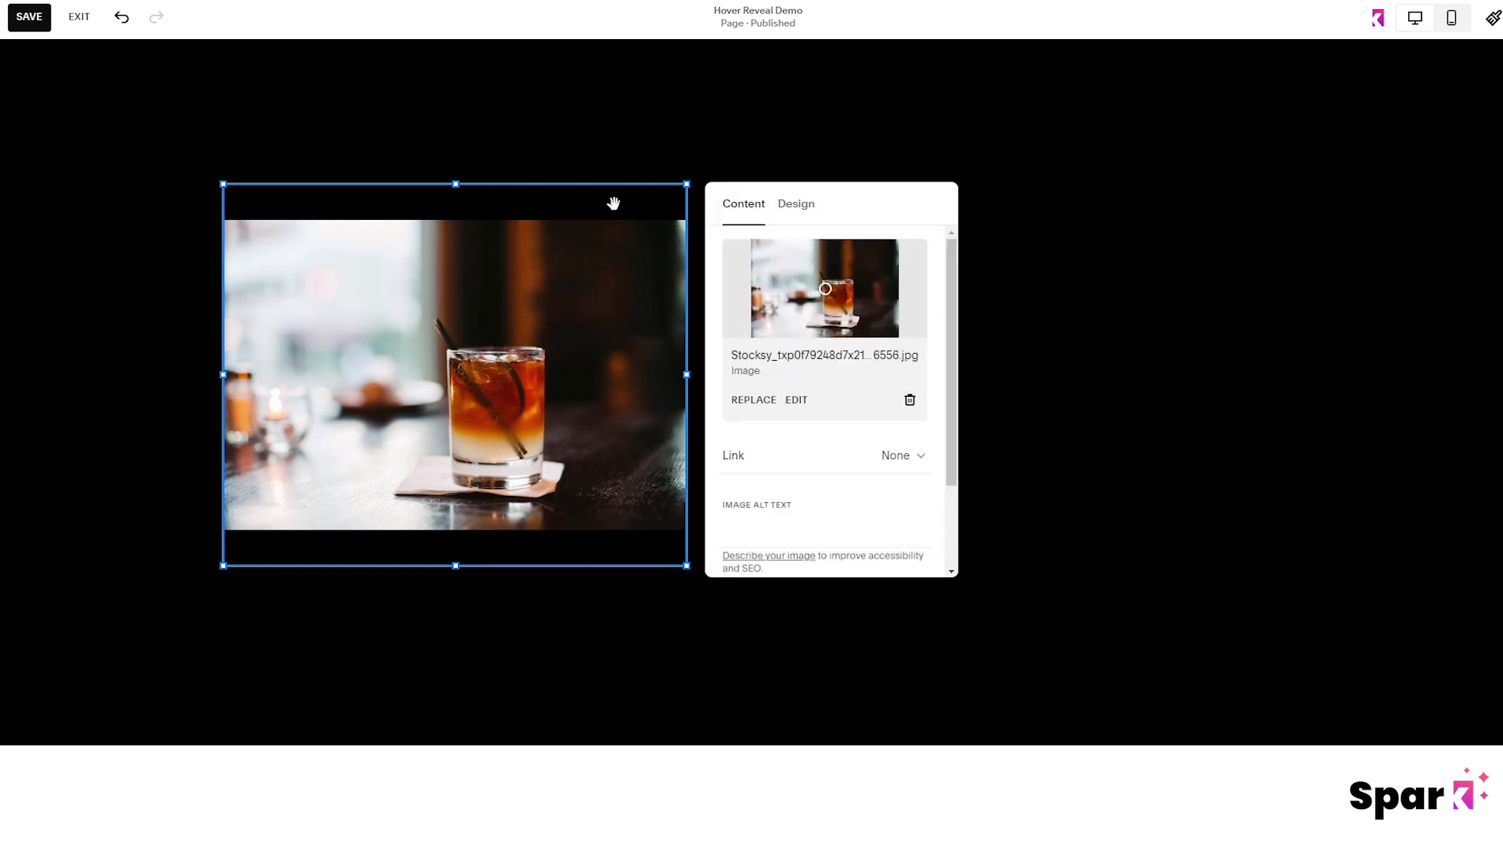
{"action": "left_click", "coordinate": [795, 204]}
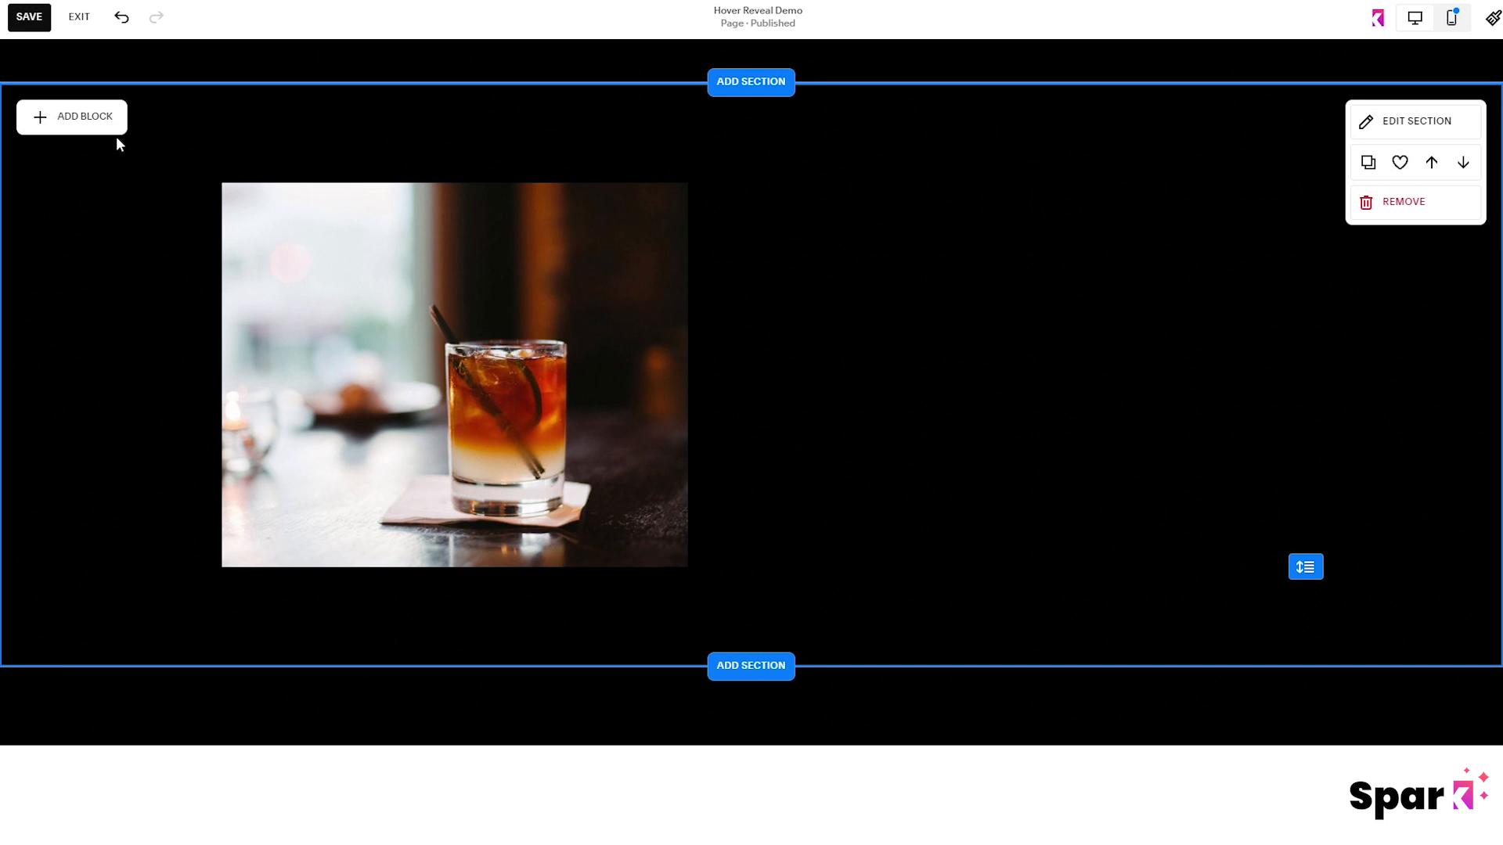
- Add a text block over the image reading 'Cocktails'
{"action": "left_click", "coordinate": [71, 116]}
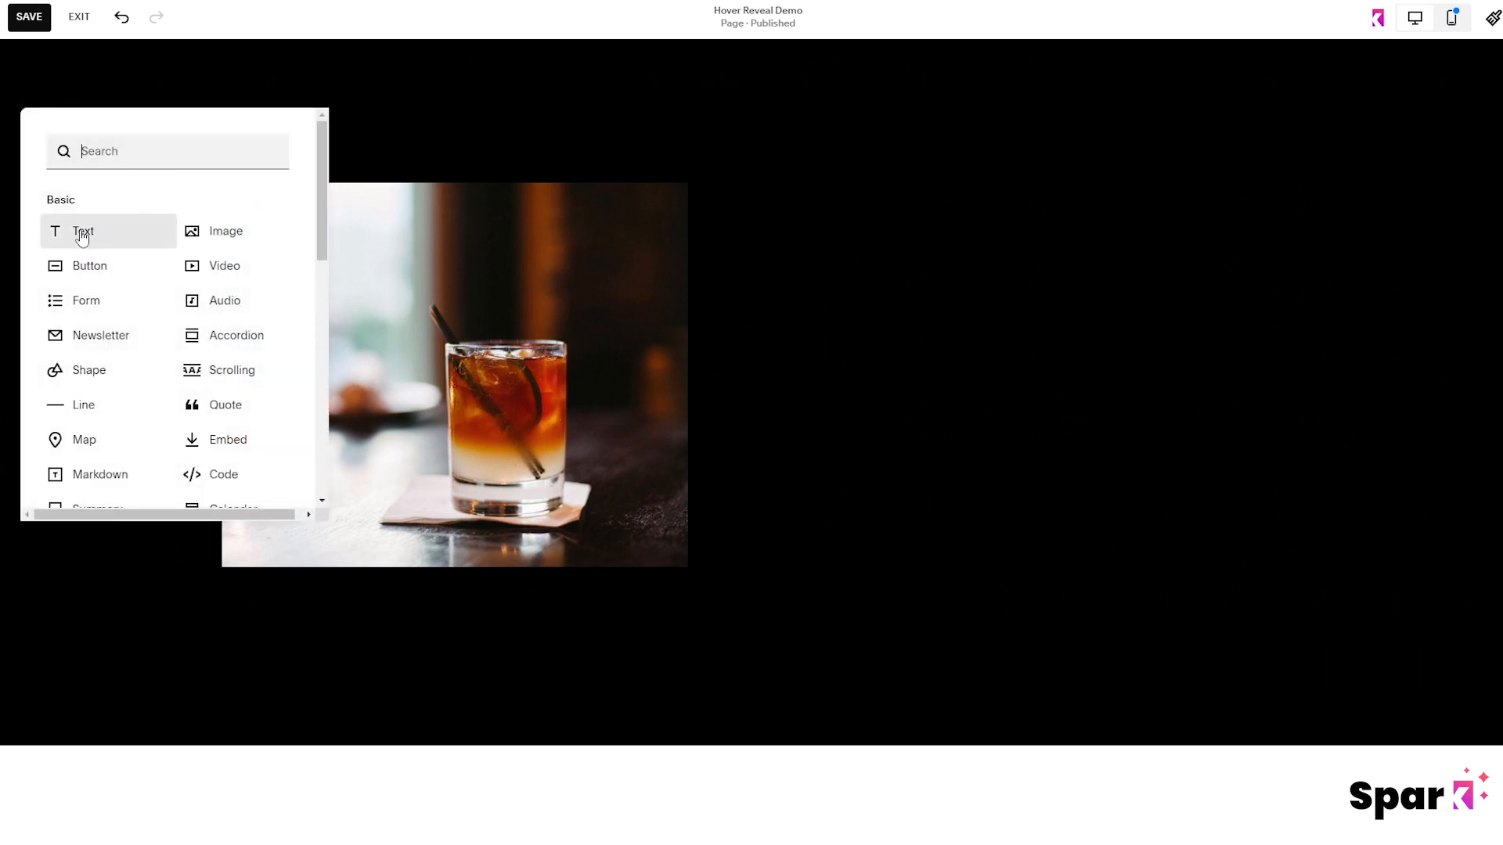
{"action": "left_click", "coordinate": [85, 231]}
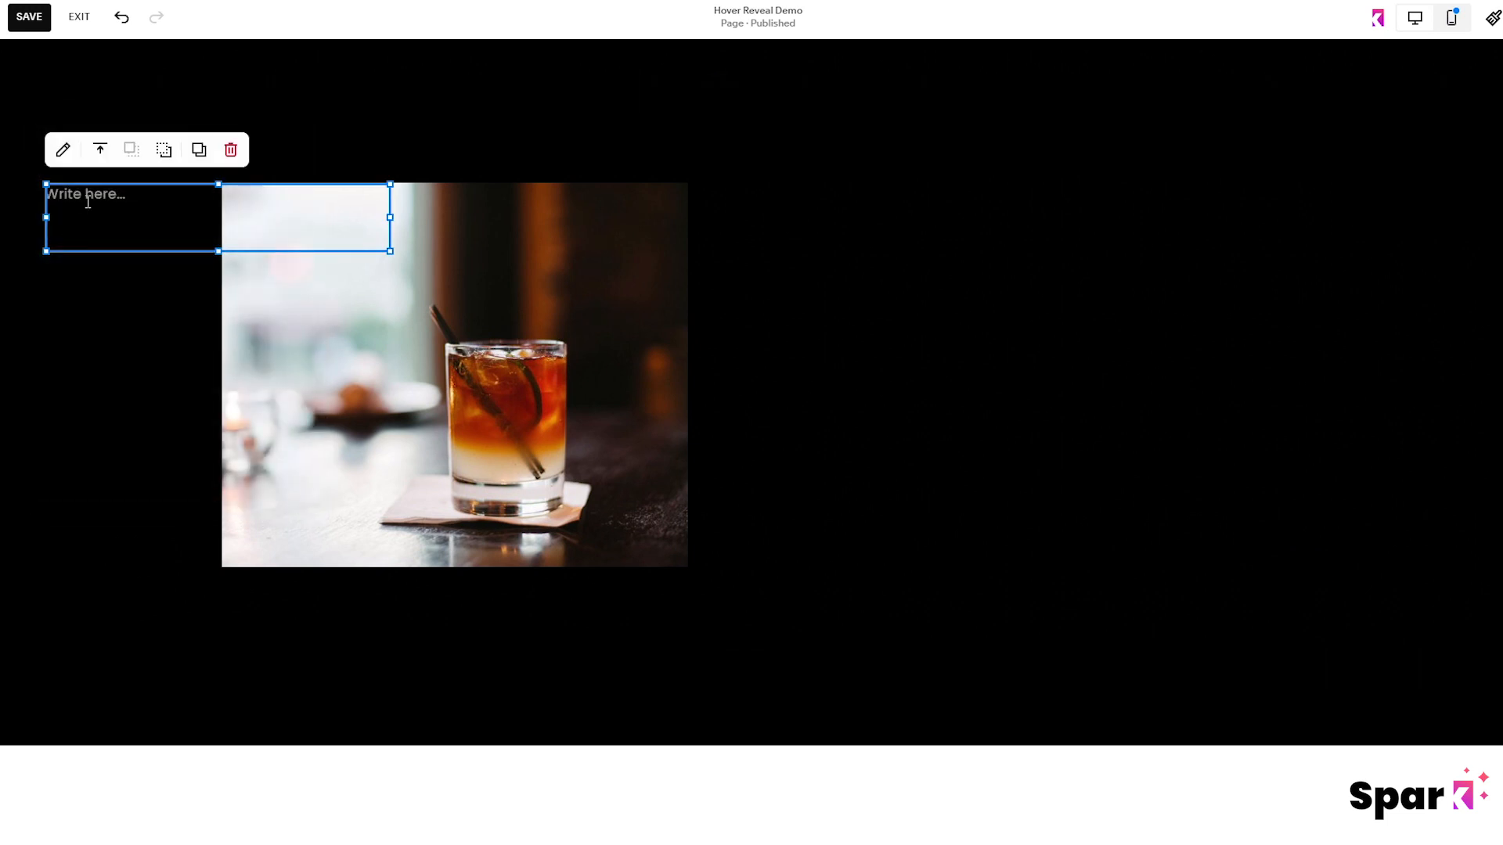
{"action": "type", "text": "Coc"}
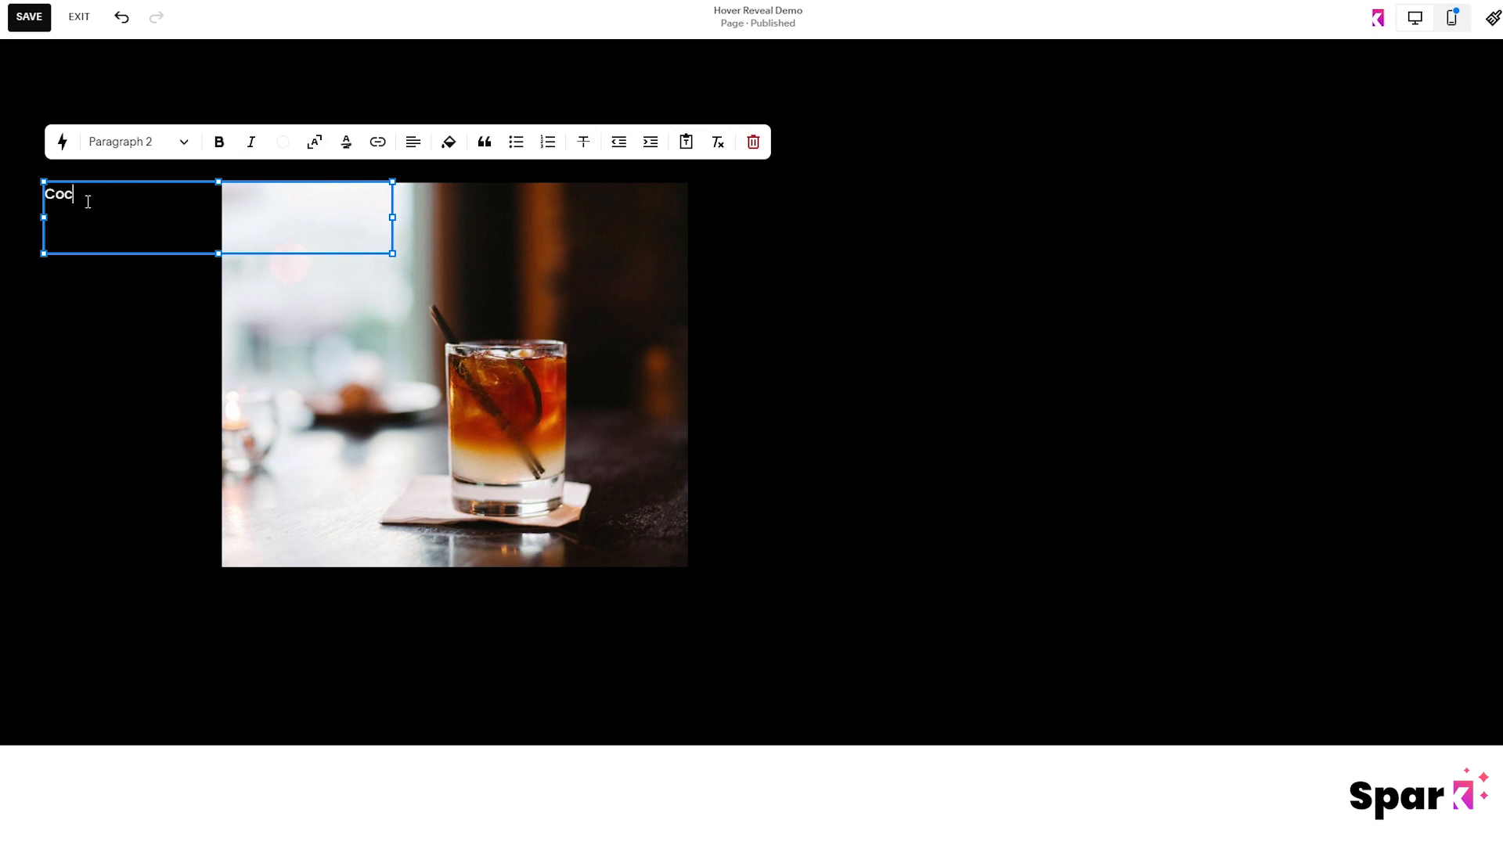
{"action": "type", "text": "ktails"}
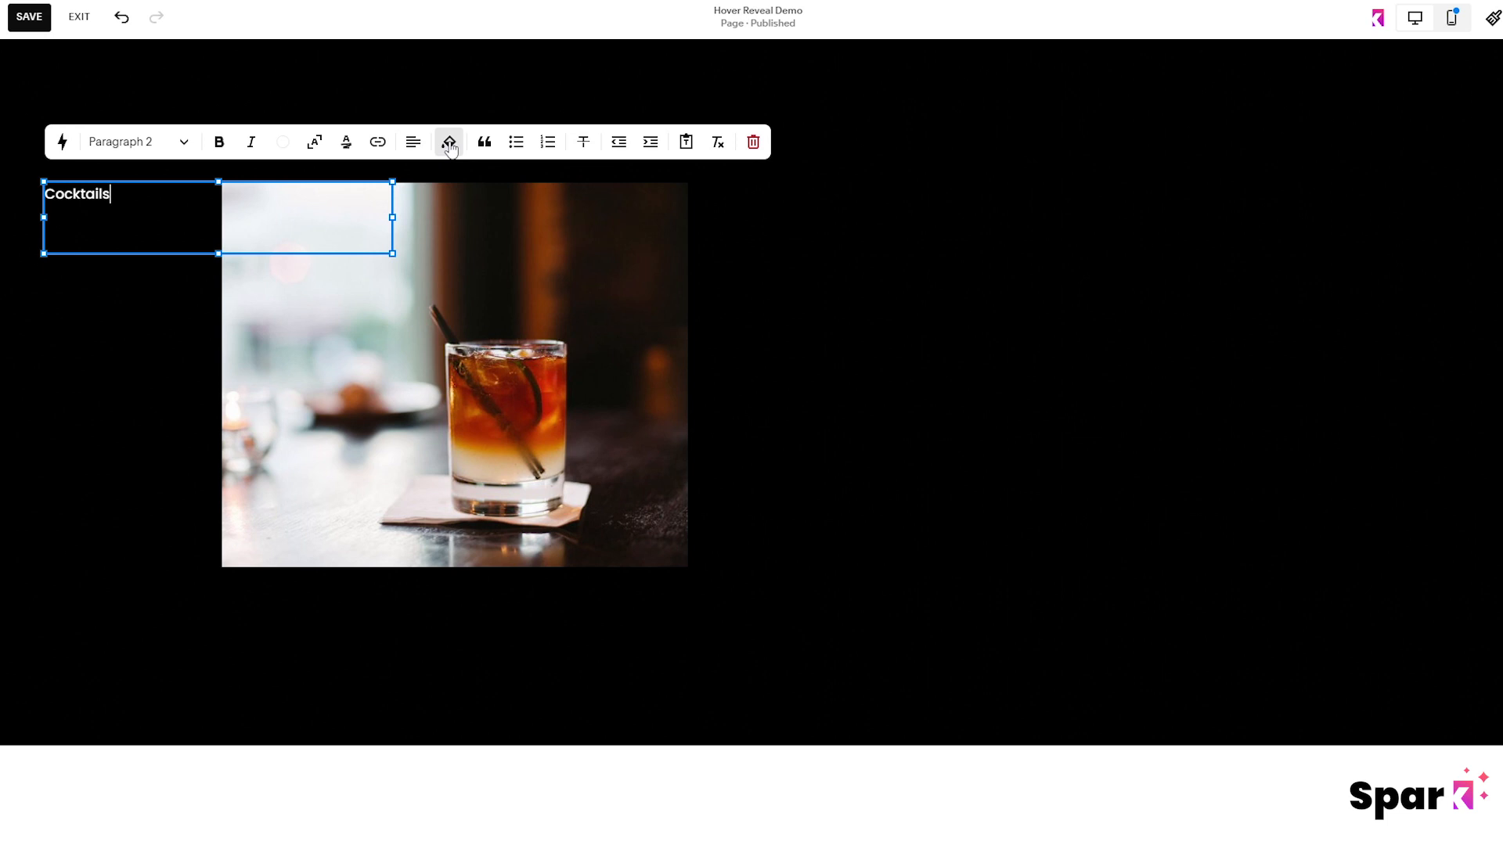
- Give the Cocktails block a white background and Heading style
{"action": "left_click", "coordinate": [448, 143]}
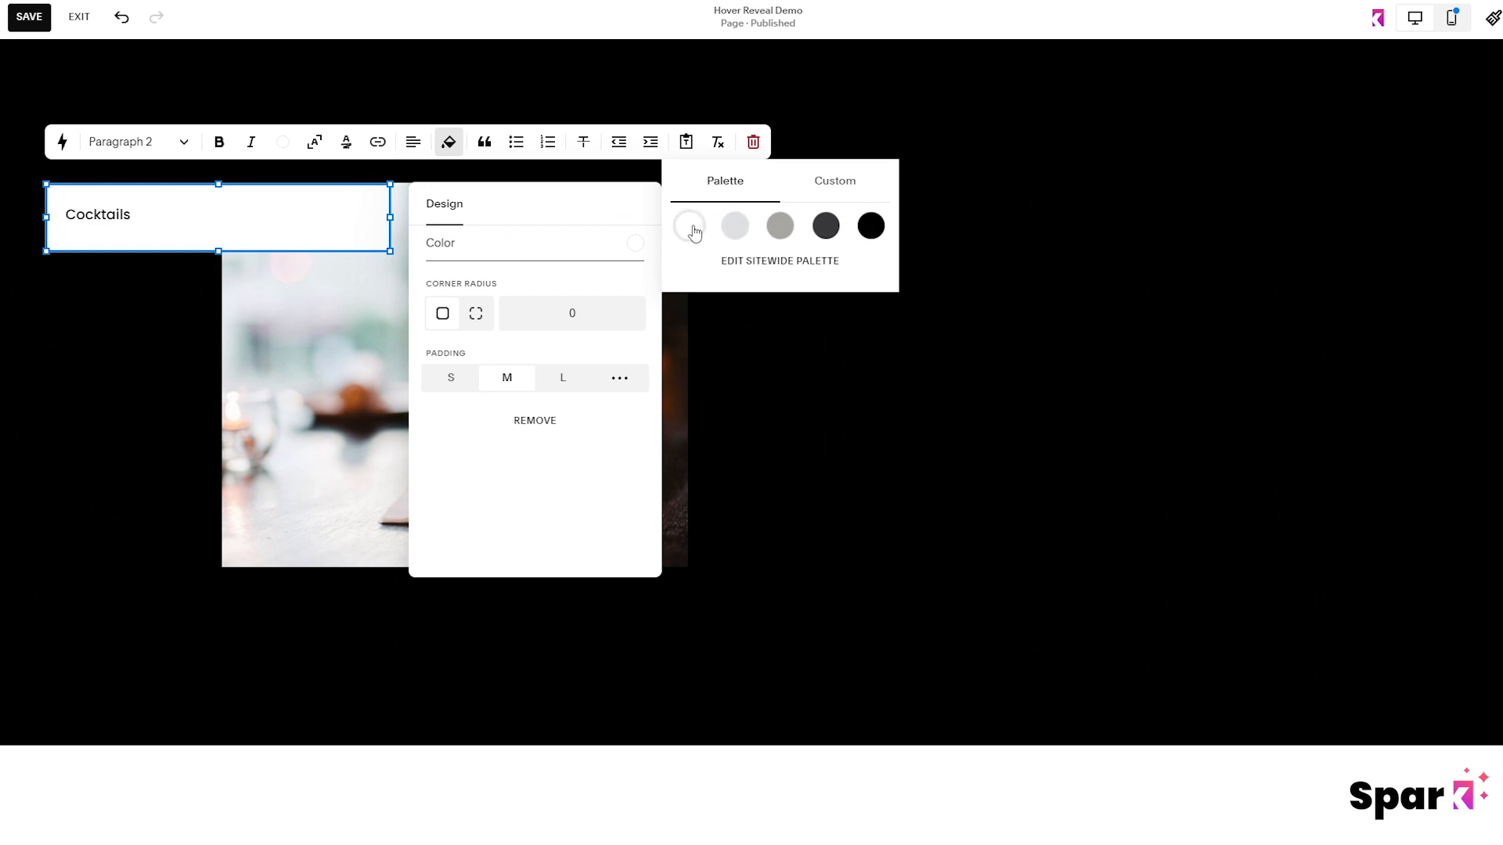
{"action": "left_click", "coordinate": [689, 226]}
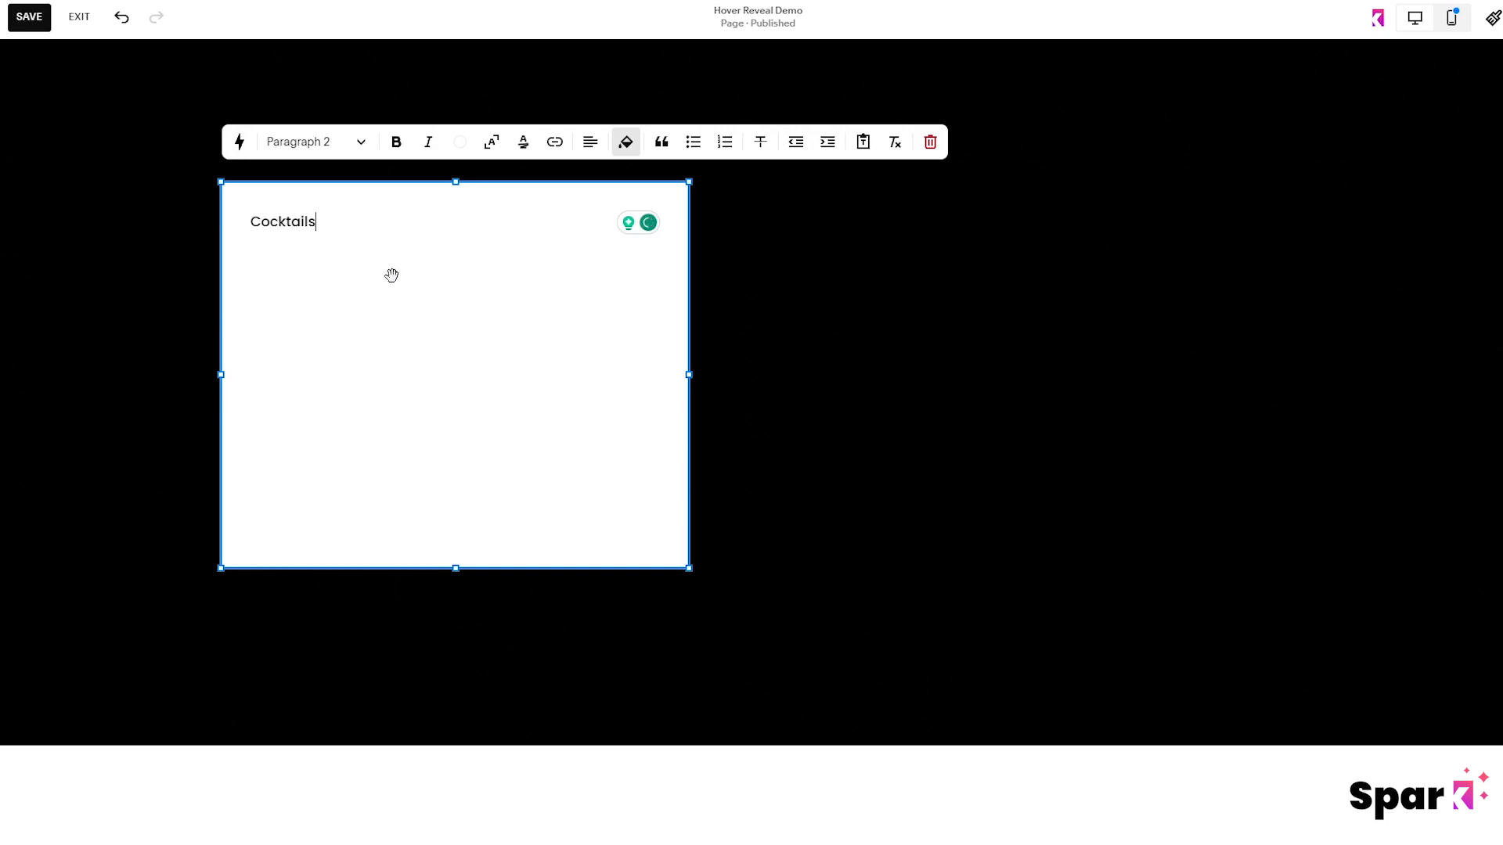
{"action": "left_click", "coordinate": [315, 143]}
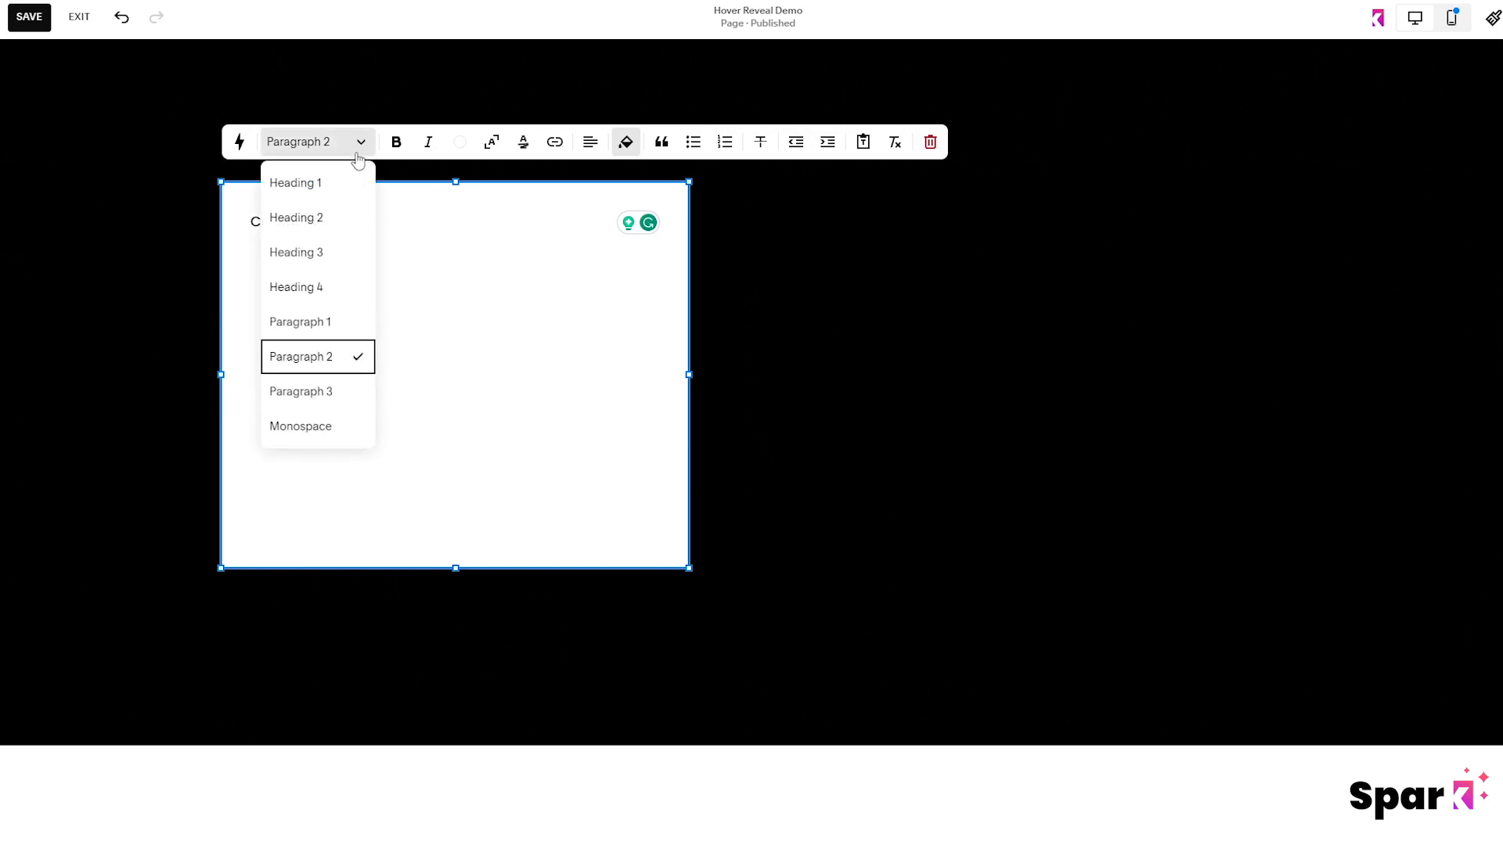
{"action": "left_click", "coordinate": [295, 252]}
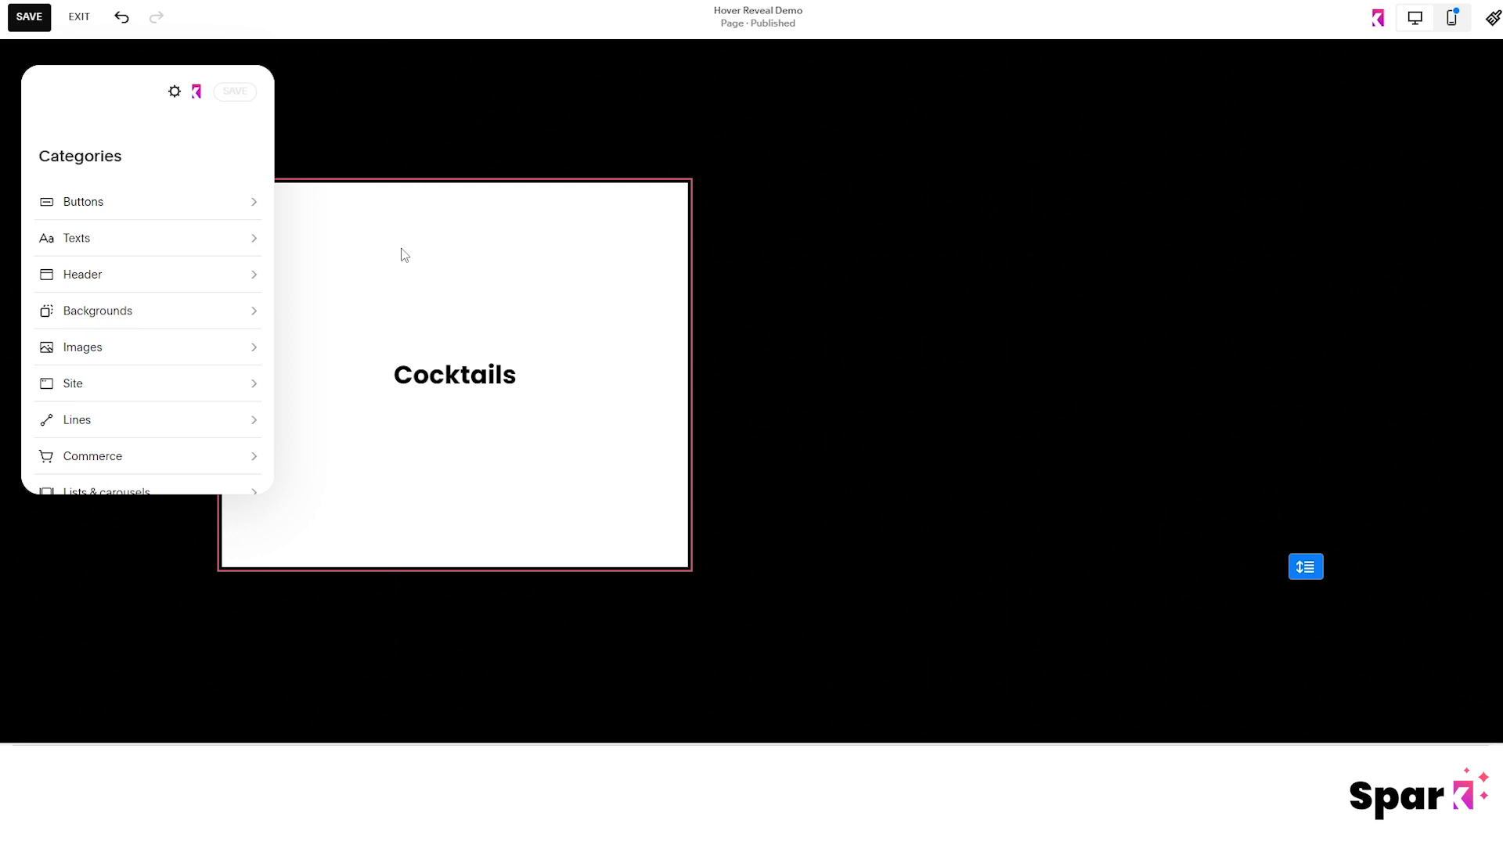
- Switch on Spark Plugin hover reveal for the Cocktails text block
{"action": "left_click", "coordinate": [75, 238]}
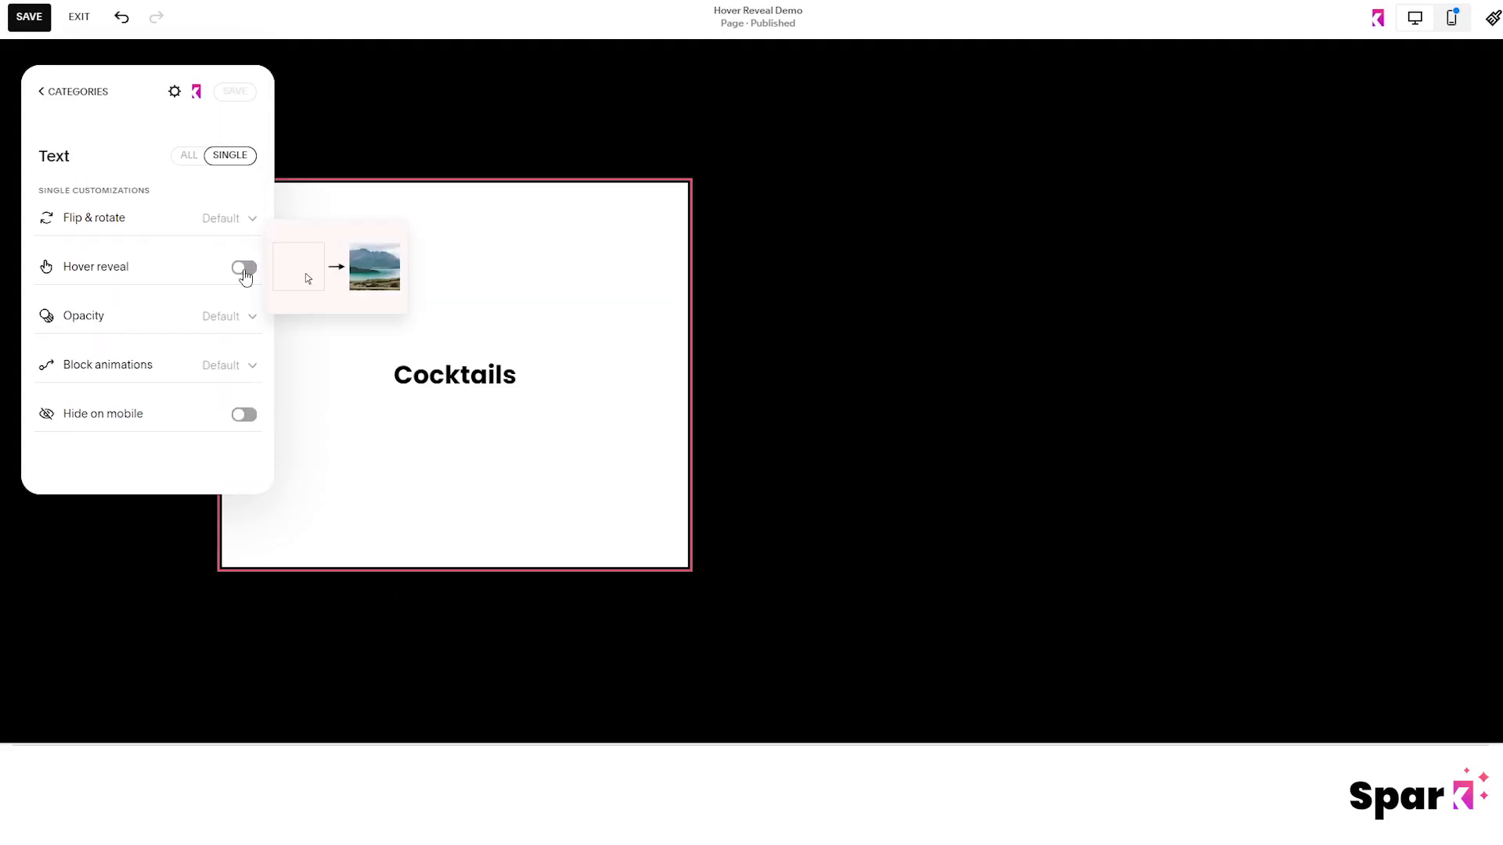
{"action": "left_click", "coordinate": [244, 266]}
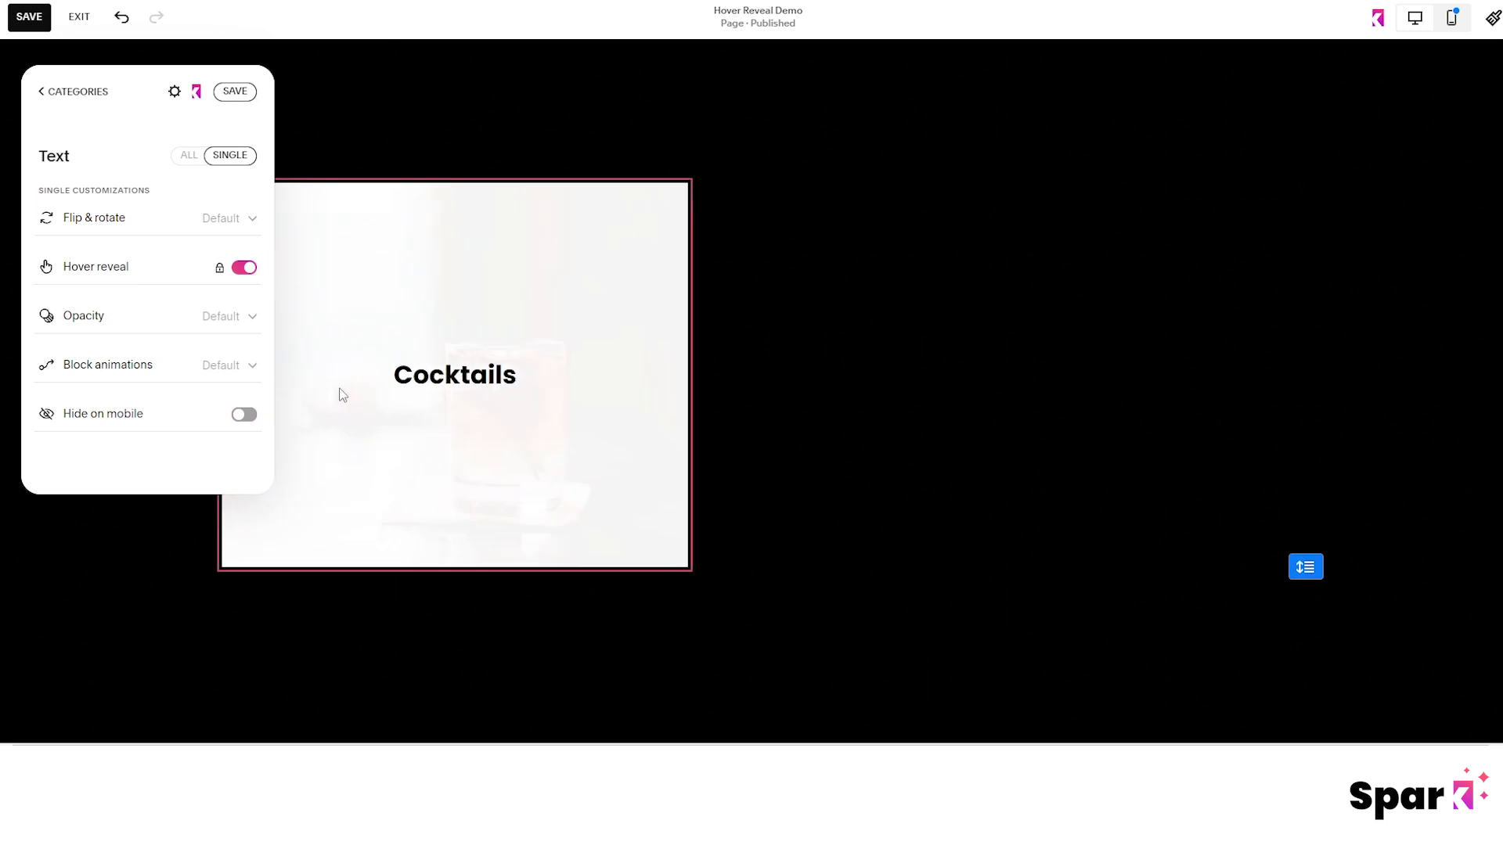
{"action": "mouse_move", "coordinate": [222, 562]}
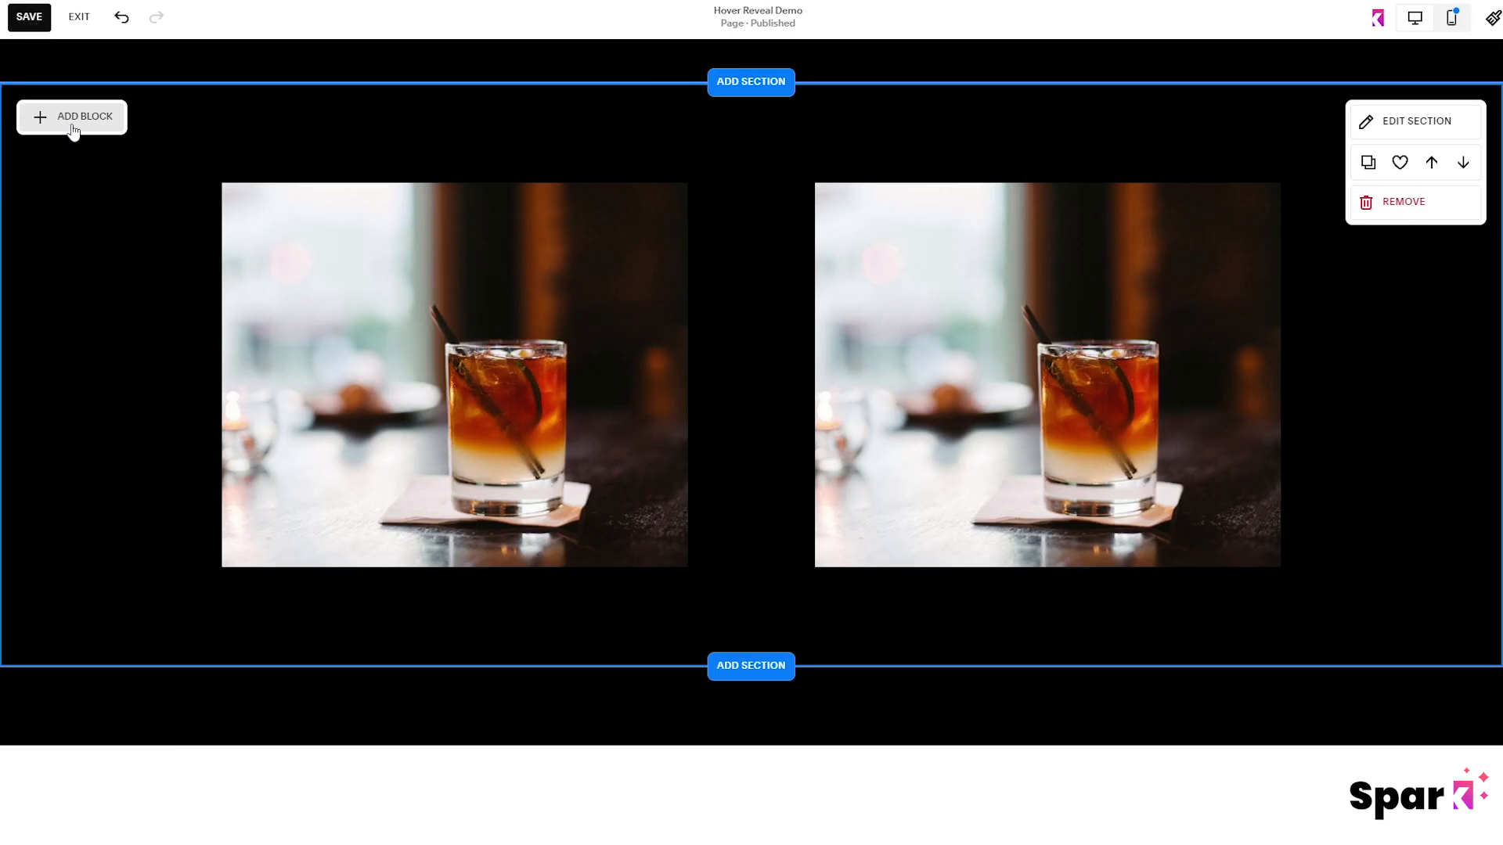
- Put the steaming pan library photo in the empty image block, set to Fill
{"action": "left_click", "coordinate": [70, 115]}
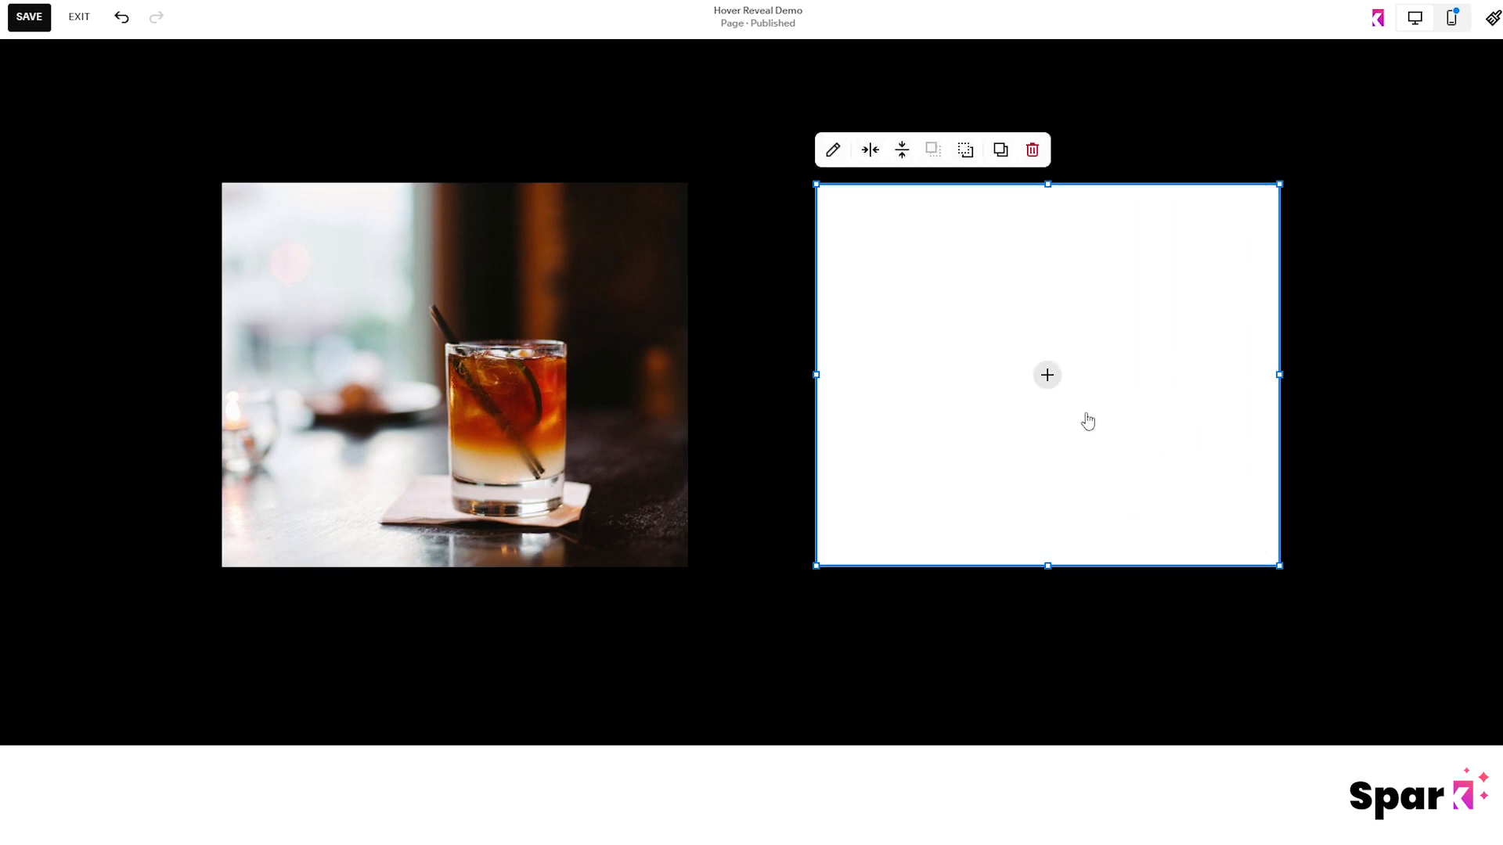
{"action": "left_click", "coordinate": [1046, 374]}
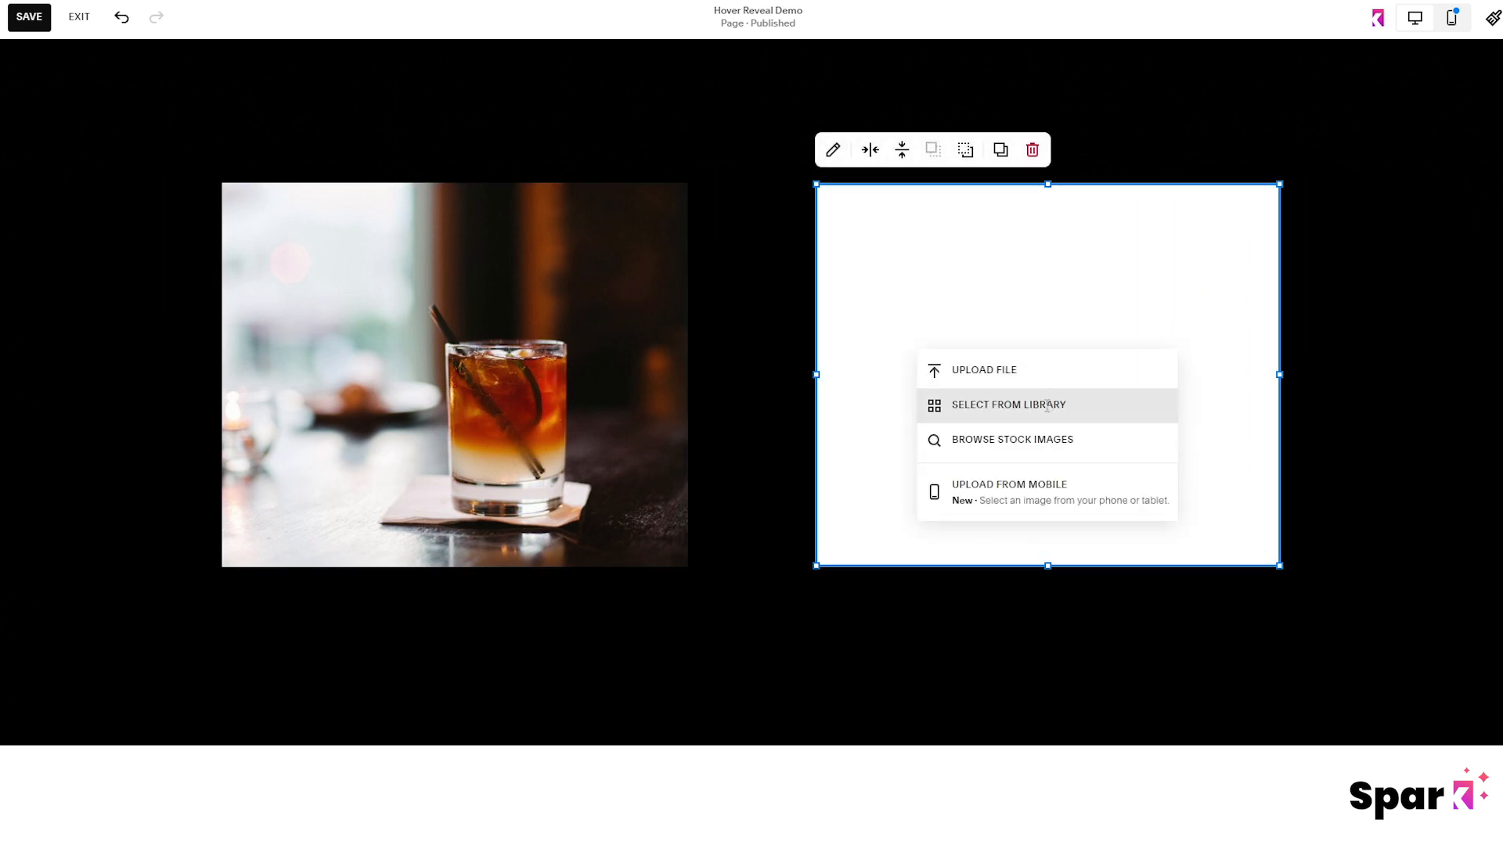
{"action": "left_click", "coordinate": [1007, 404]}
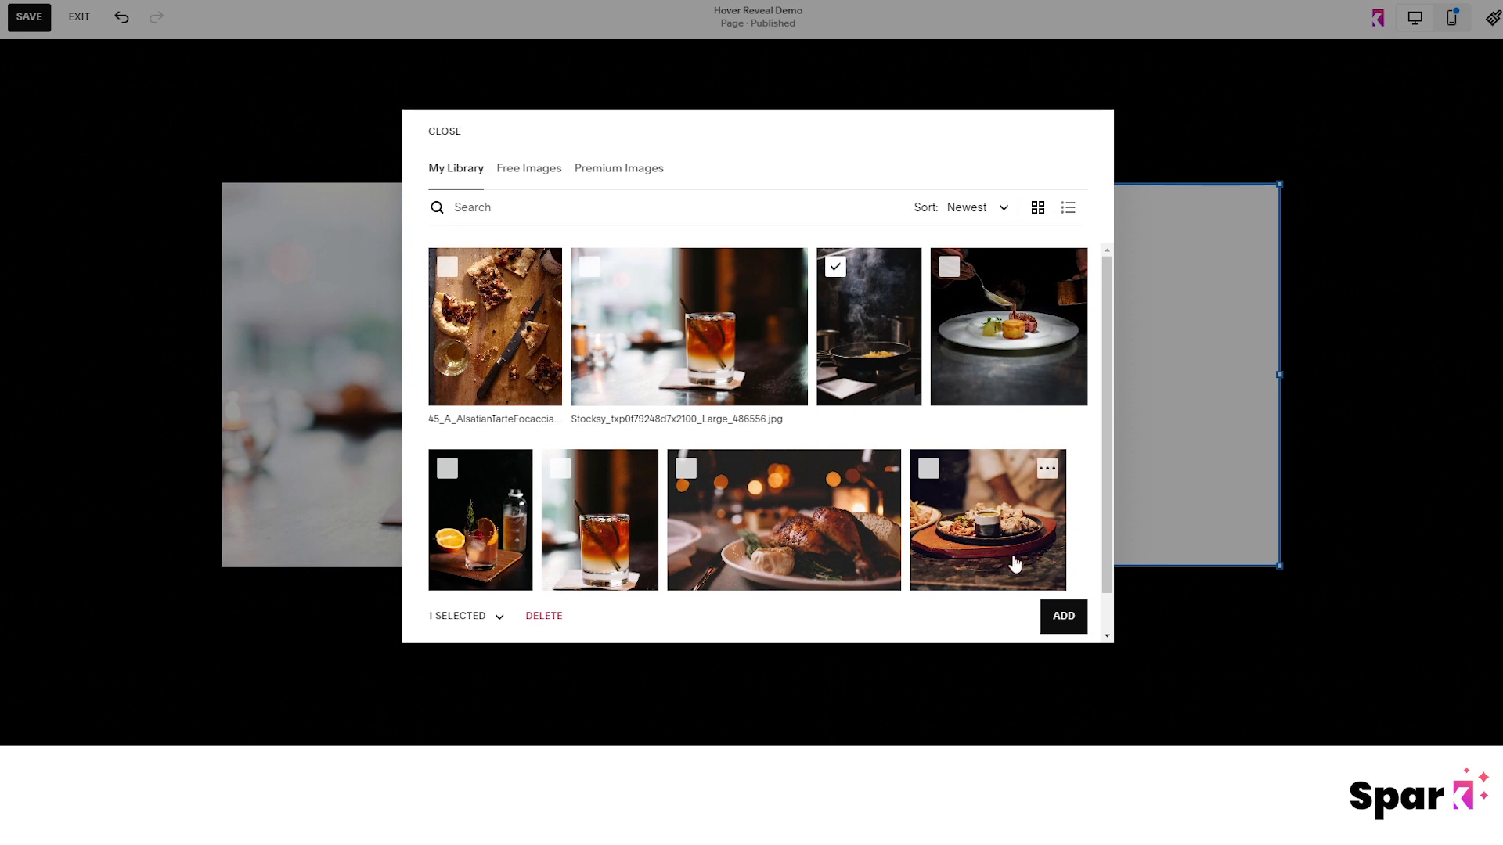
{"action": "left_click", "coordinate": [1061, 615]}
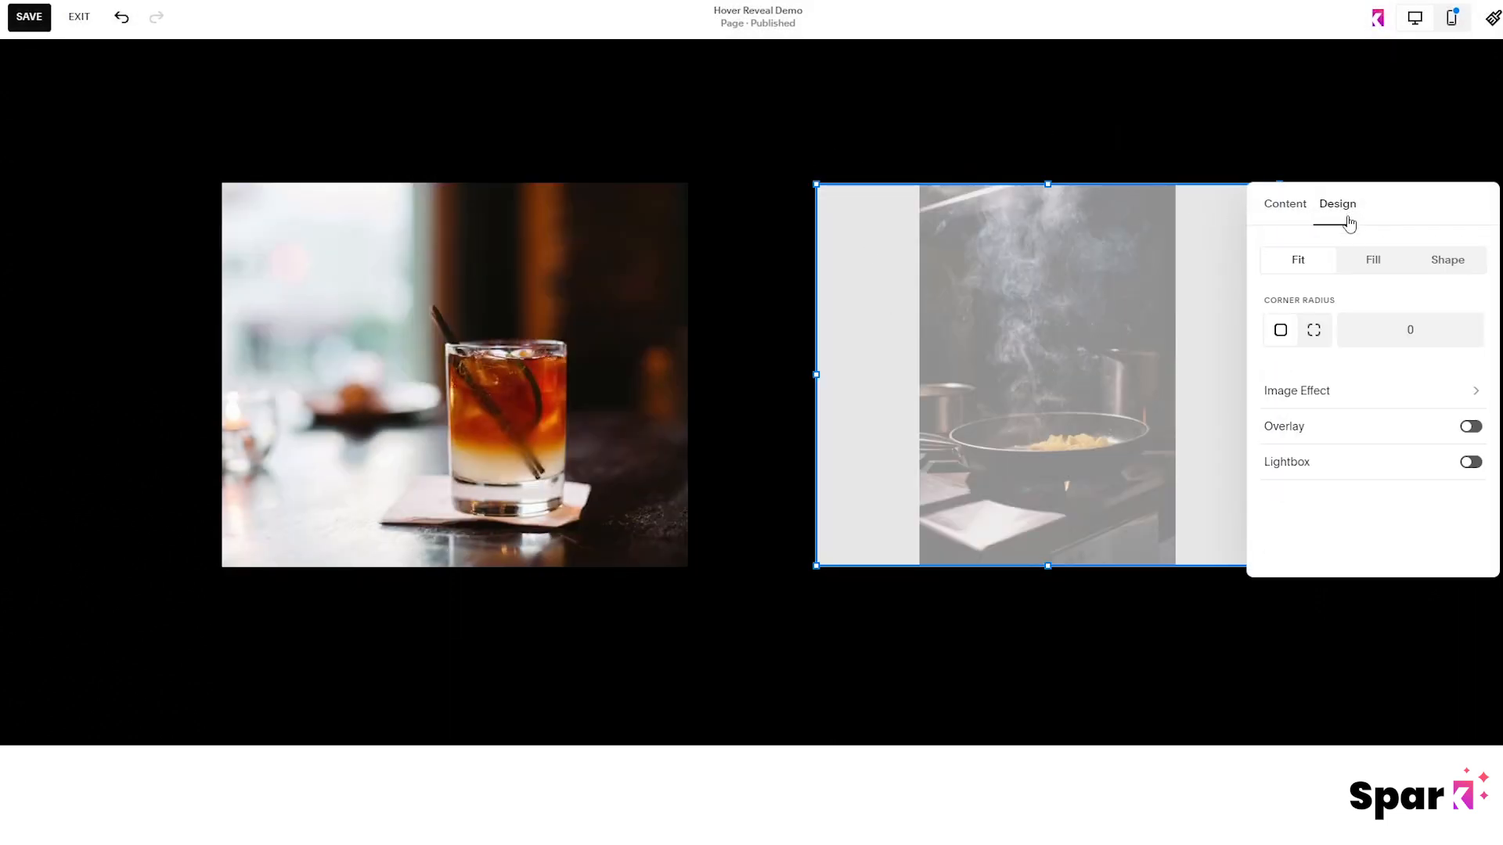
{"action": "left_click", "coordinate": [1372, 260]}
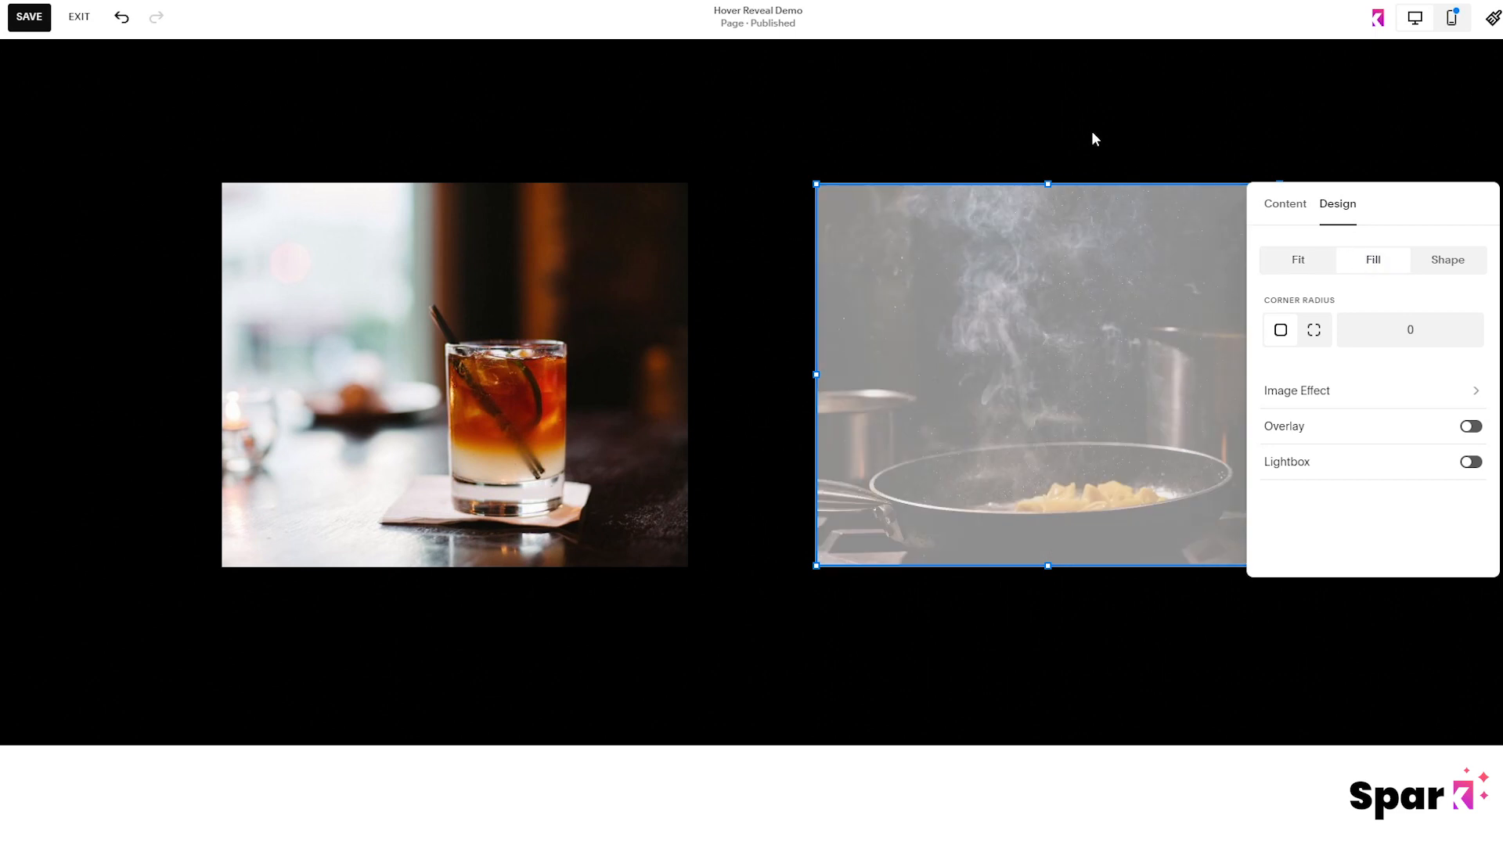
{"action": "left_click", "coordinate": [1378, 17]}
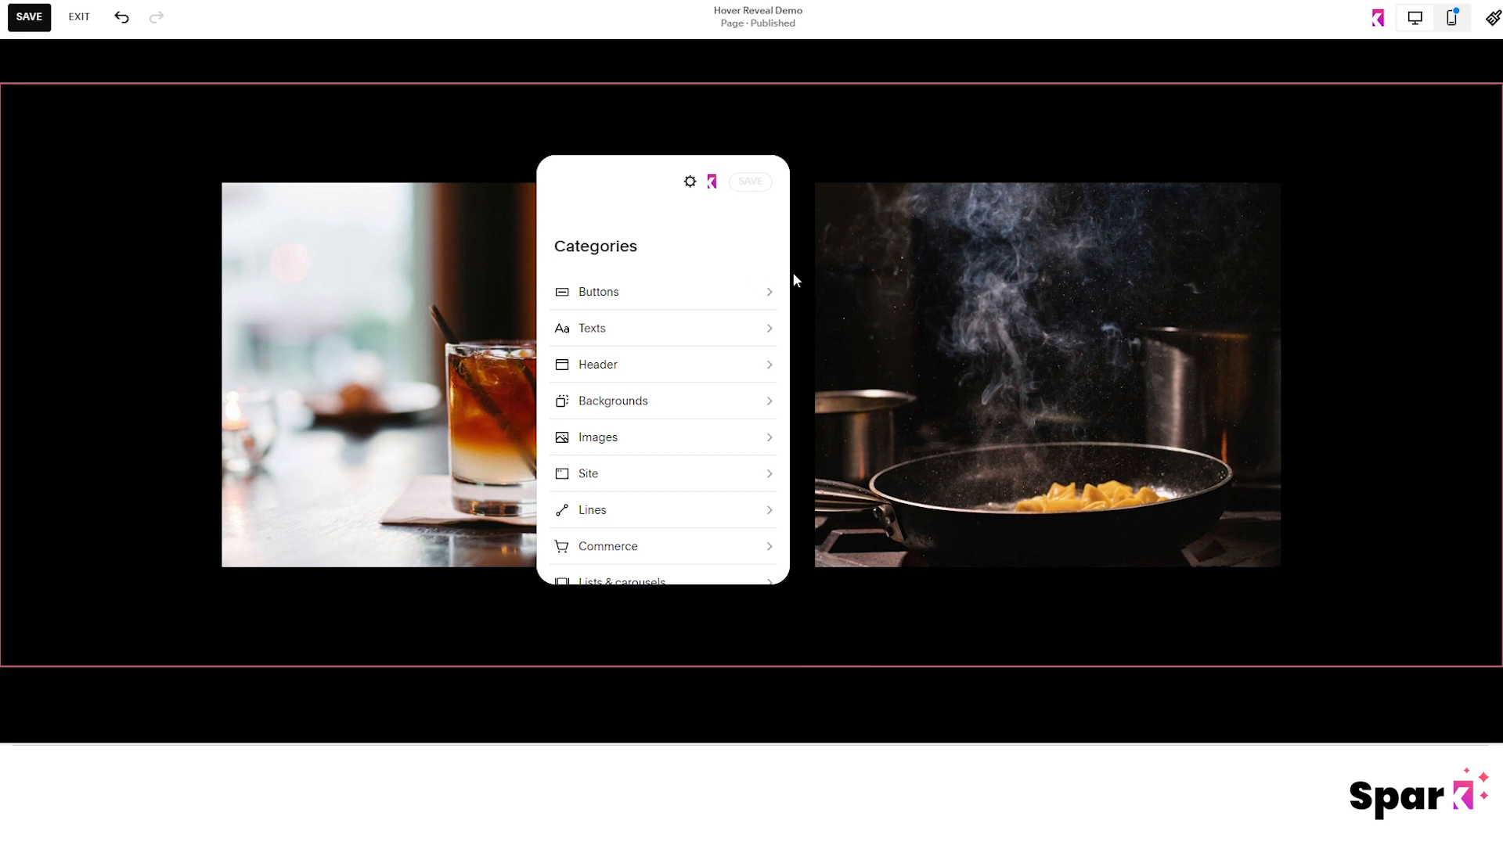
- Switch on Spark hover reveal for the steaming pan image
{"action": "left_click", "coordinate": [596, 437]}
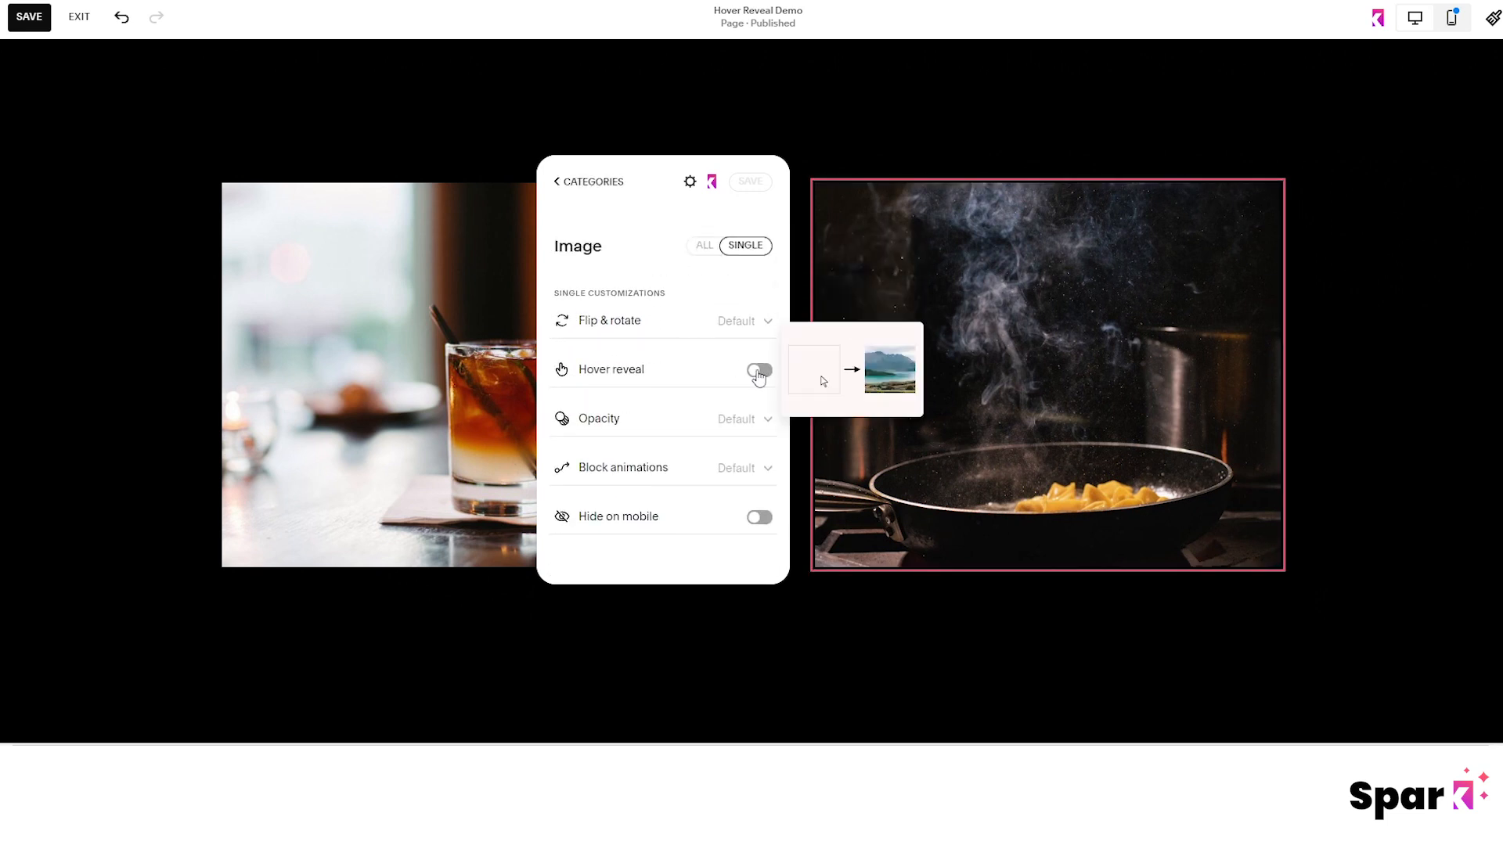
{"action": "left_click", "coordinate": [758, 369]}
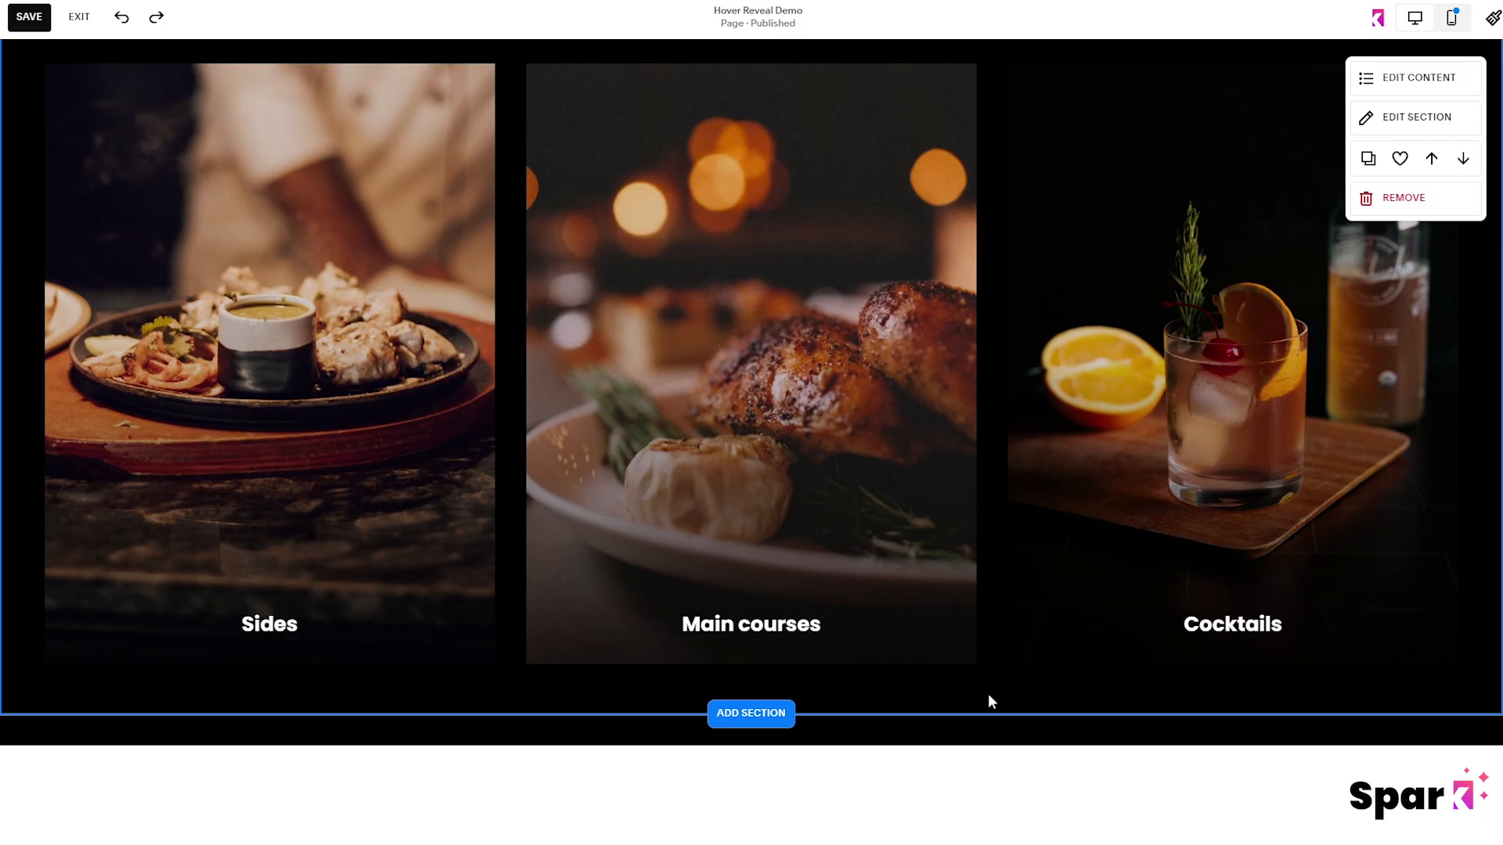
{"action": "mouse_move", "coordinate": [953, 693]}
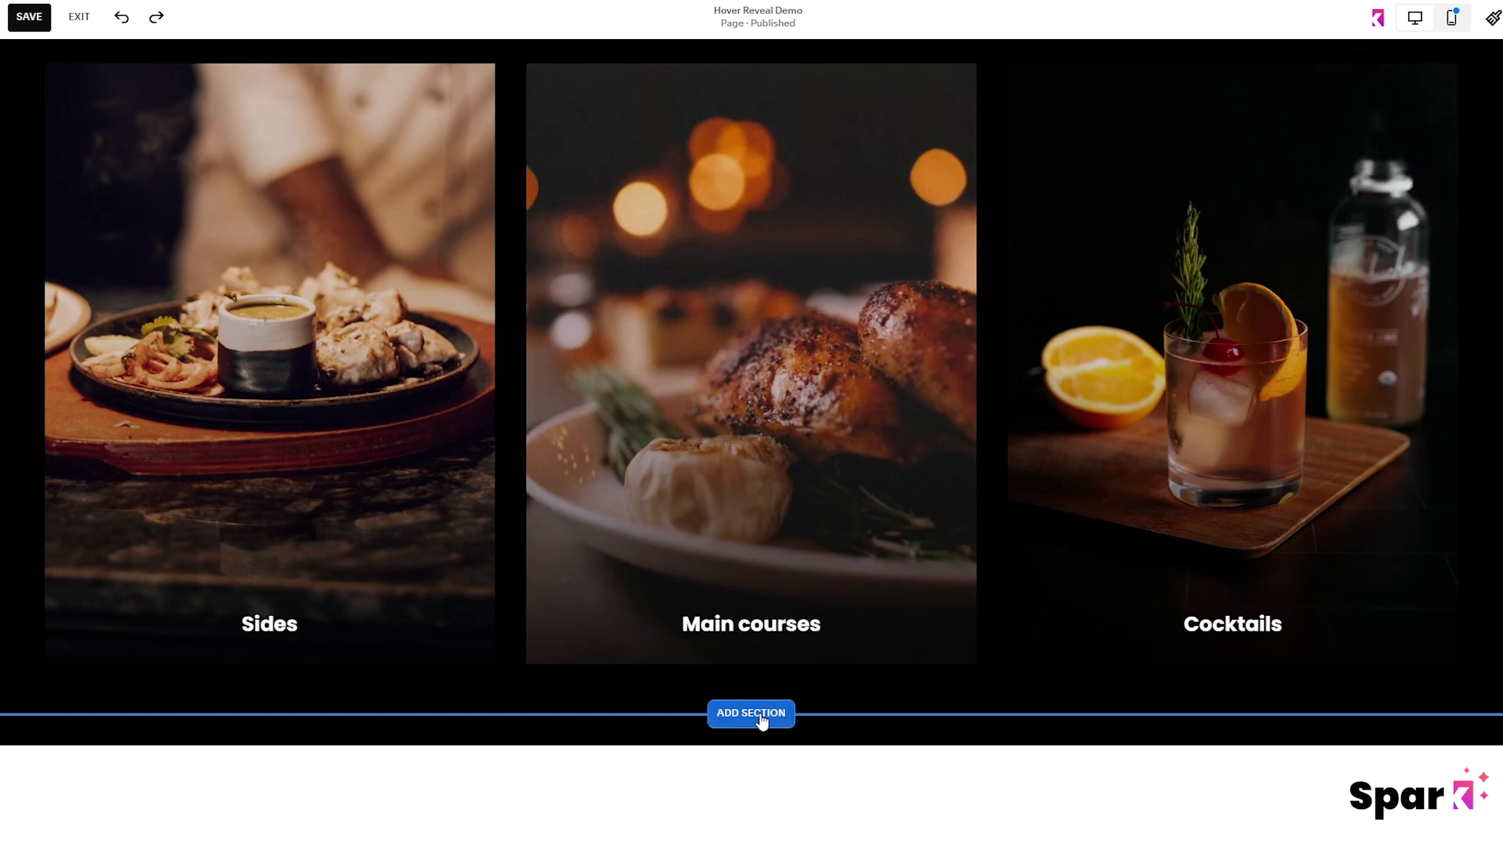
- Add the three-image Our Services section below the banner
{"action": "left_click", "coordinate": [749, 714]}
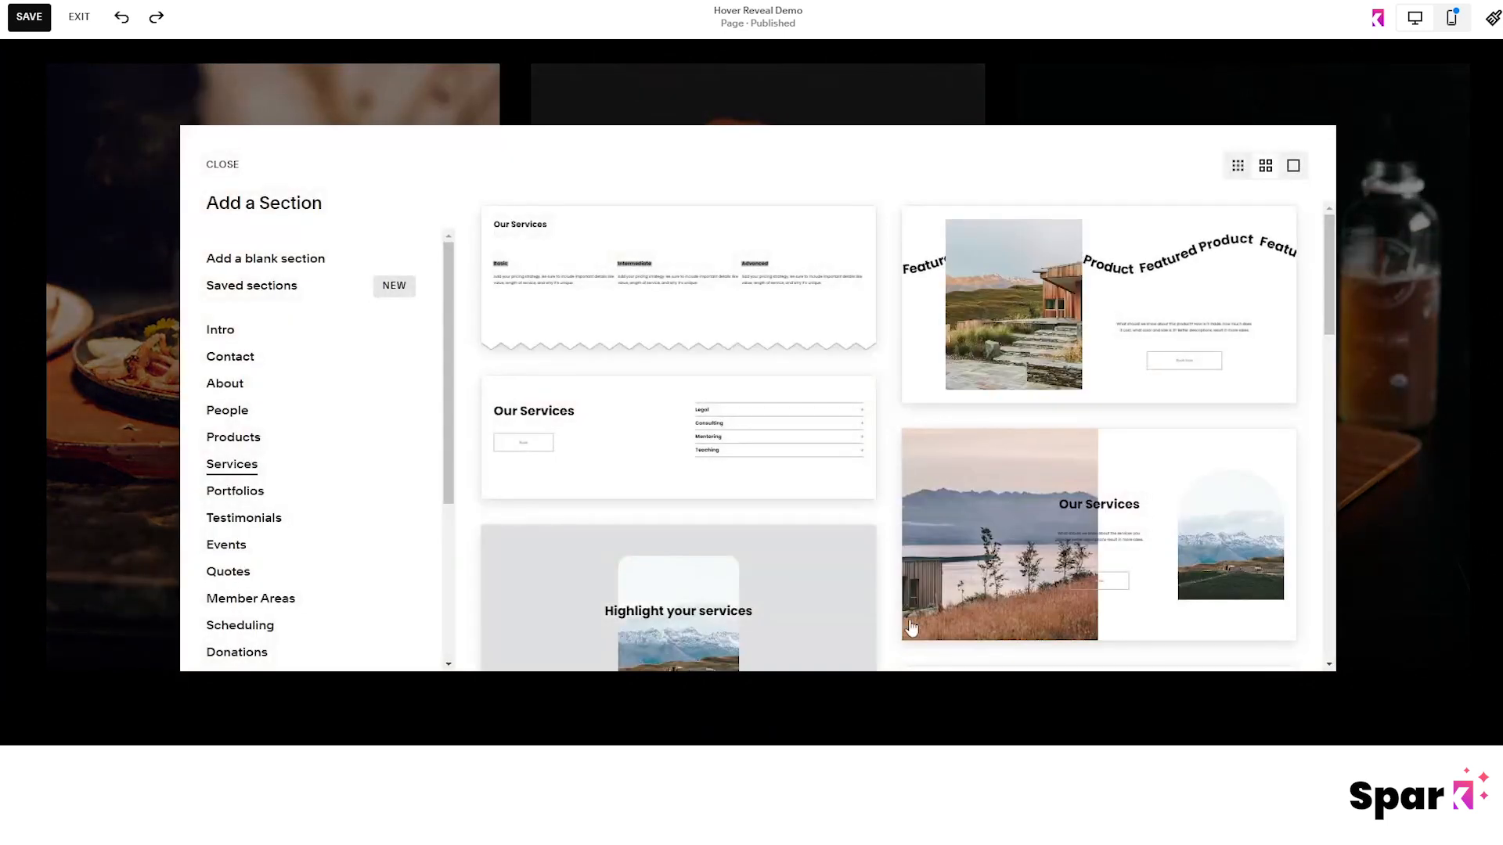
{"action": "scroll", "scroll_direction": "down", "scroll_amount": 3}
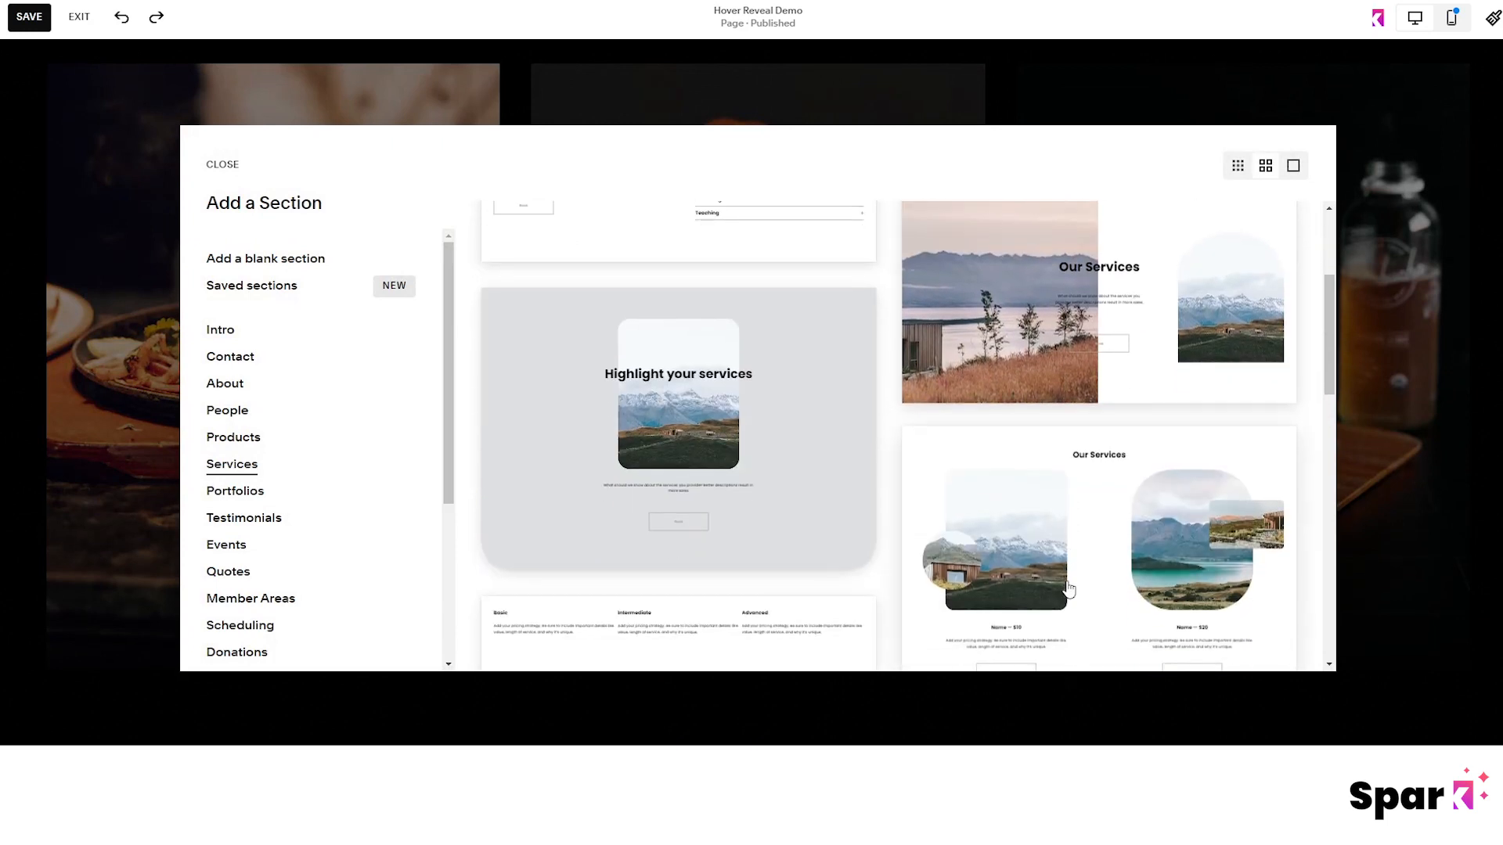
{"action": "scroll", "scroll_direction": "down", "scroll_amount": 3}
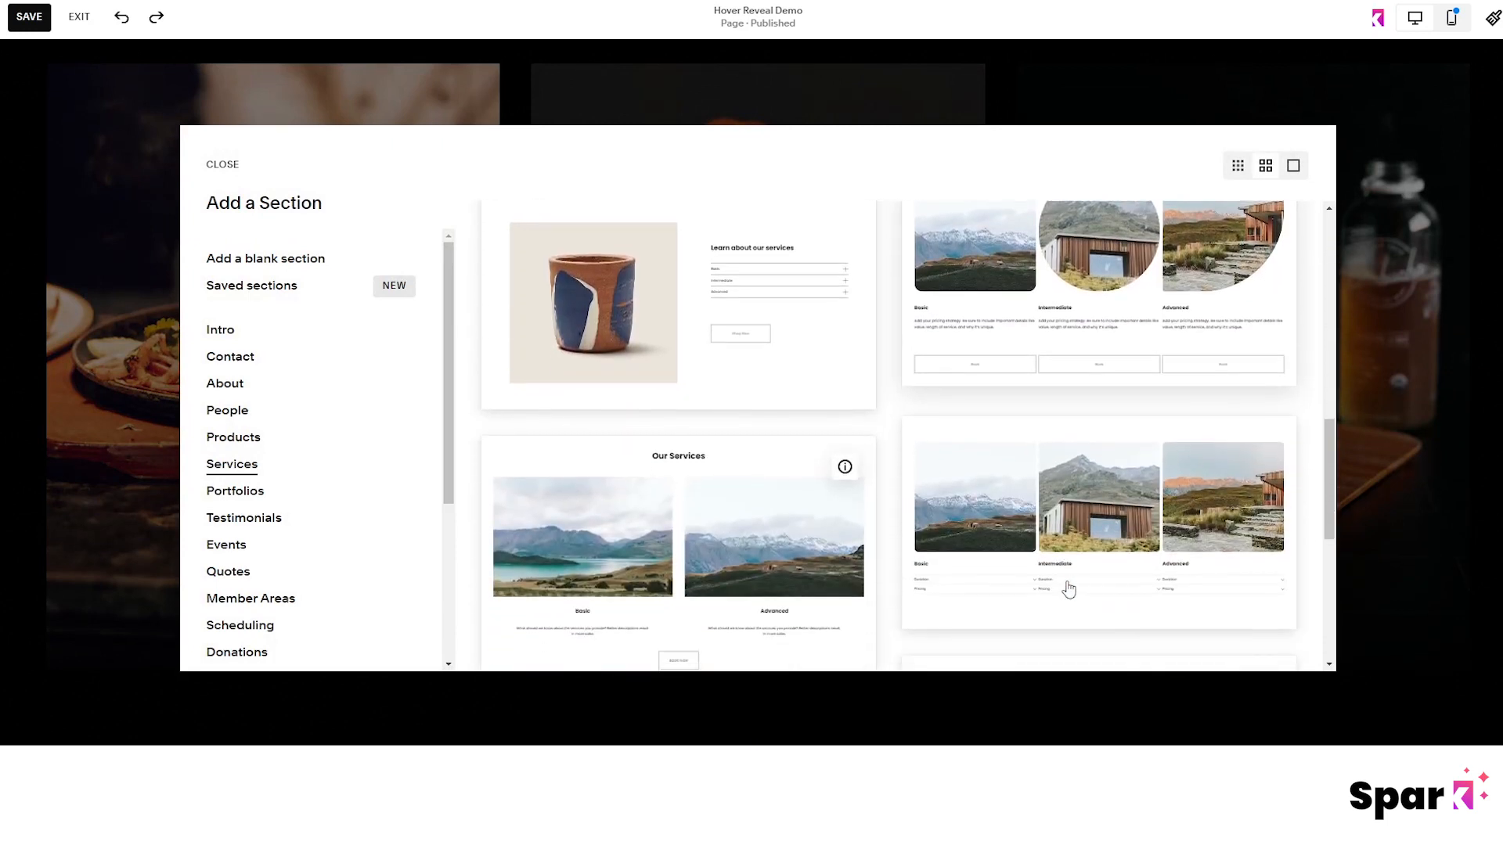
{"action": "scroll", "scroll_direction": "down", "scroll_amount": 3}
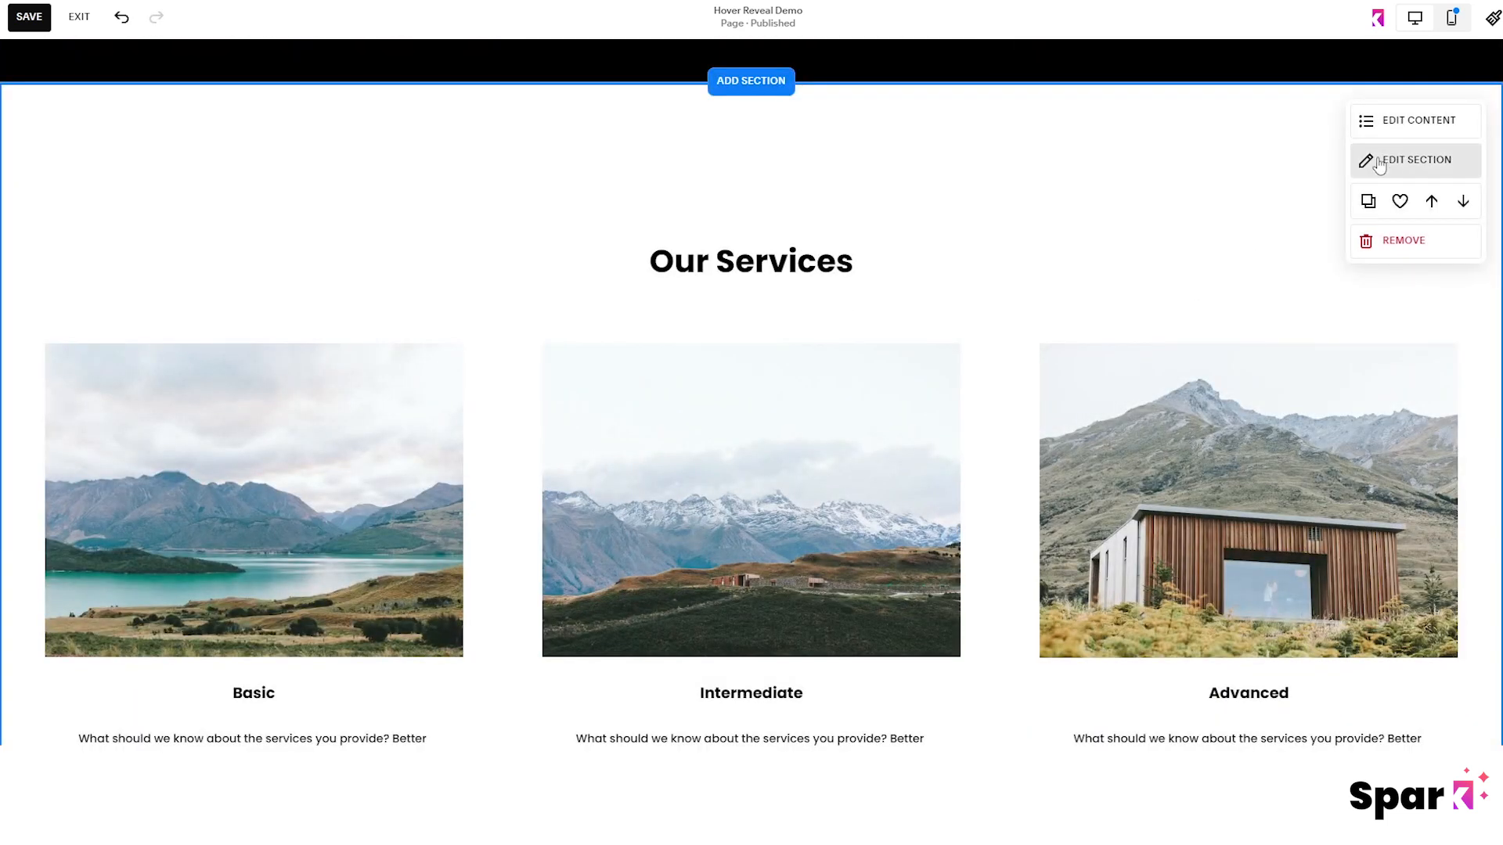
- Give the services section the Darkest 1 black theme
{"action": "left_click", "coordinate": [1415, 159]}
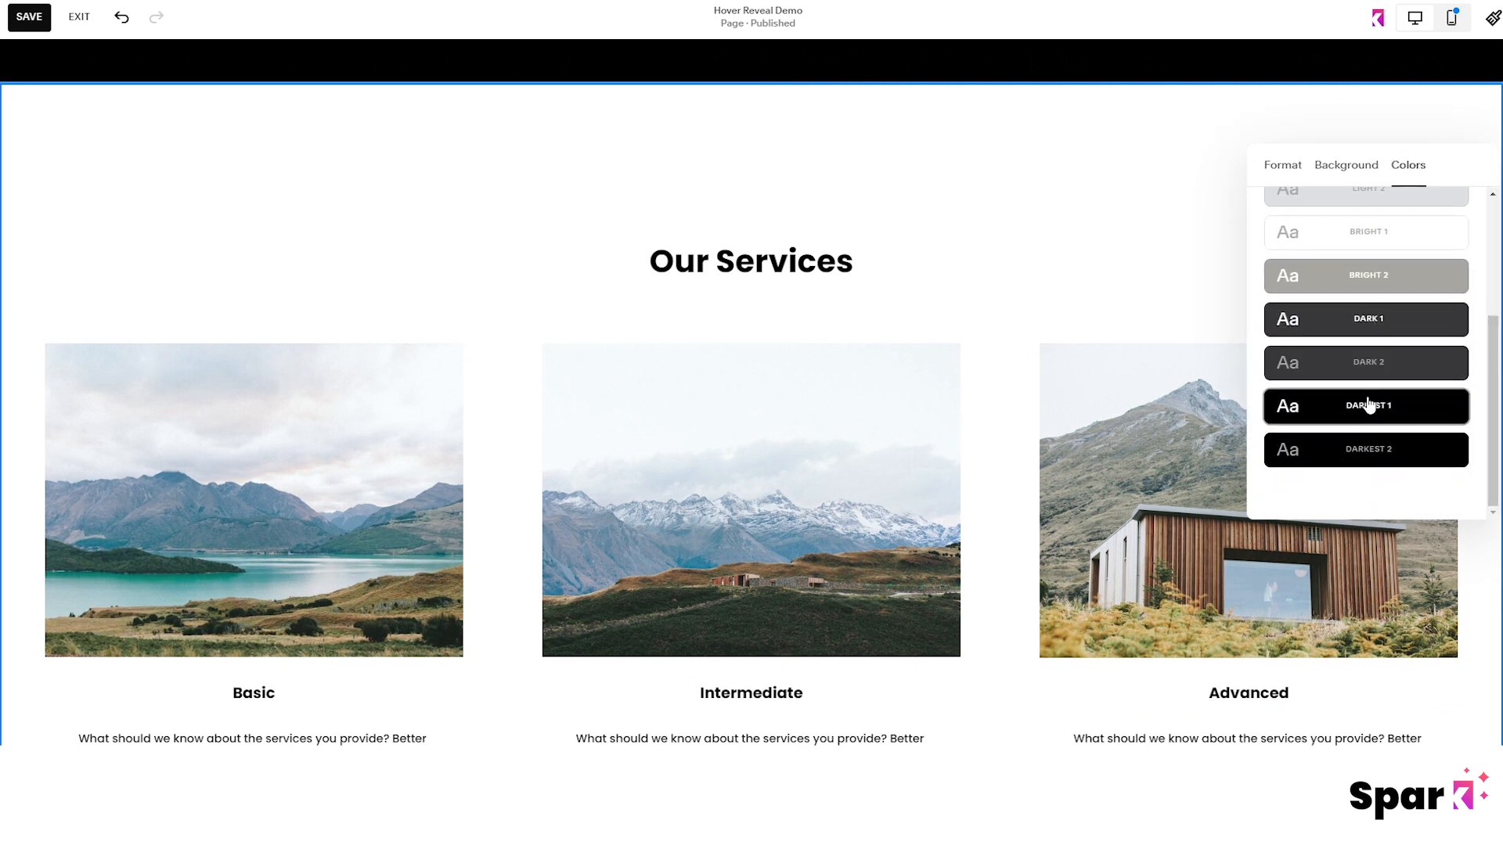
{"action": "left_click", "coordinate": [1364, 406]}
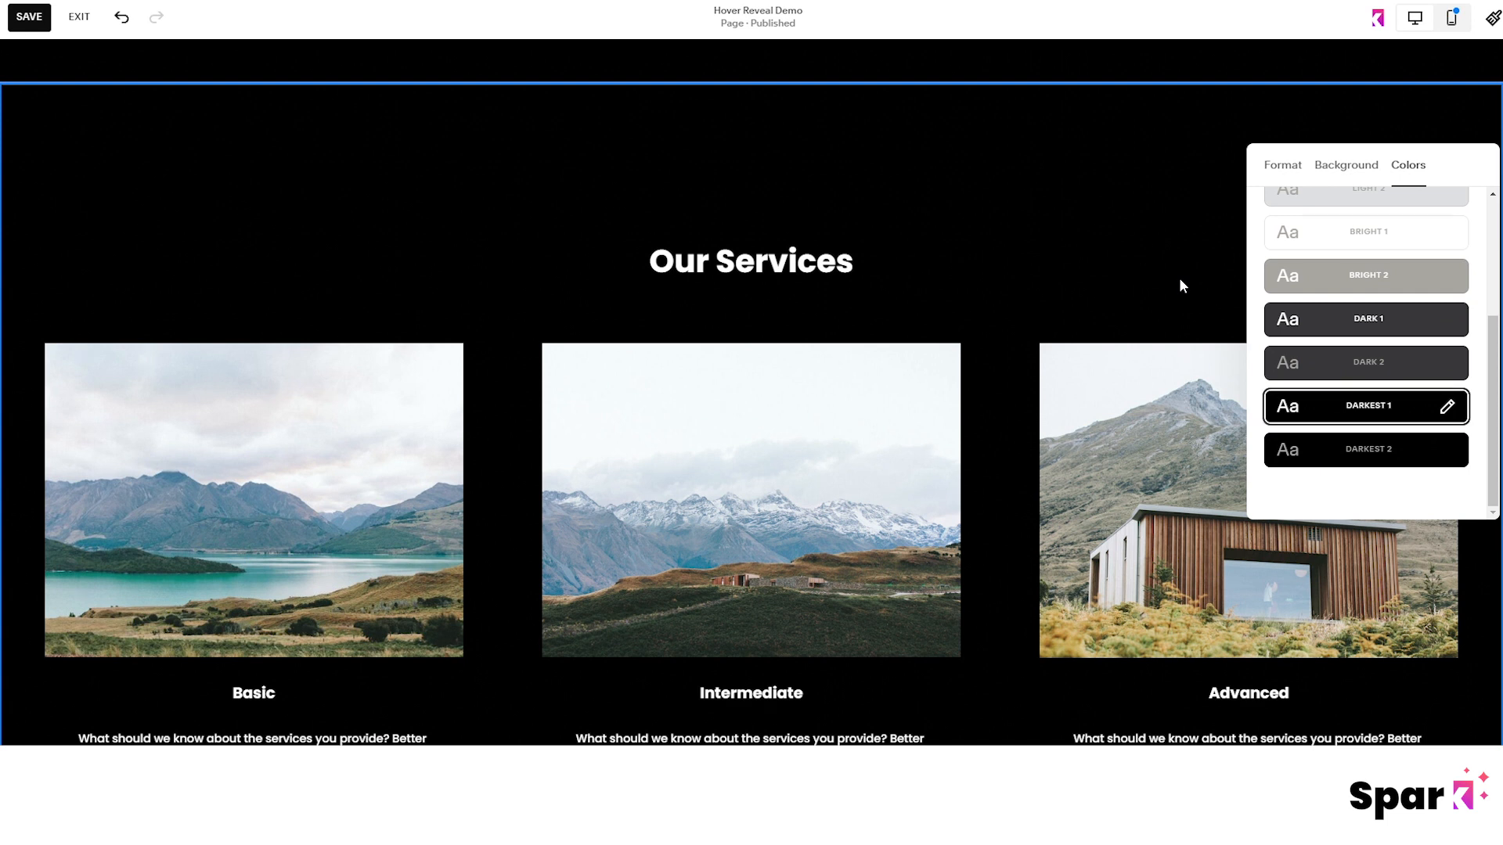
- Hide the section Title and Button and show a button under each service column
{"action": "left_click", "coordinate": [1346, 168]}
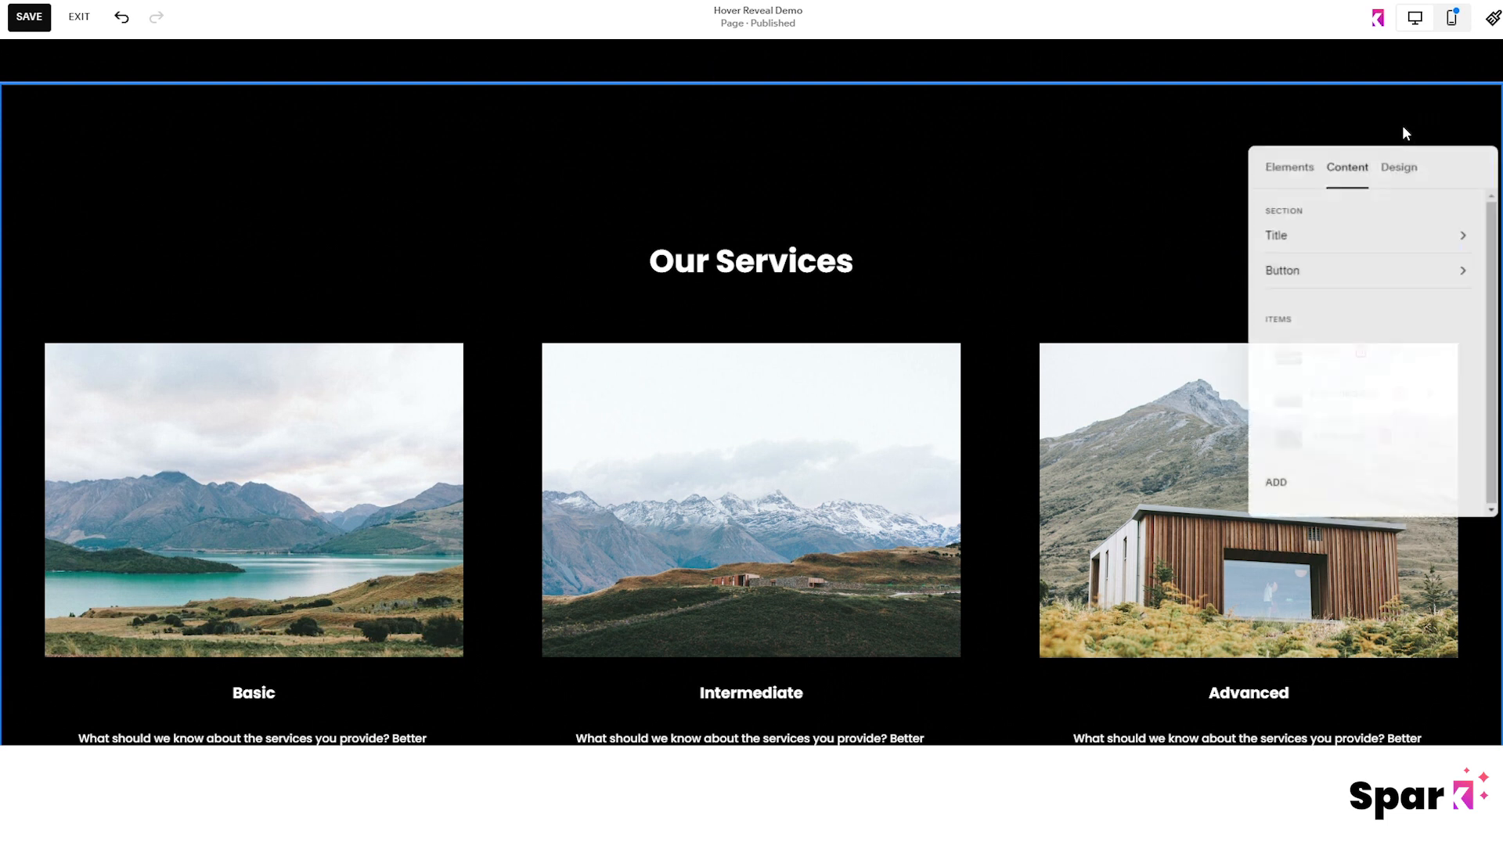
{"action": "left_click", "coordinate": [1289, 168]}
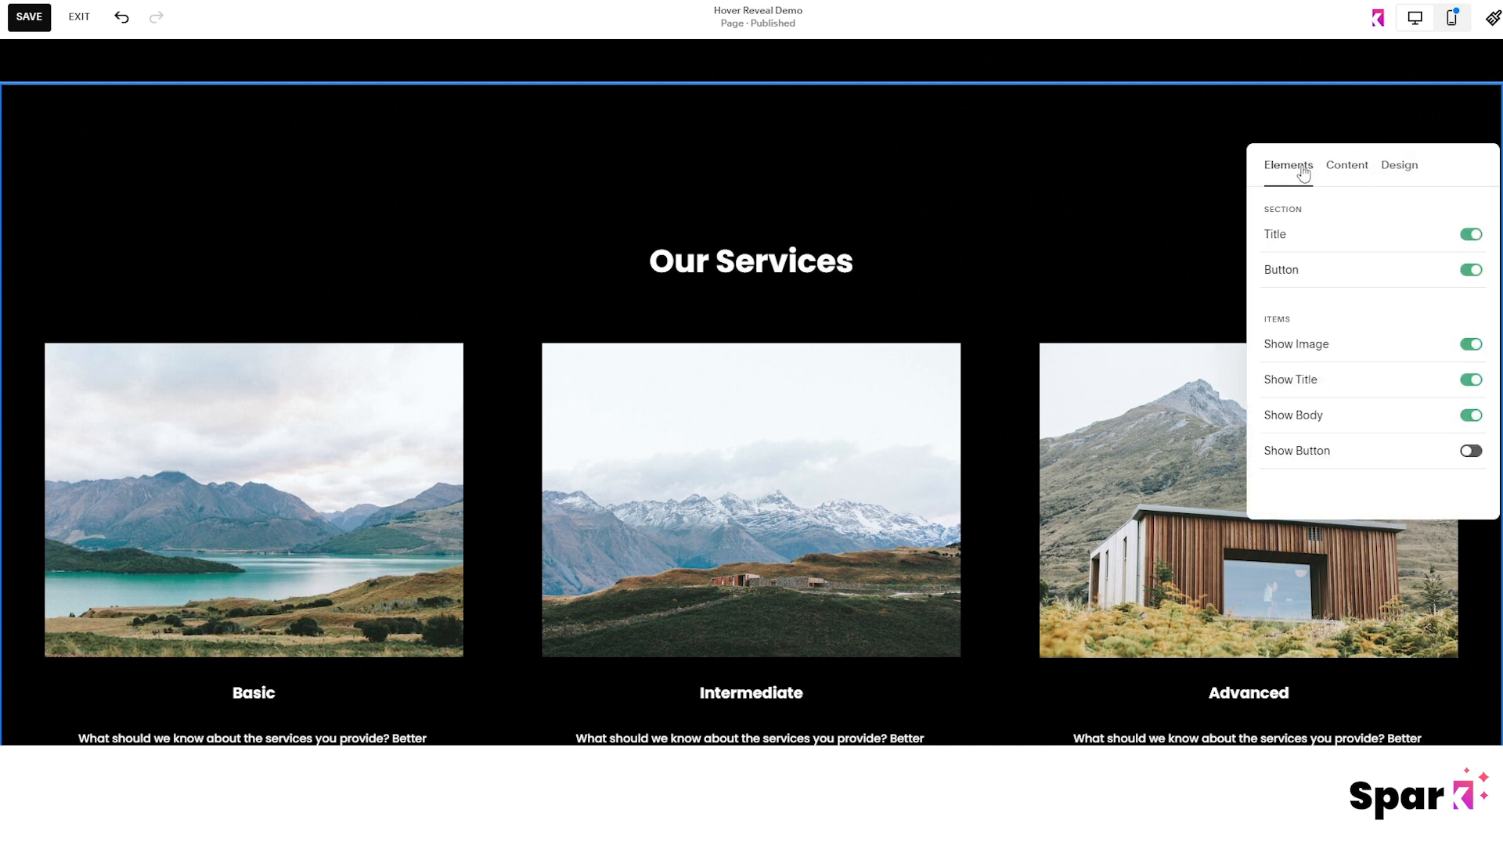
{"action": "left_click", "coordinate": [1469, 233]}
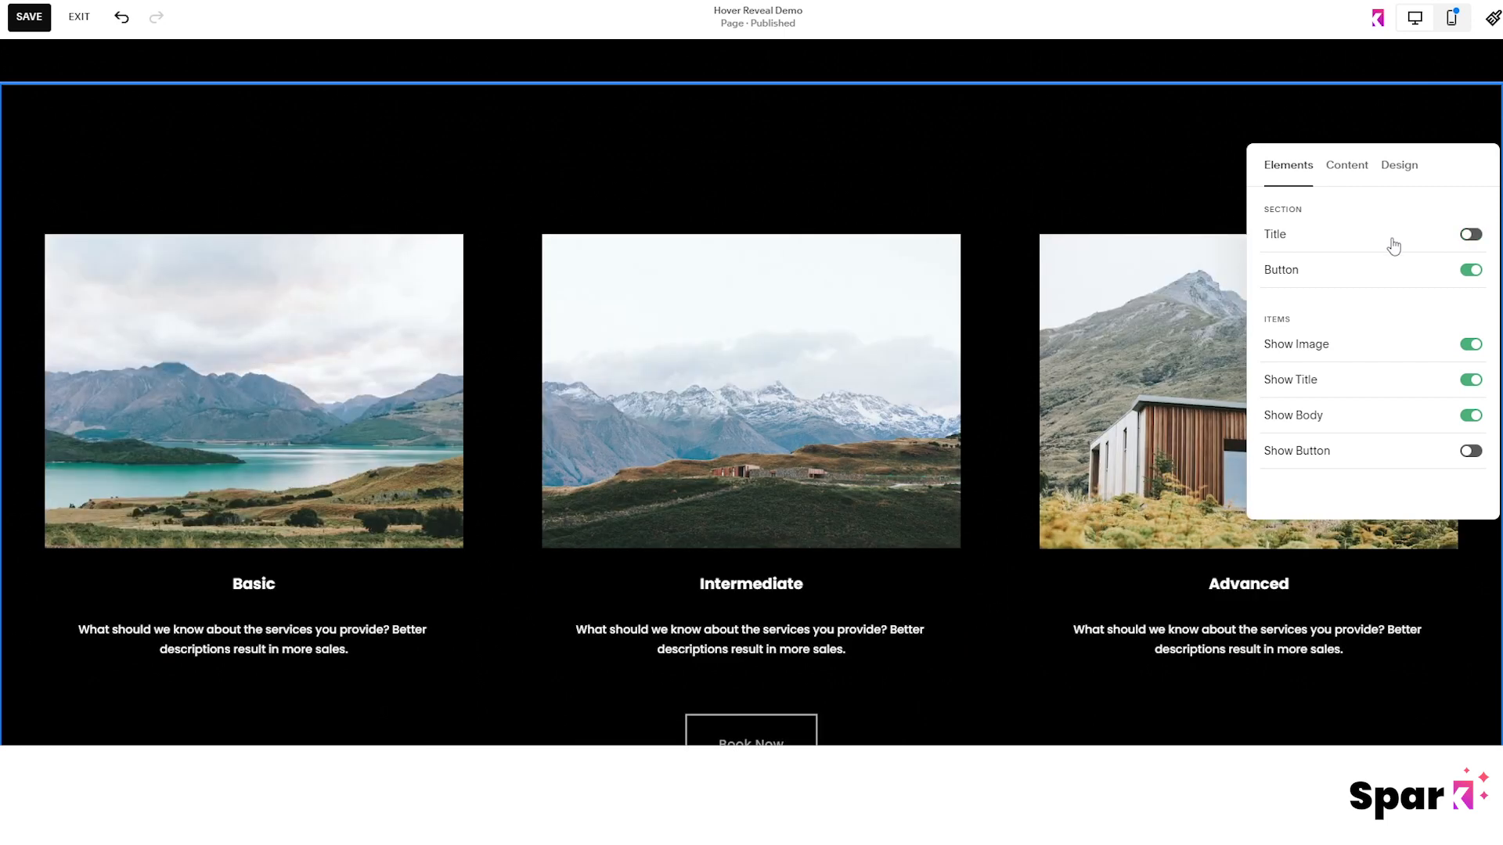
{"action": "left_click", "coordinate": [1470, 269]}
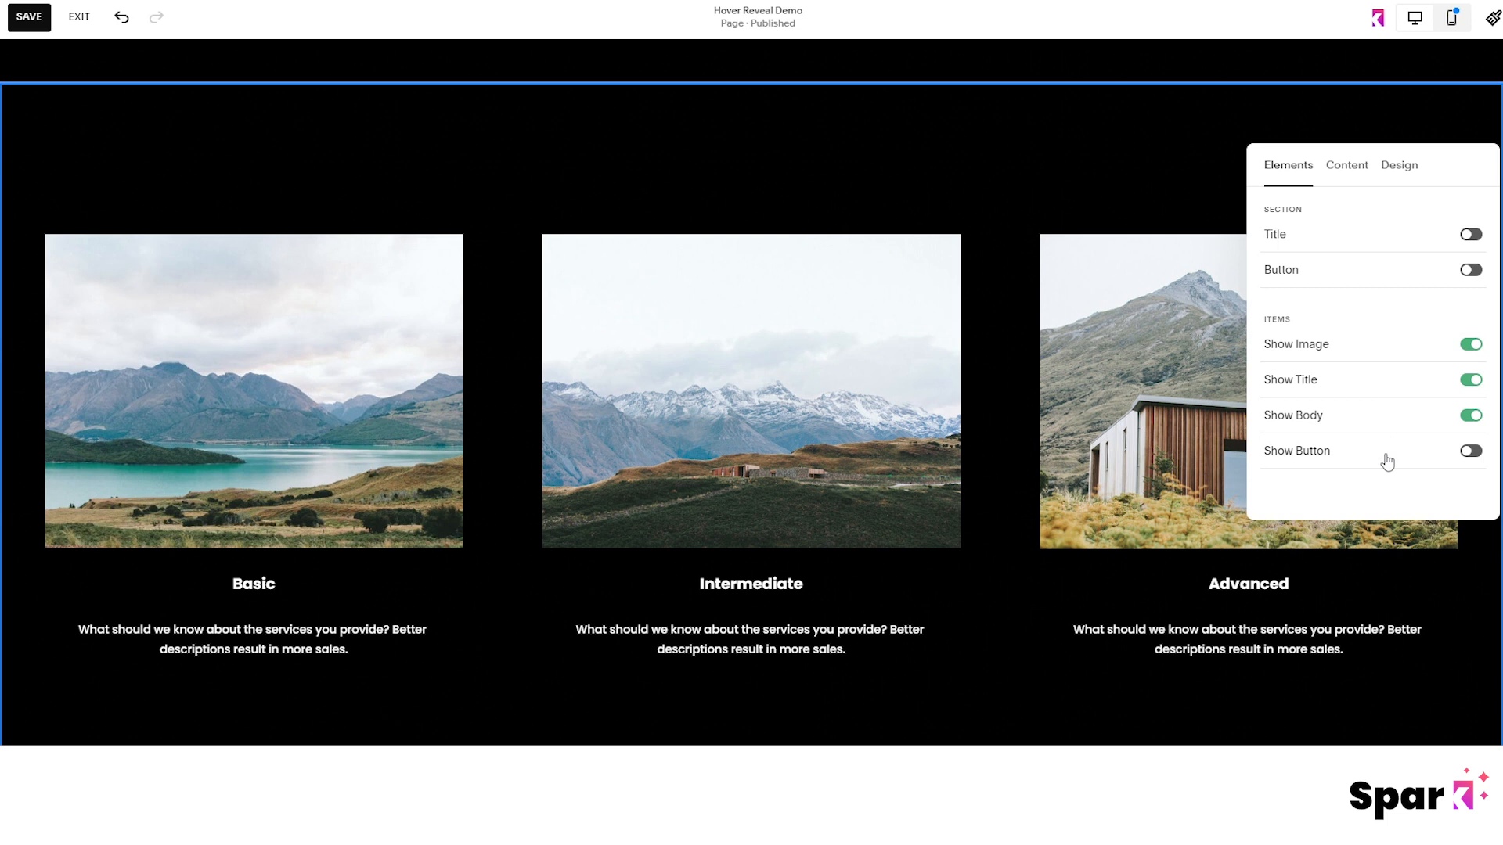
{"action": "left_click", "coordinate": [1470, 451]}
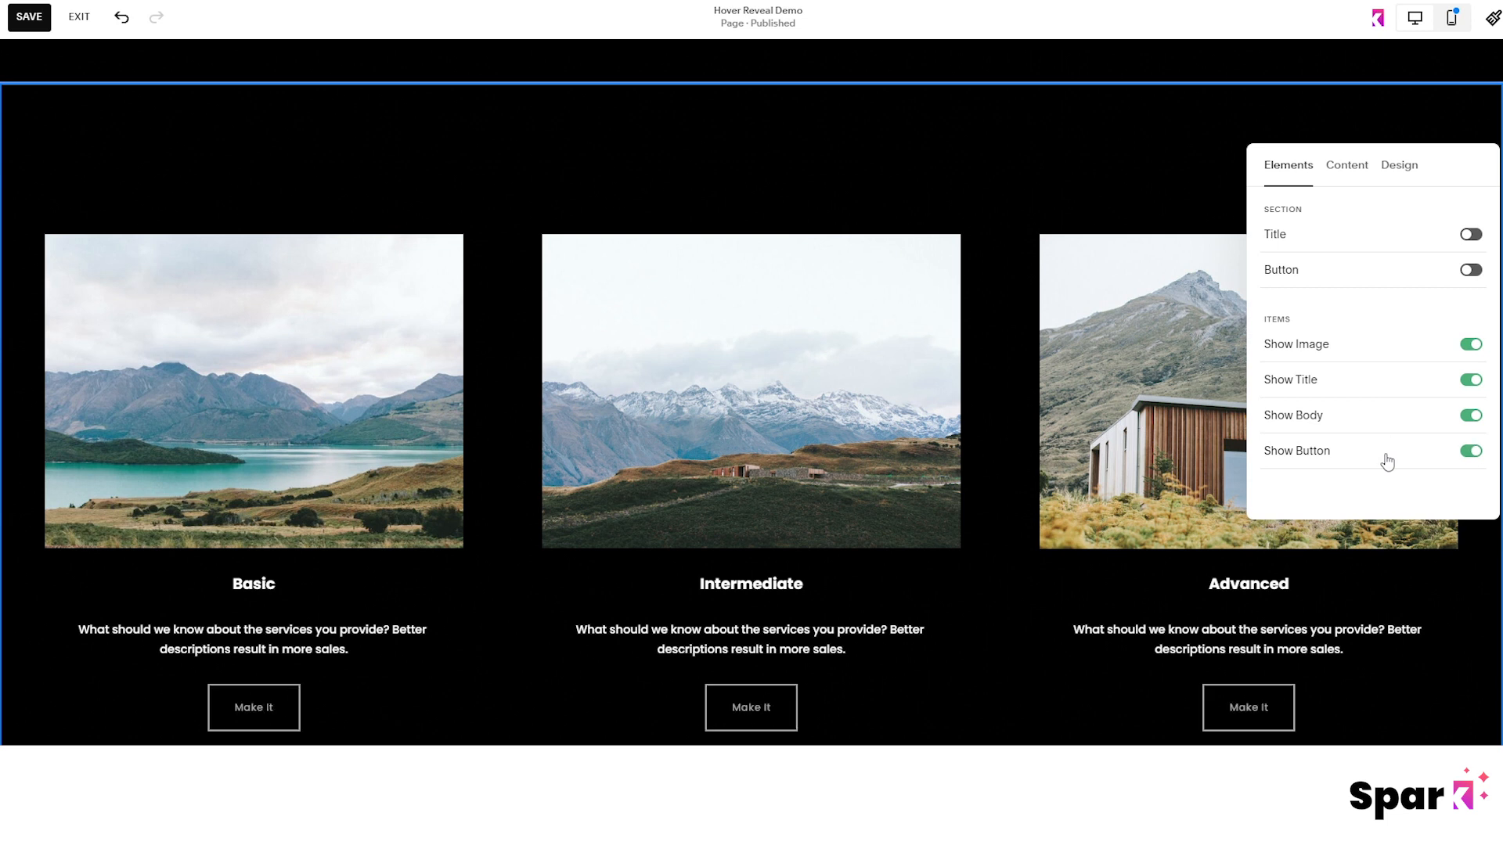
{"action": "left_click", "coordinate": [1346, 164]}
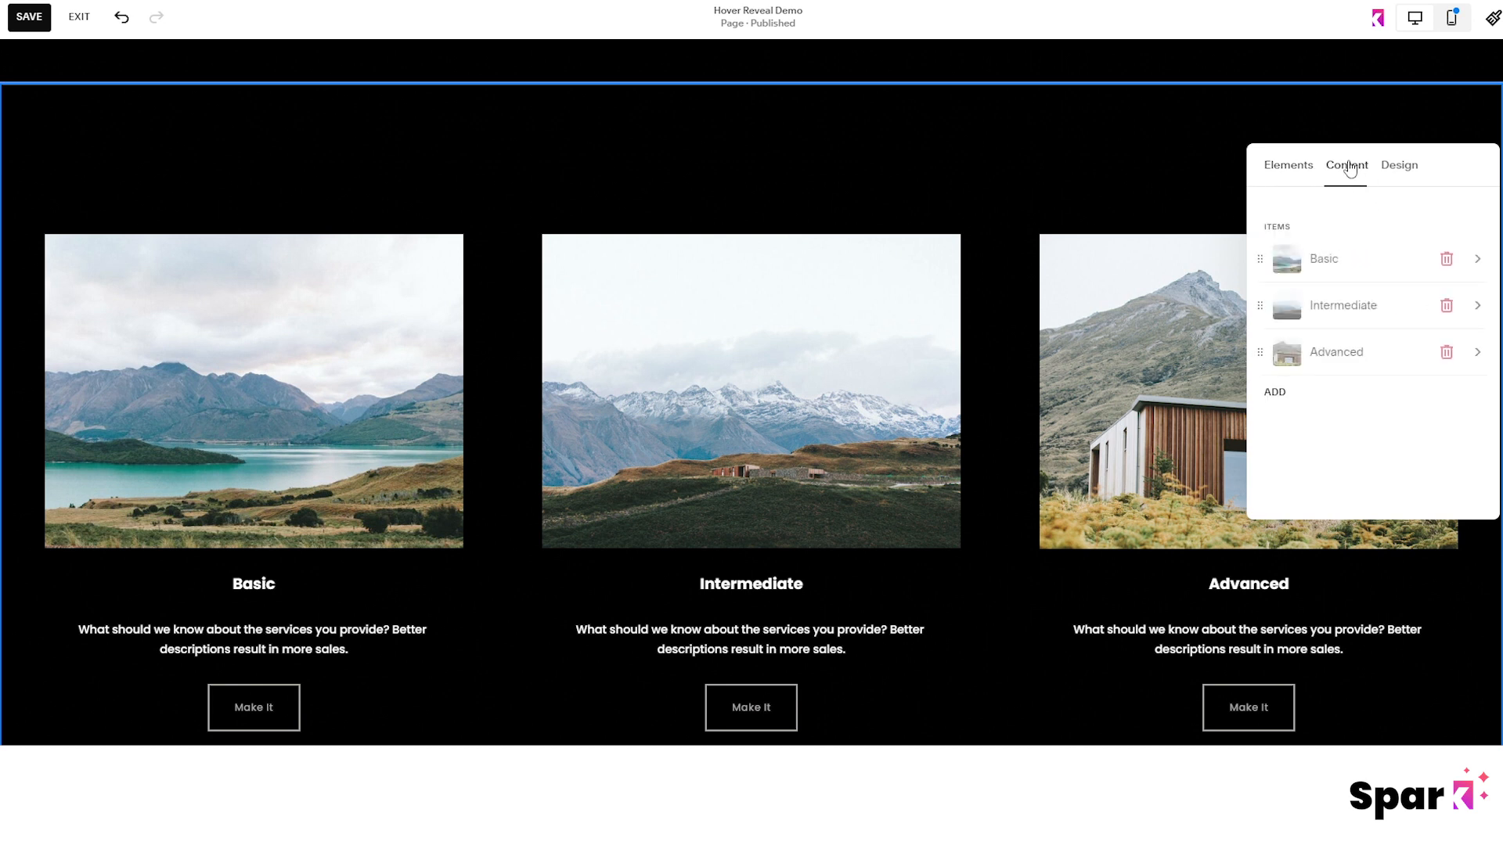
- Give the first item the plated sides photo, name it Sides with a Menu button
{"action": "left_click", "coordinate": [1322, 258]}
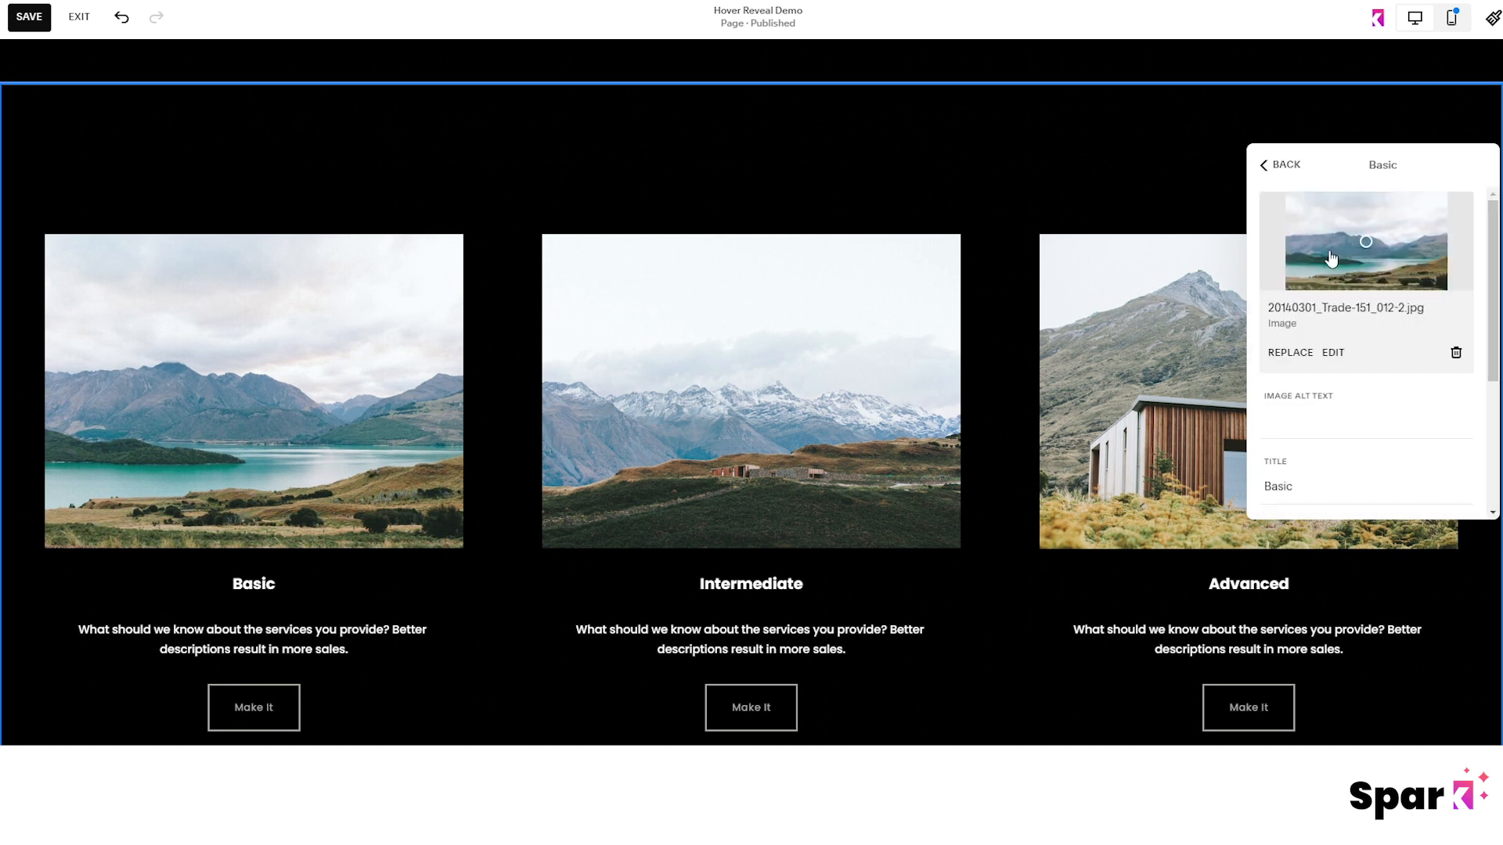
{"action": "left_click", "coordinate": [1289, 352]}
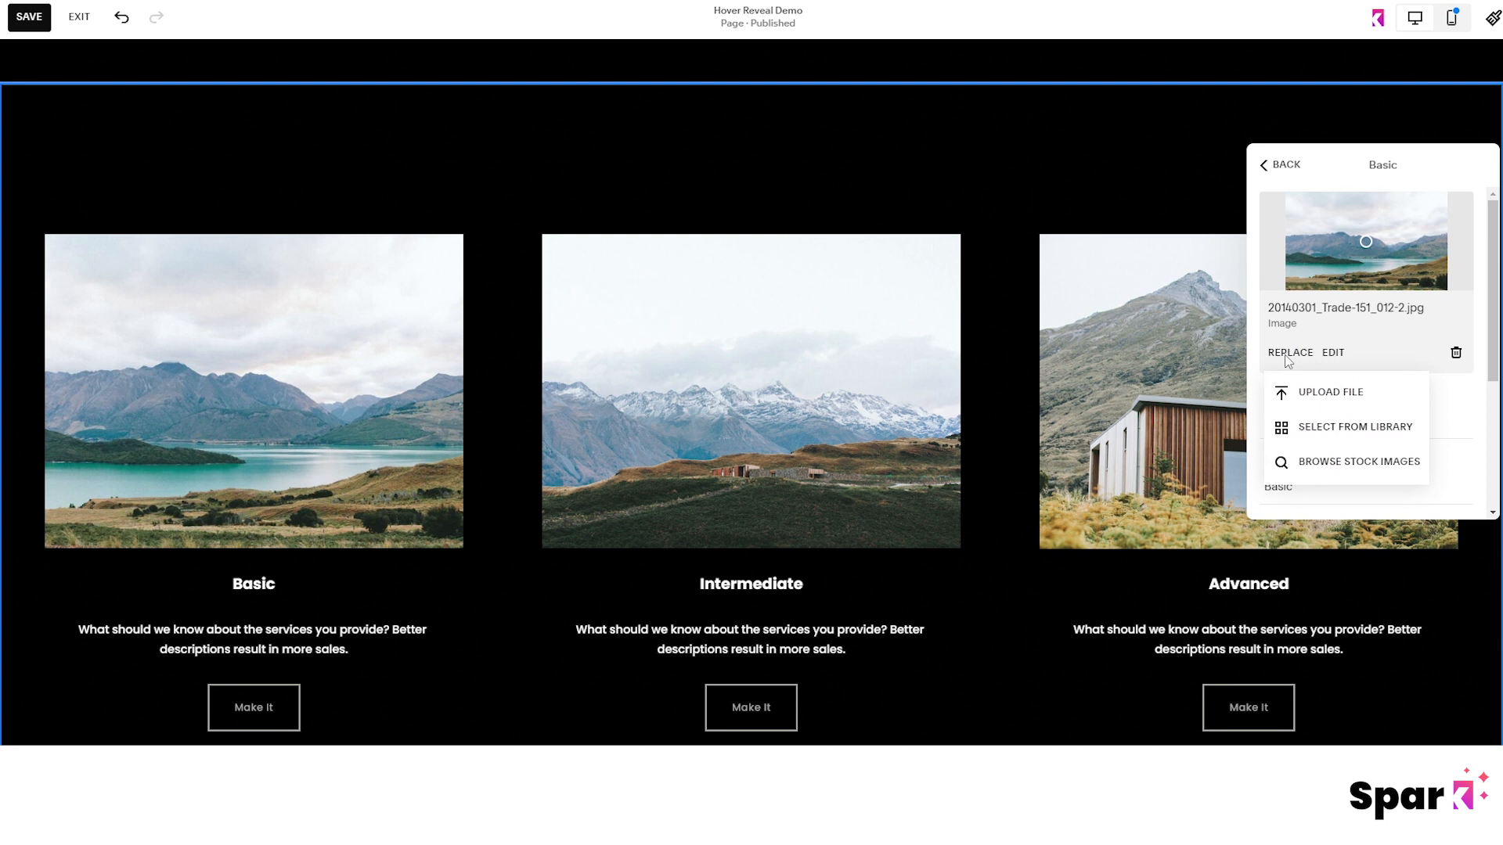
{"action": "left_click", "coordinate": [1357, 426]}
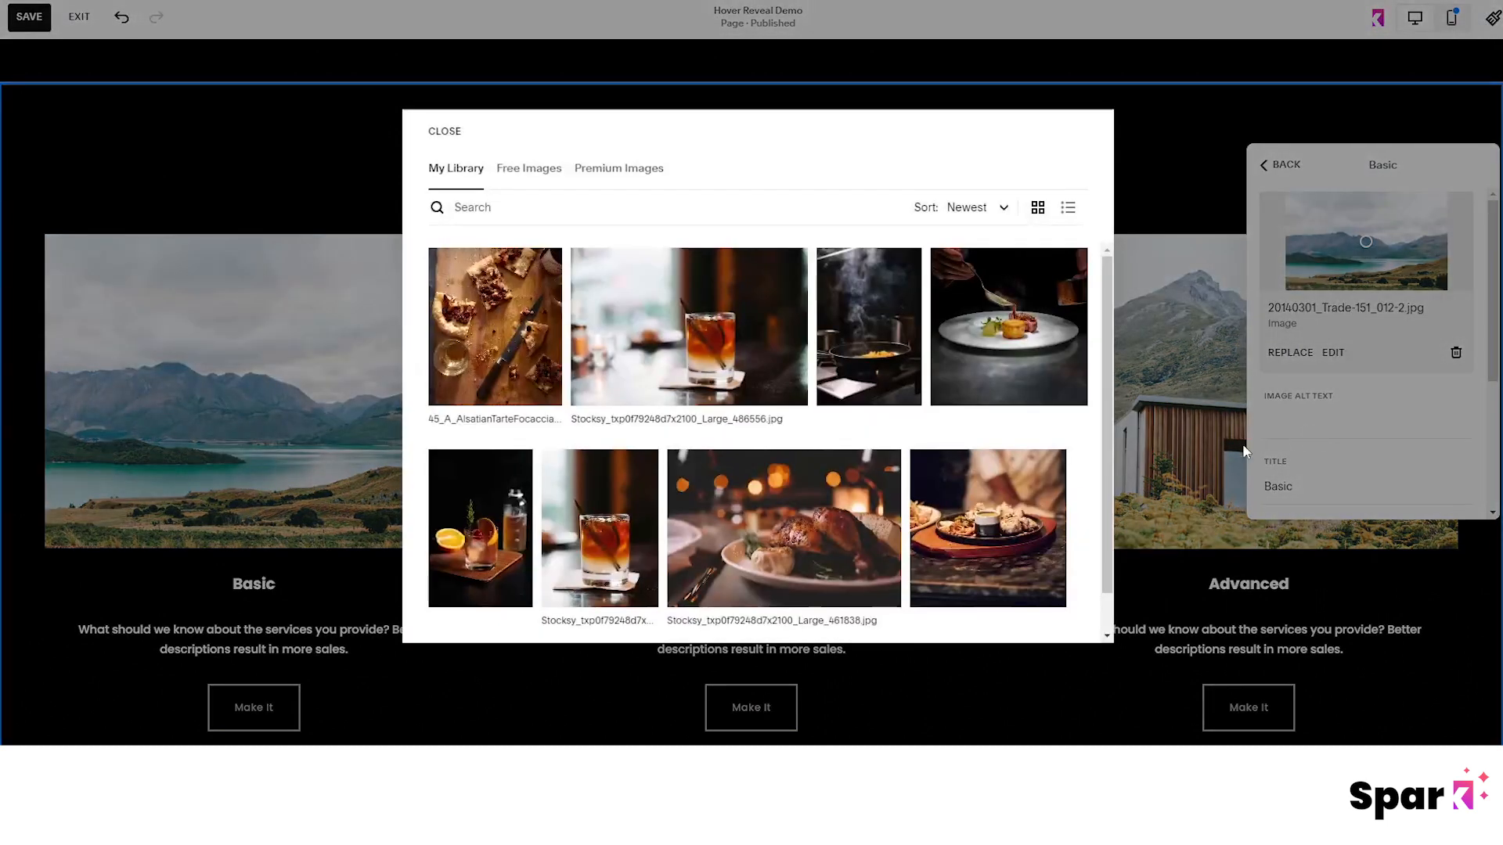
{"action": "left_click", "coordinate": [988, 520]}
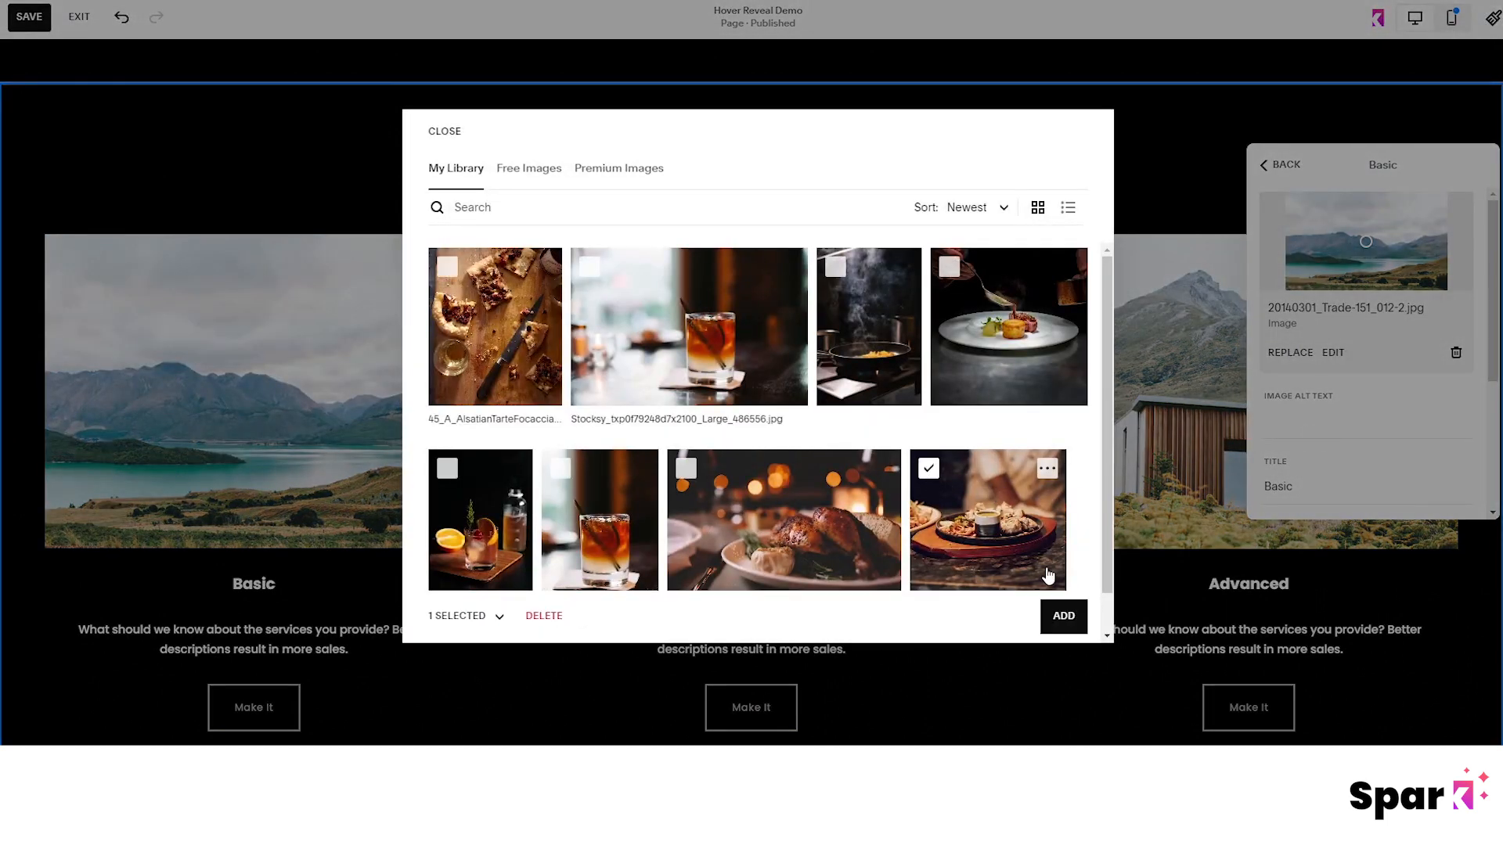
{"action": "left_click", "coordinate": [1063, 615]}
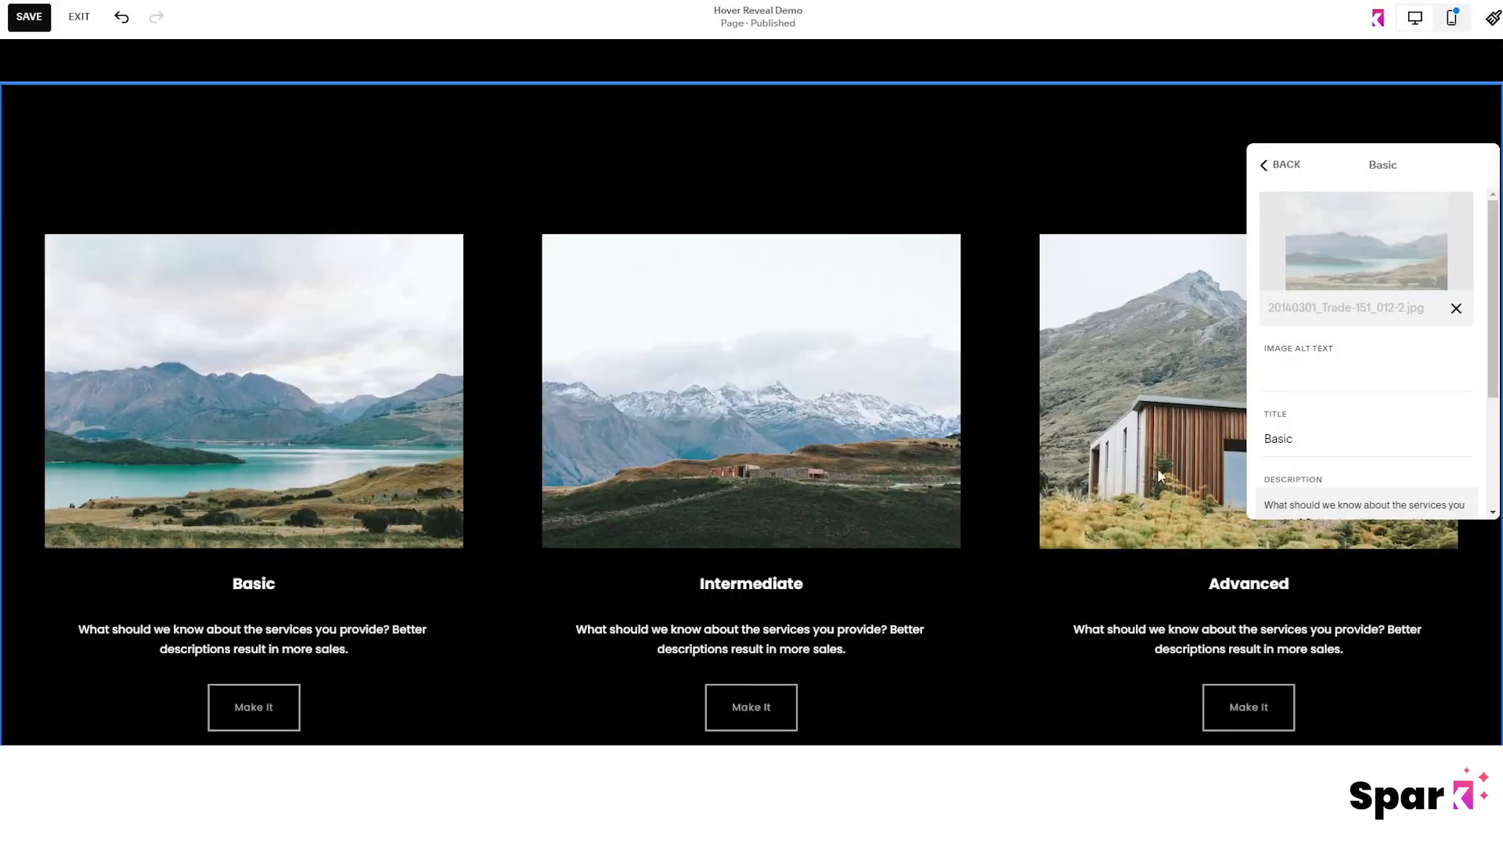
{"action": "type", "text": "Sides"}
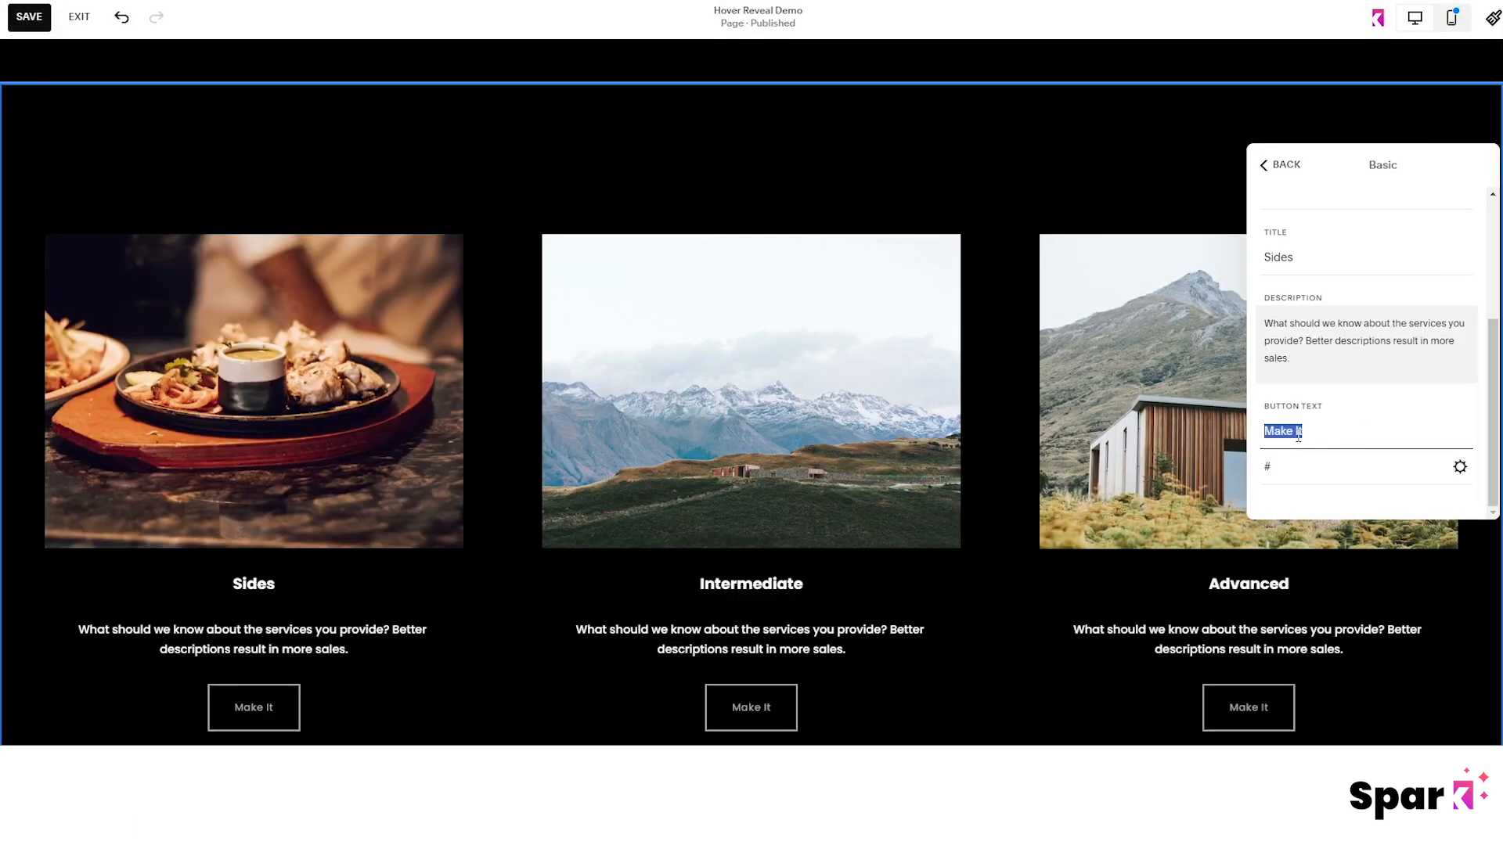
{"action": "type", "text": "Menu"}
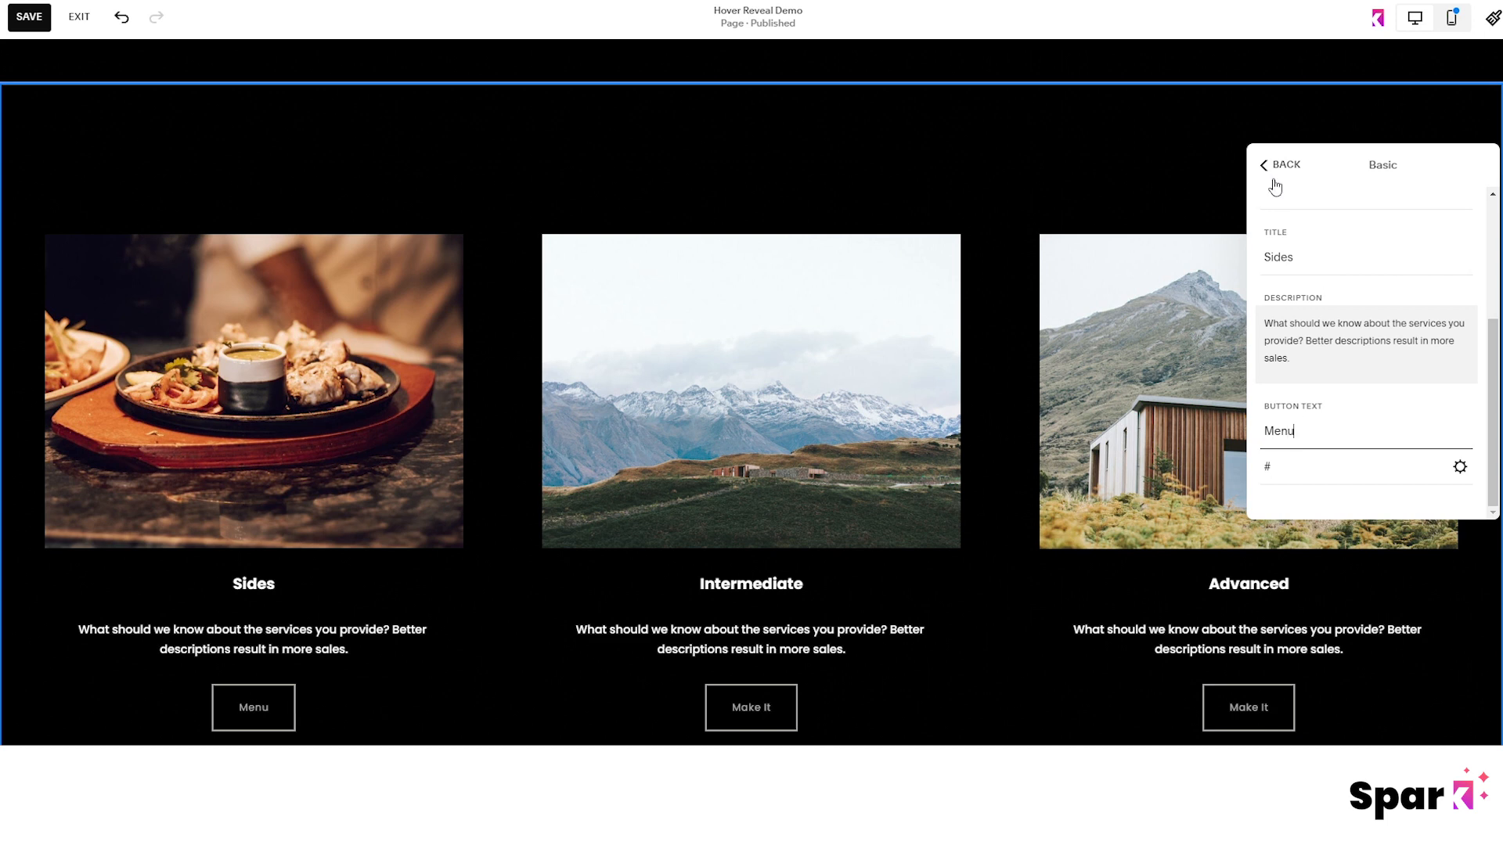
- Replace the photos of the Intermediate and Advanced items from the library
{"action": "left_click", "coordinate": [1284, 165]}
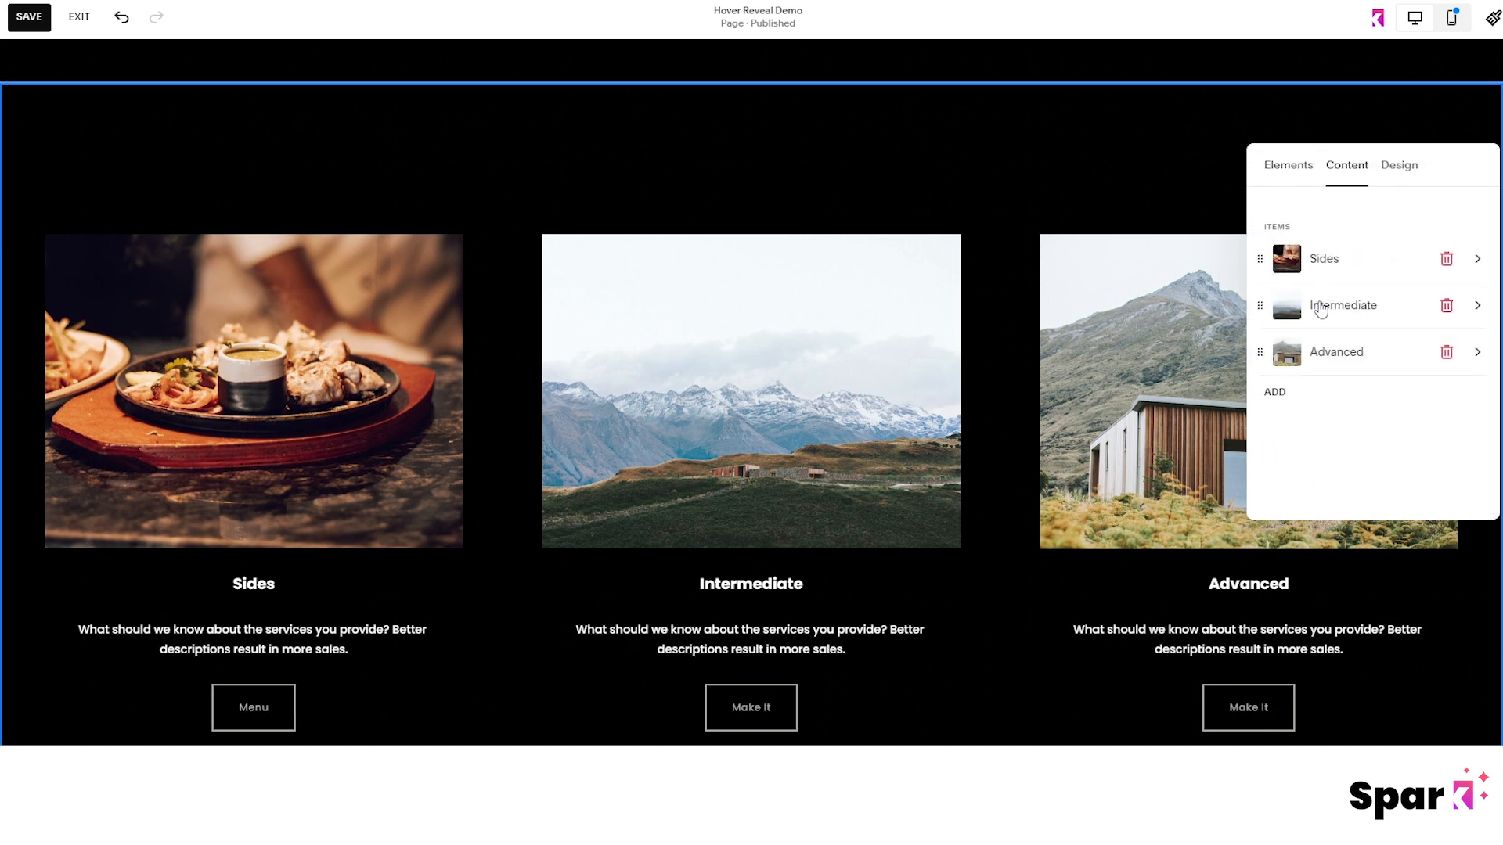
{"action": "left_click", "coordinate": [1341, 305]}
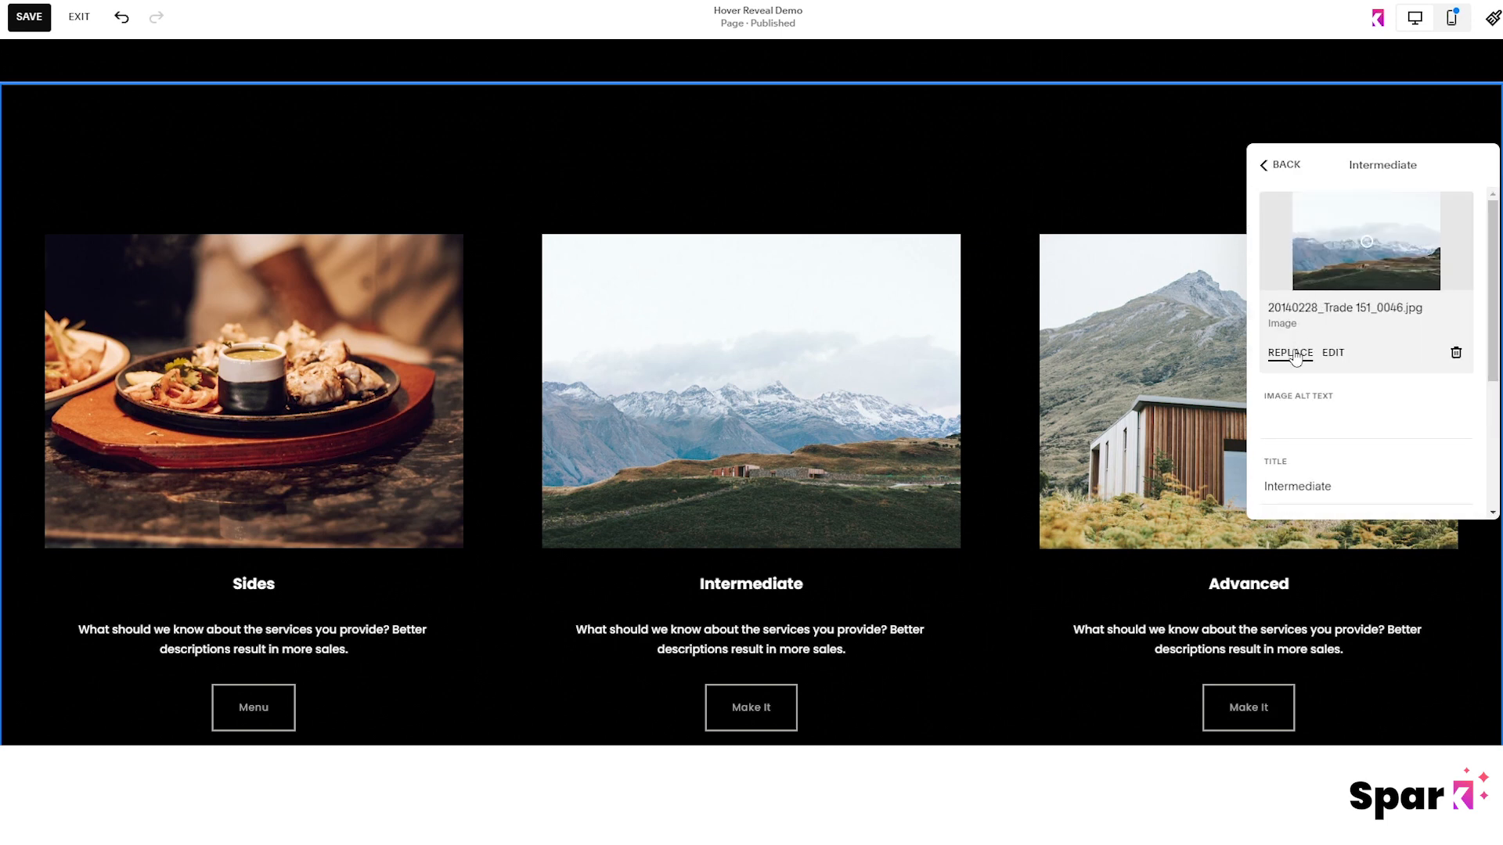
{"action": "left_click", "coordinate": [1288, 353]}
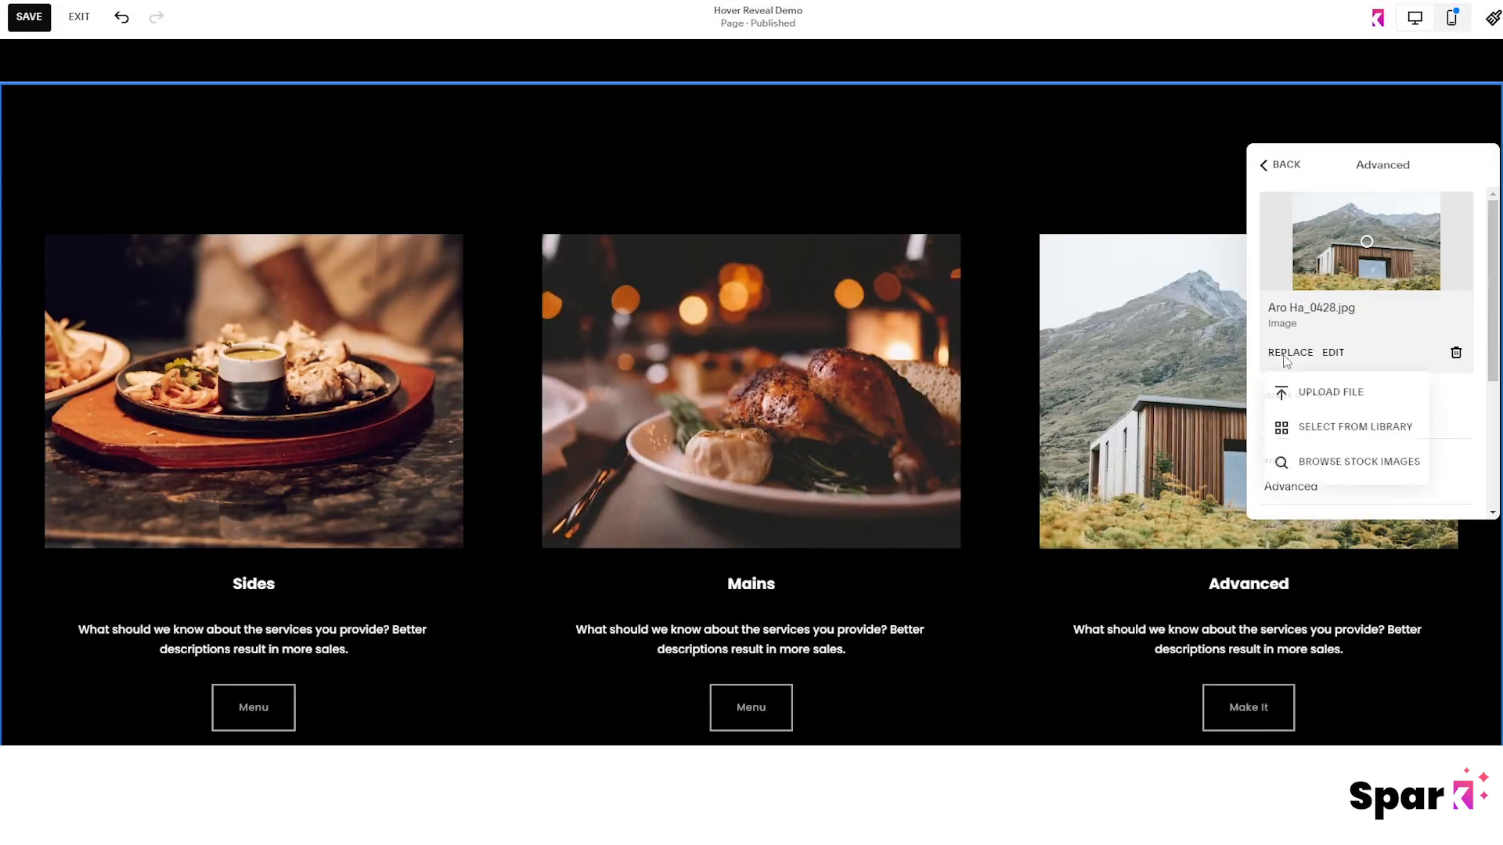
{"action": "left_click", "coordinate": [1356, 426]}
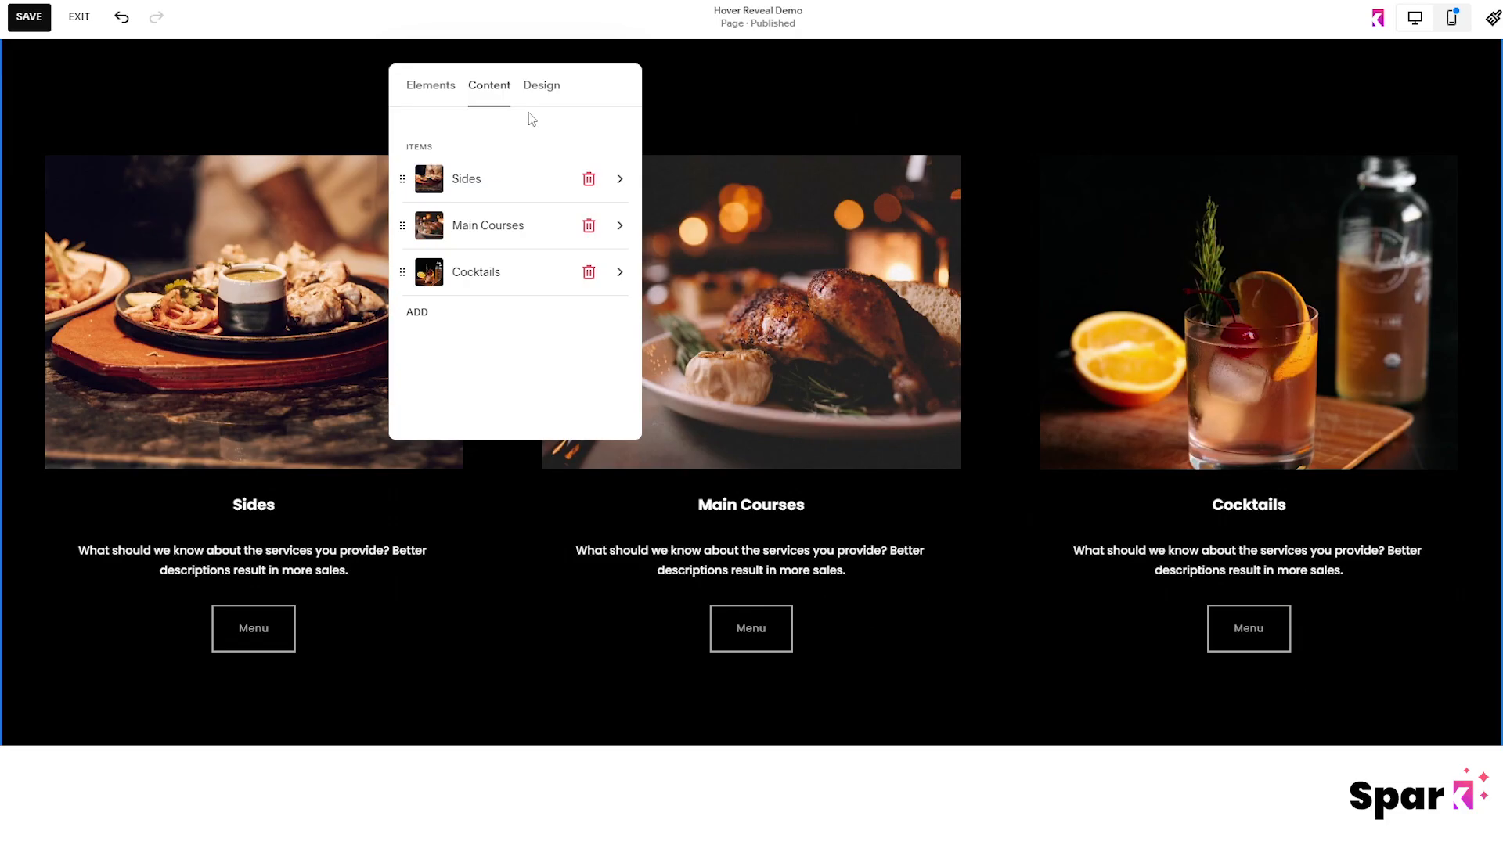
- Set the list Image Crop to 3:4 and item text size to medium
{"action": "left_click", "coordinate": [540, 84]}
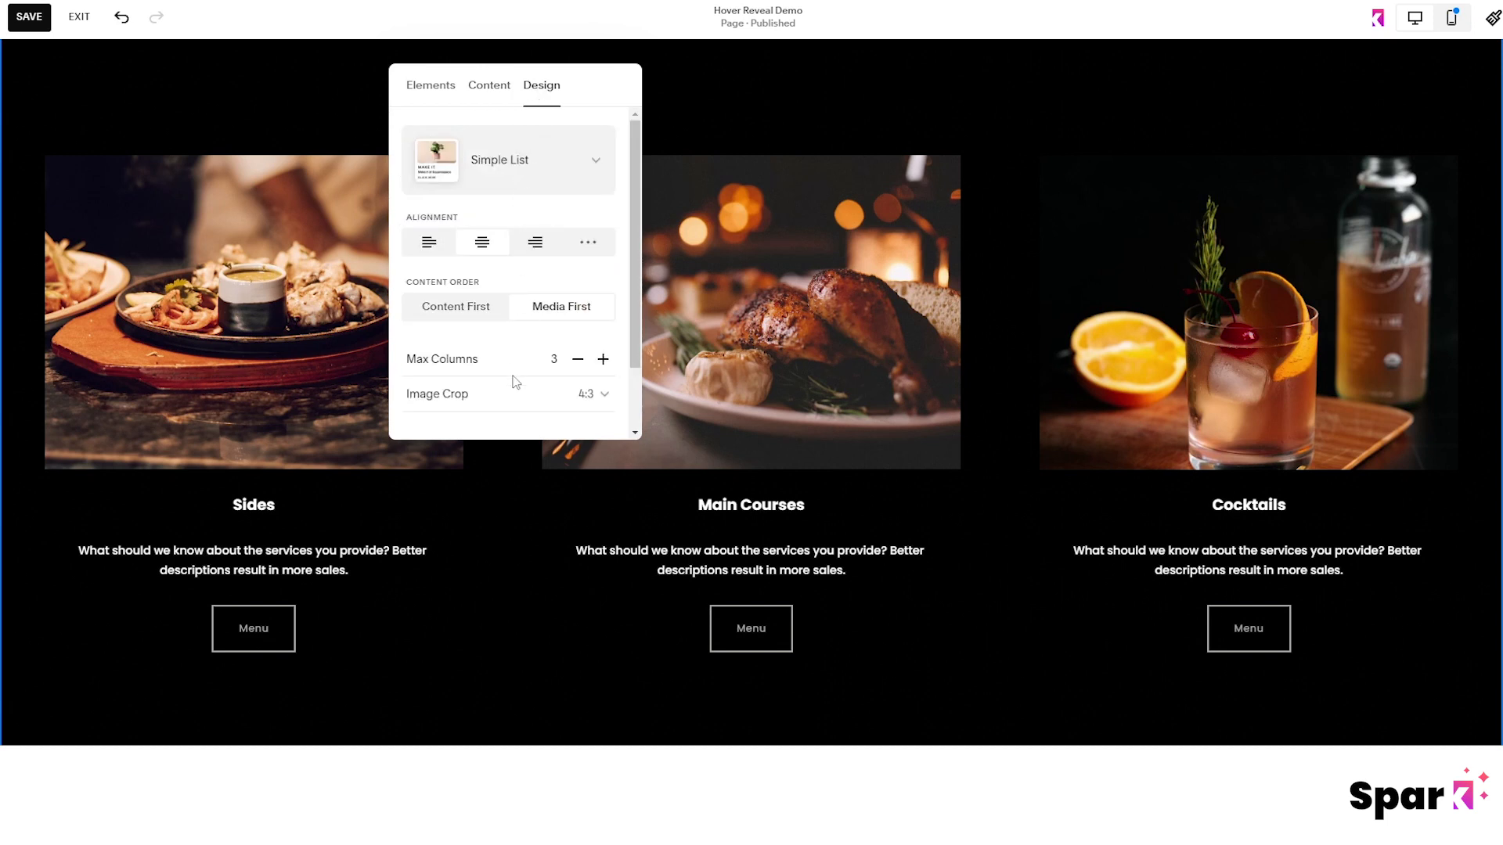
{"action": "left_click", "coordinate": [589, 394]}
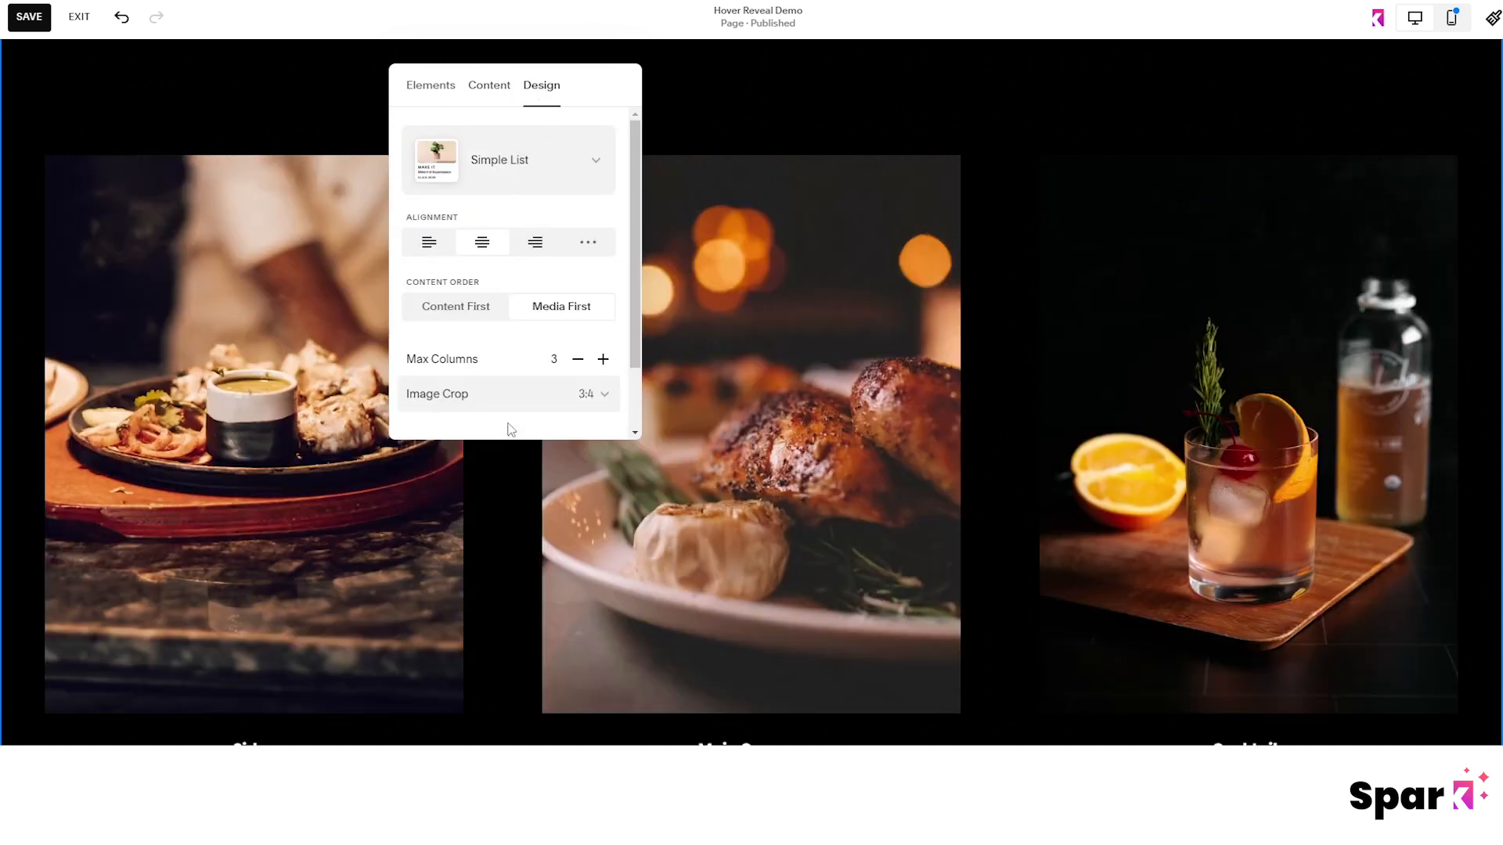
{"action": "scroll", "scroll_direction": "down", "scroll_amount": 3}
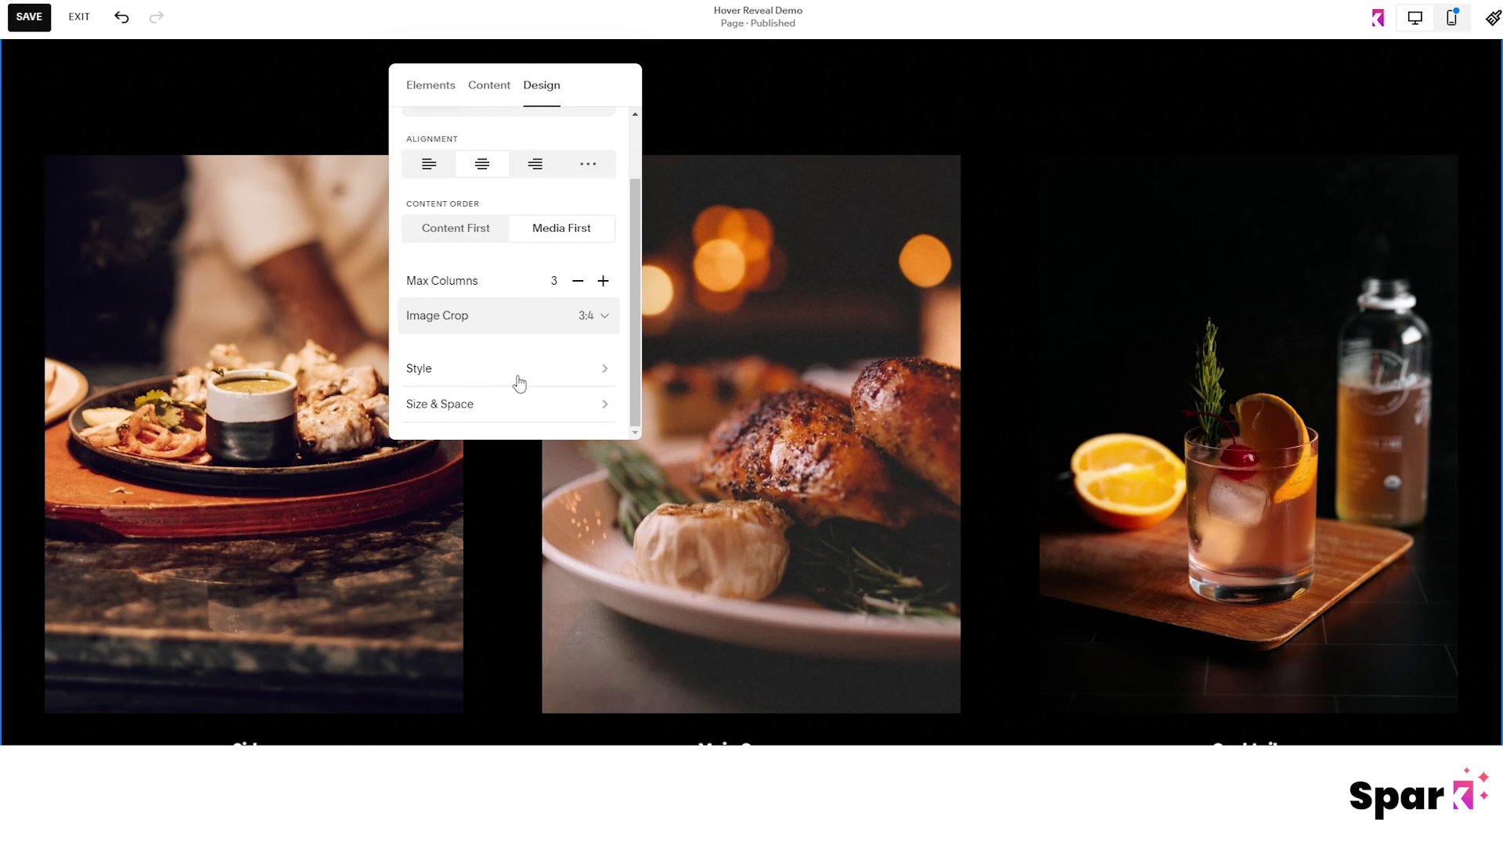
{"action": "left_click", "coordinate": [418, 368]}
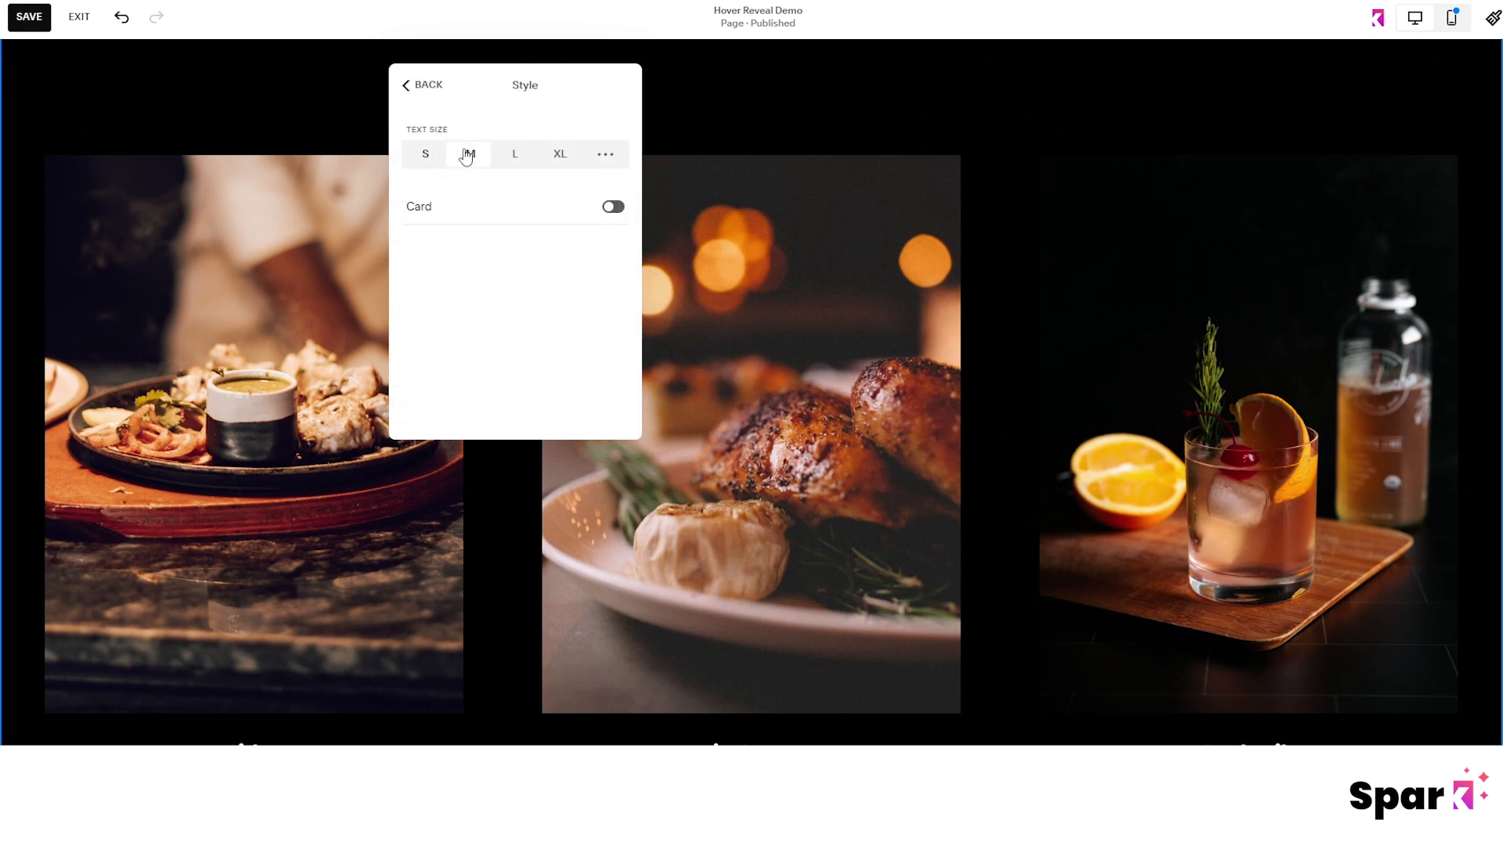
{"action": "left_click", "coordinate": [421, 85]}
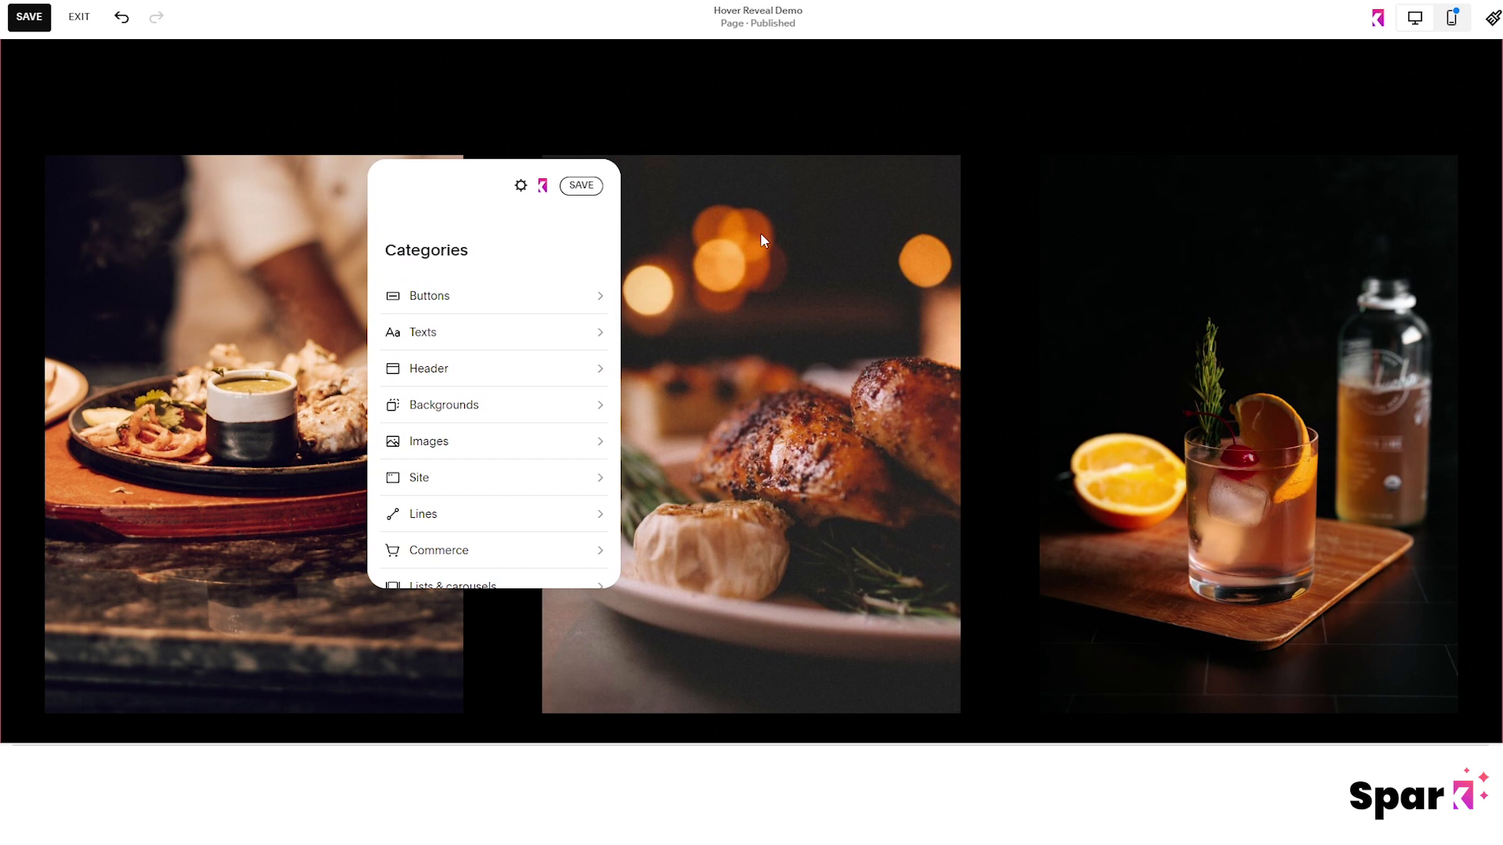
- In Spark's Animated lists & carousels, try the Cards style, then settle on Inset for the menu list
{"action": "left_click", "coordinate": [451, 586]}
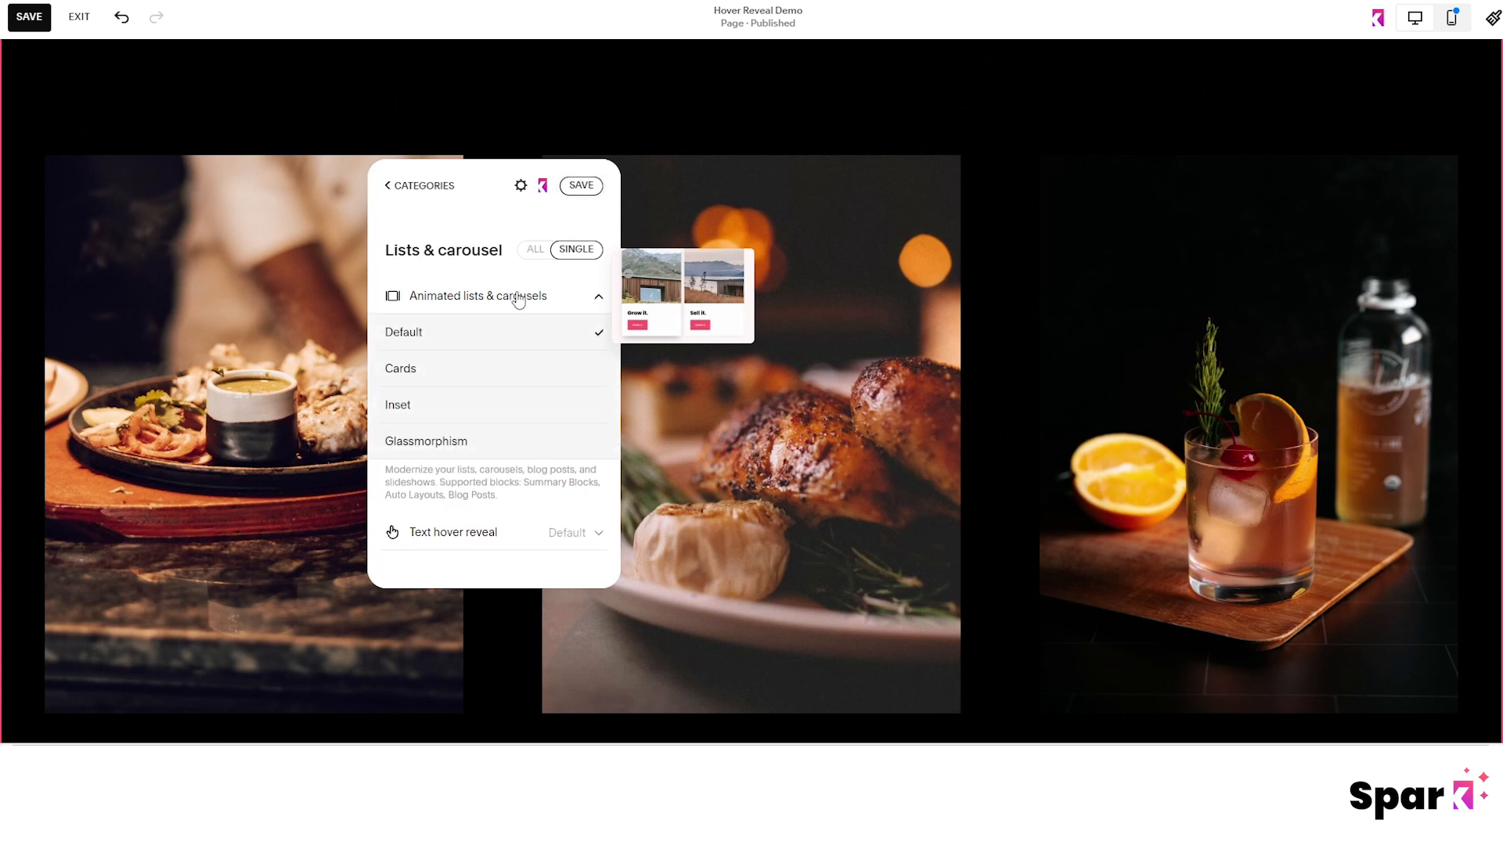
{"action": "mouse_move", "coordinate": [519, 307]}
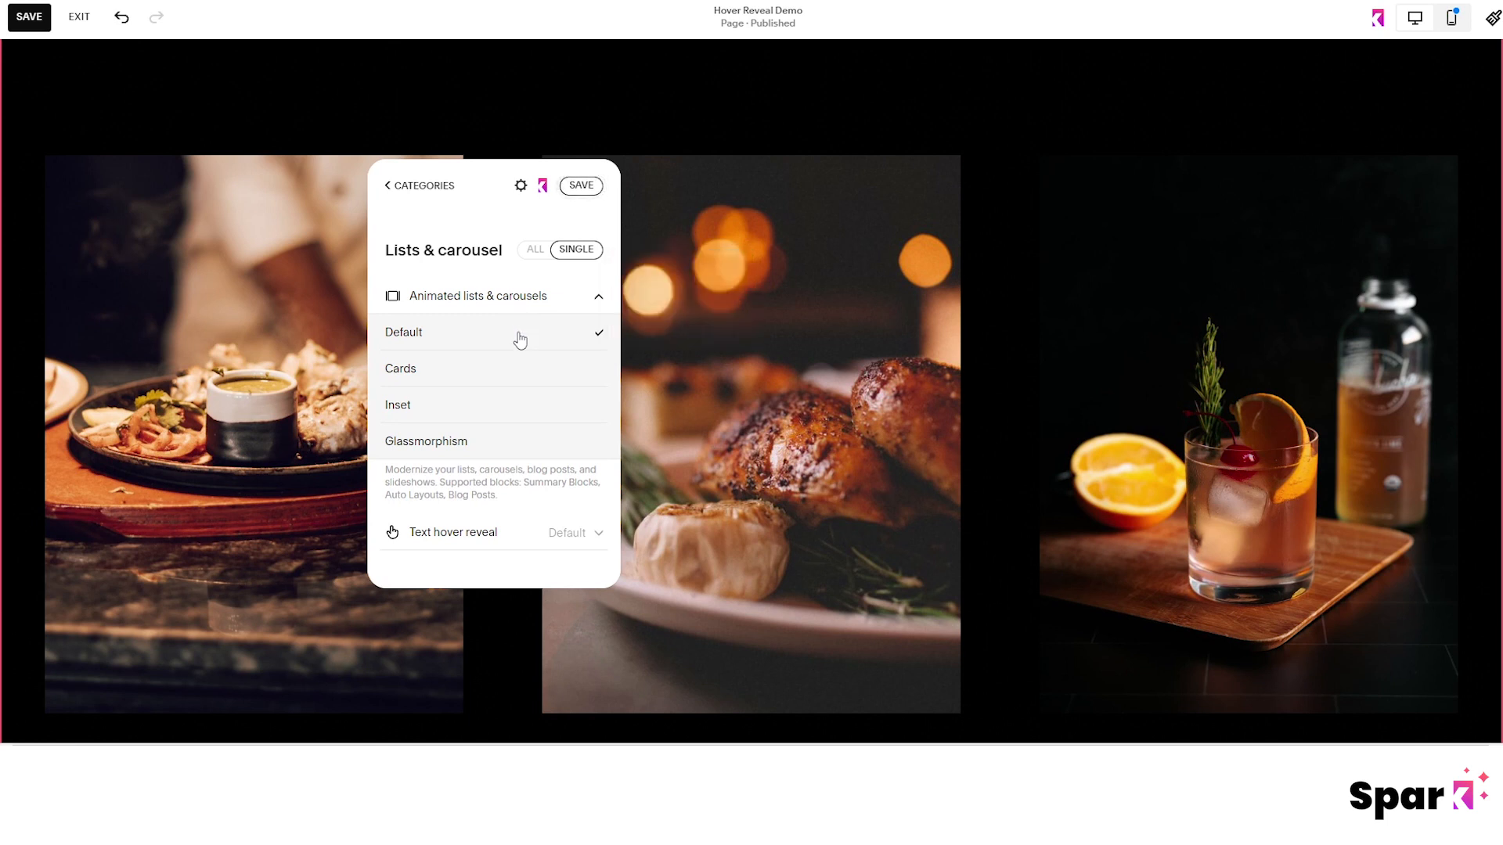
{"action": "left_click", "coordinate": [401, 369]}
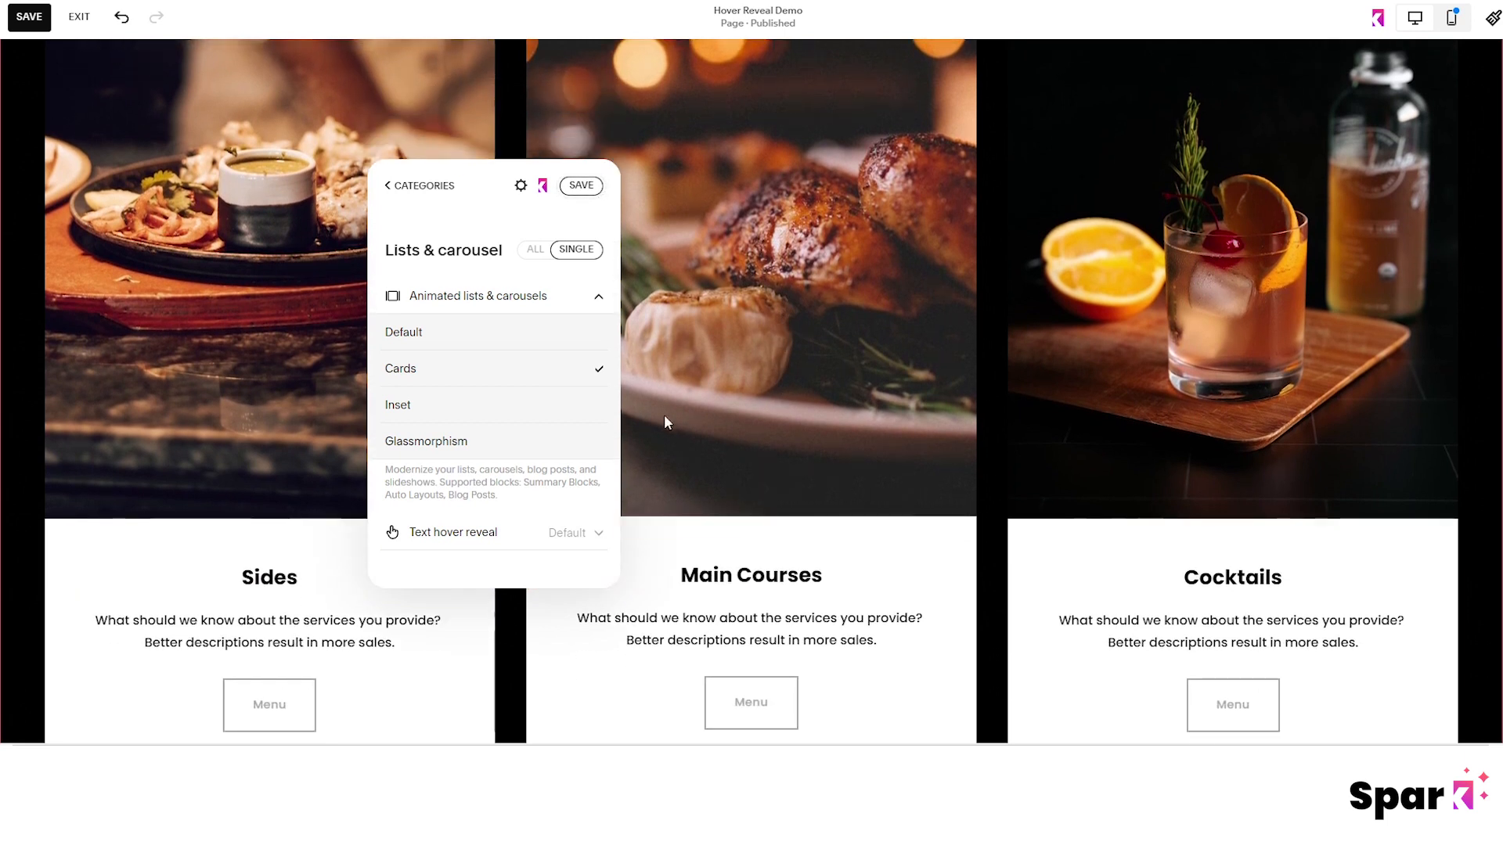
{"action": "left_click", "coordinate": [426, 441]}
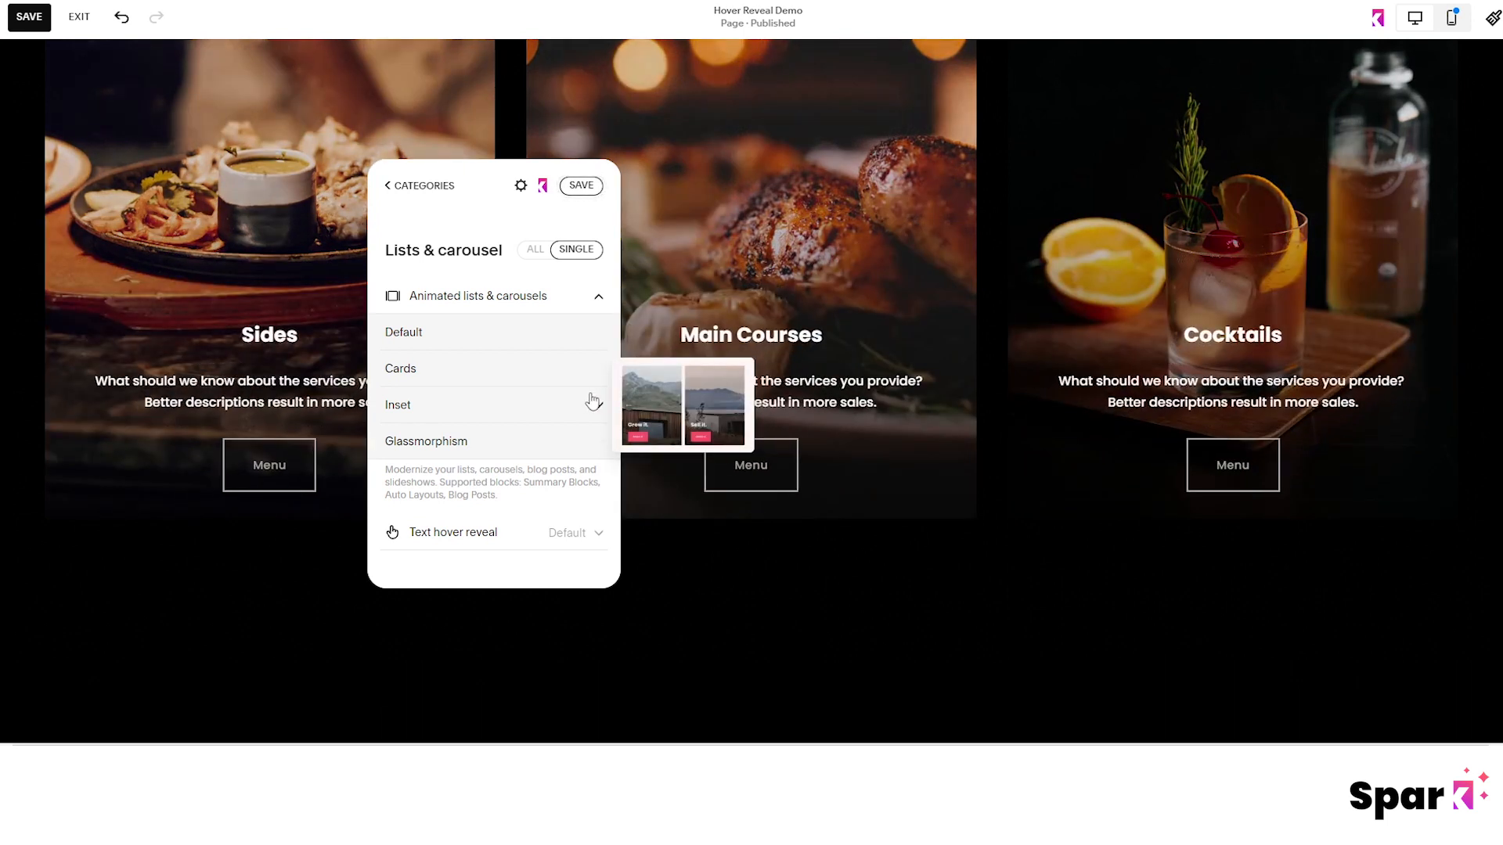
{"action": "left_click", "coordinate": [396, 404]}
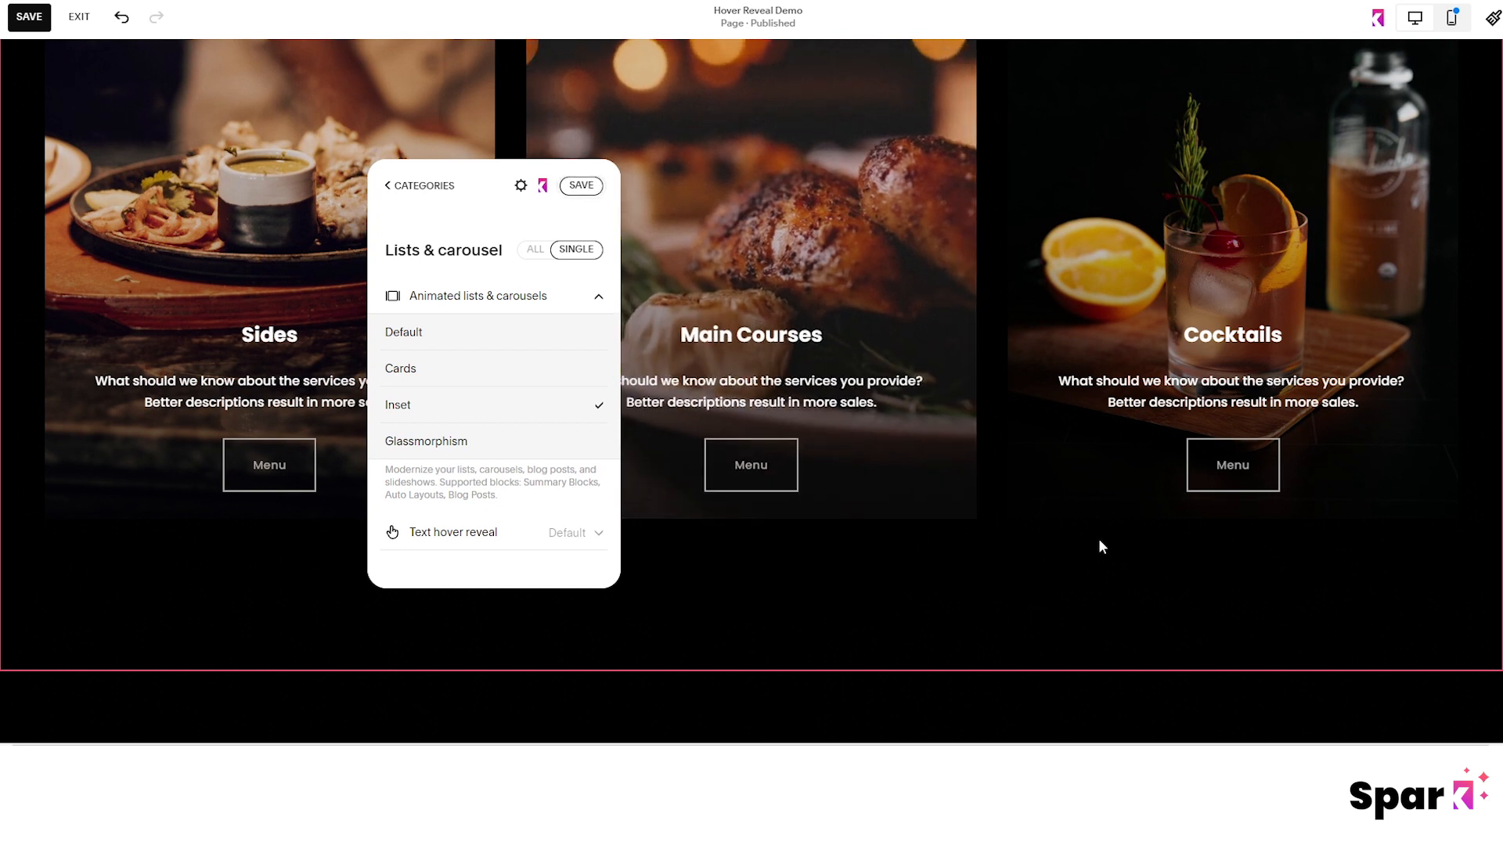
{"action": "mouse_move", "coordinate": [963, 552]}
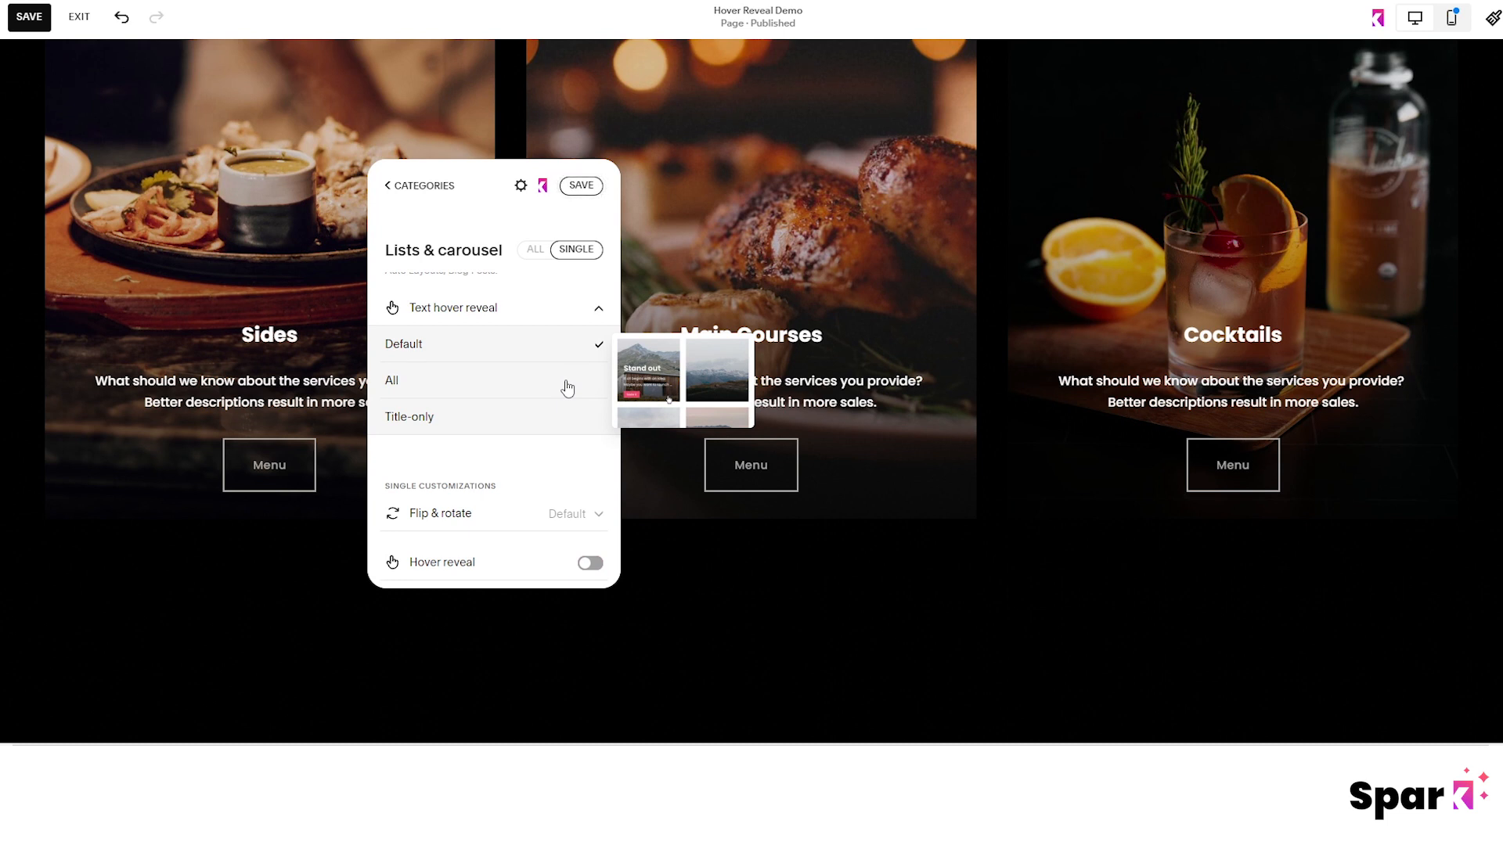
- Set Text hover reveal to All, then to Title-only so only titles show until hovered
{"action": "left_click", "coordinate": [391, 380]}
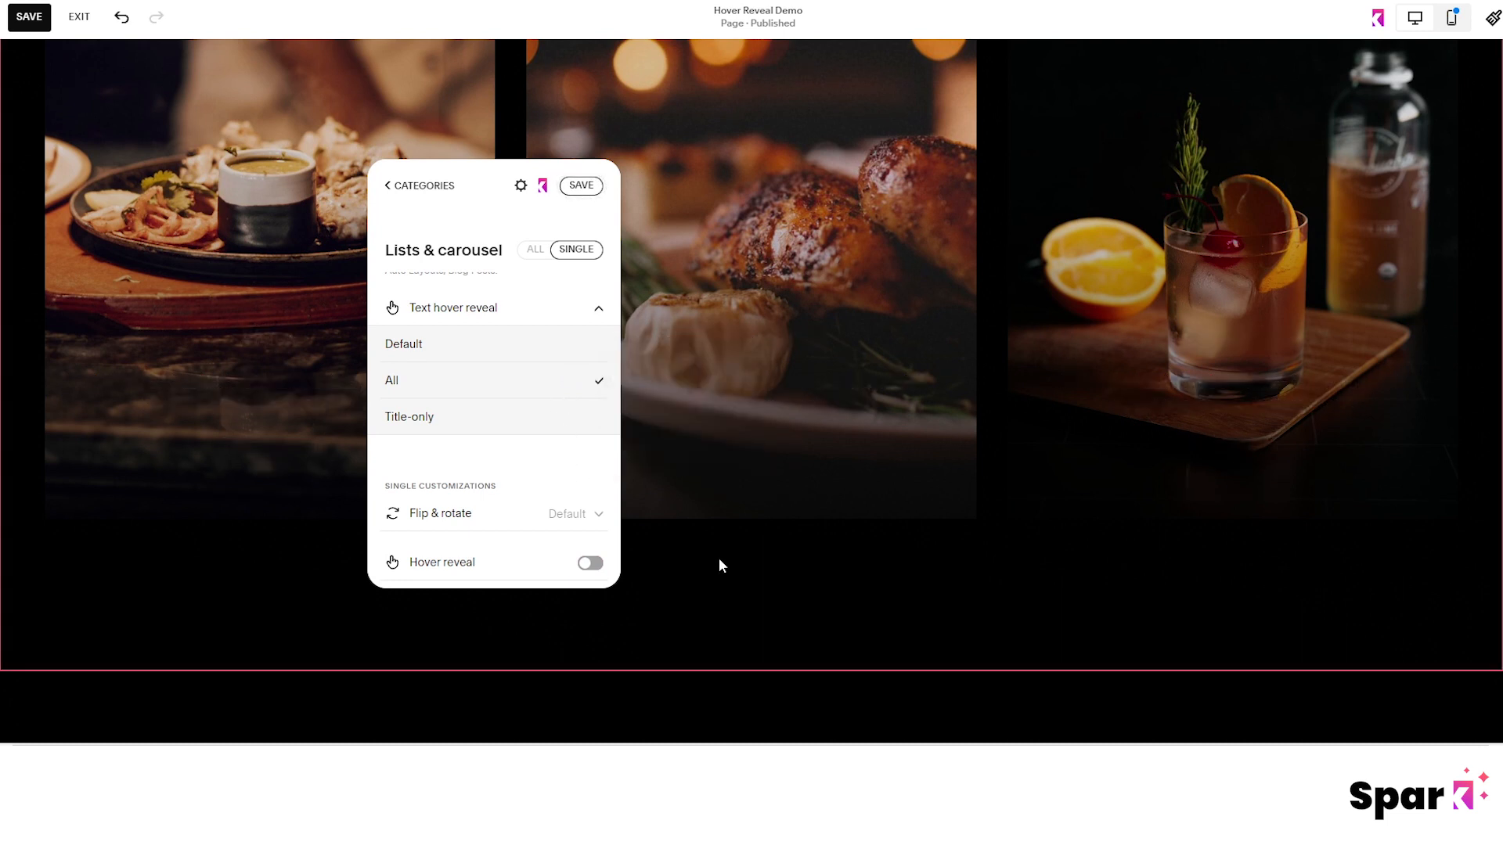
{"action": "mouse_move", "coordinate": [736, 615]}
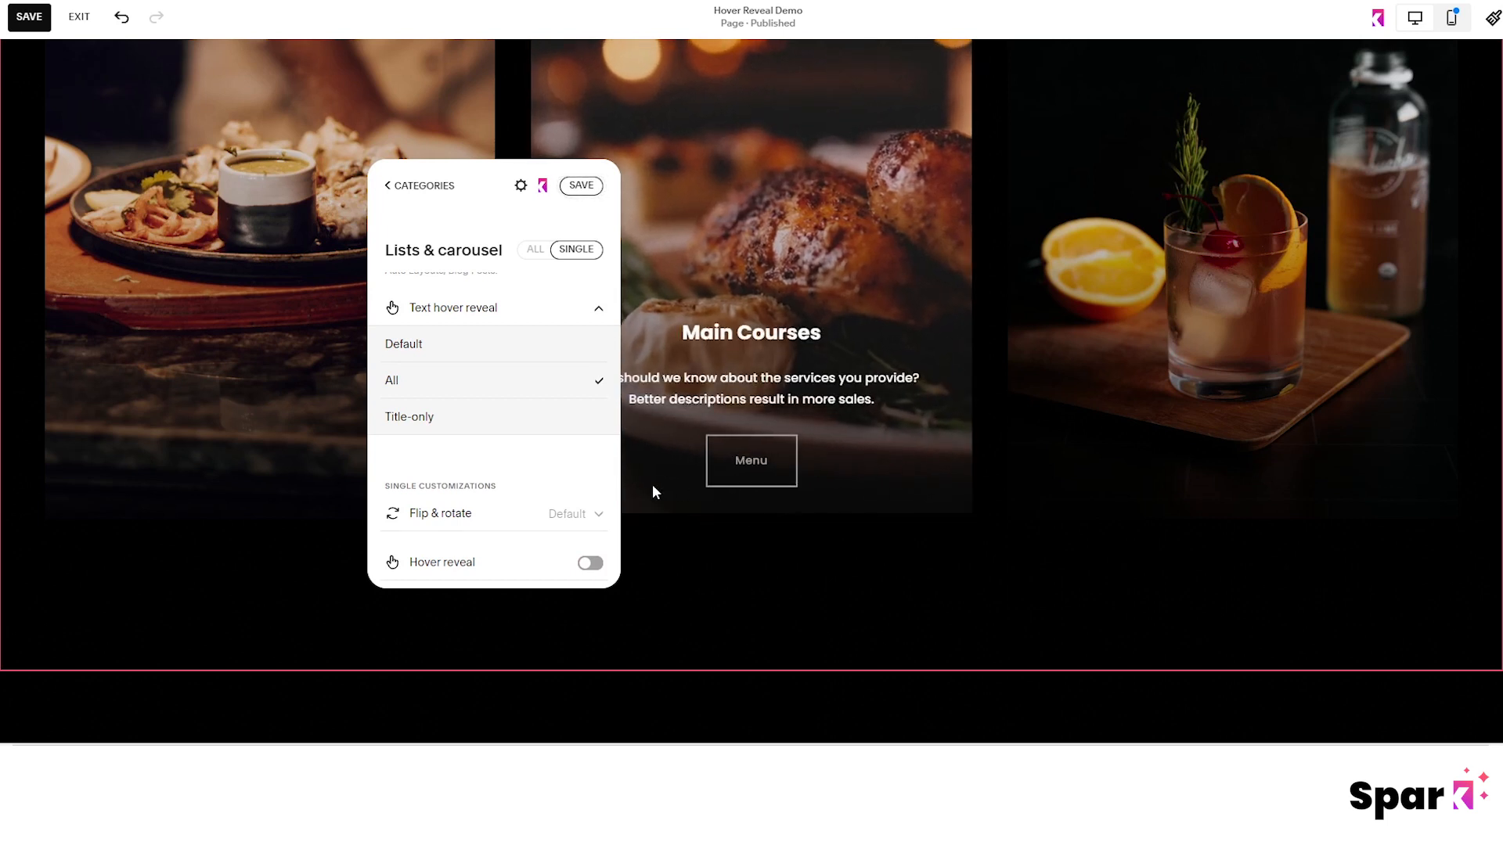
{"action": "left_click", "coordinate": [408, 416]}
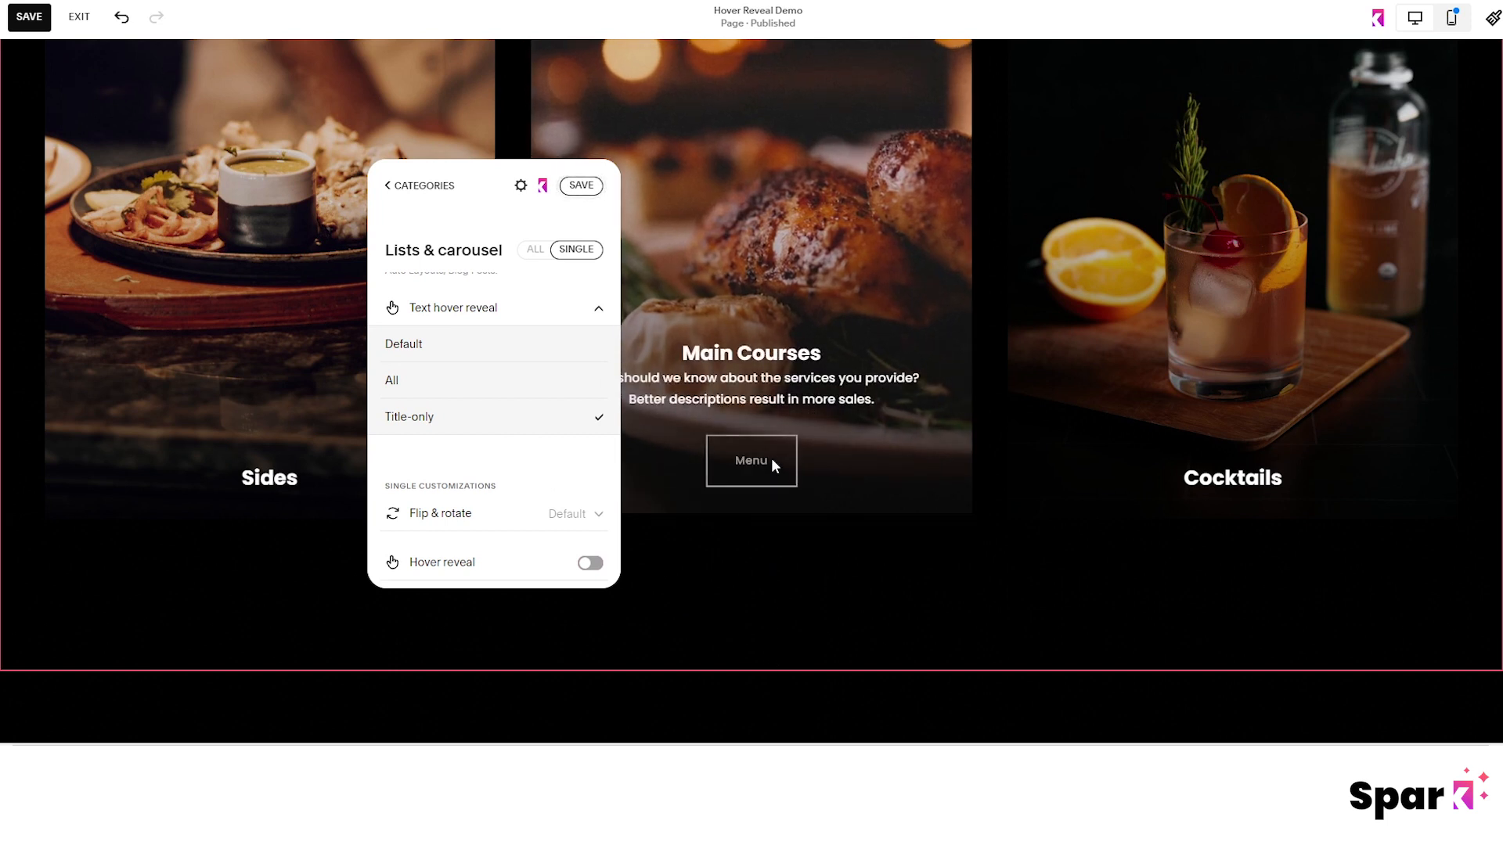
{"action": "mouse_move", "coordinate": [761, 540]}
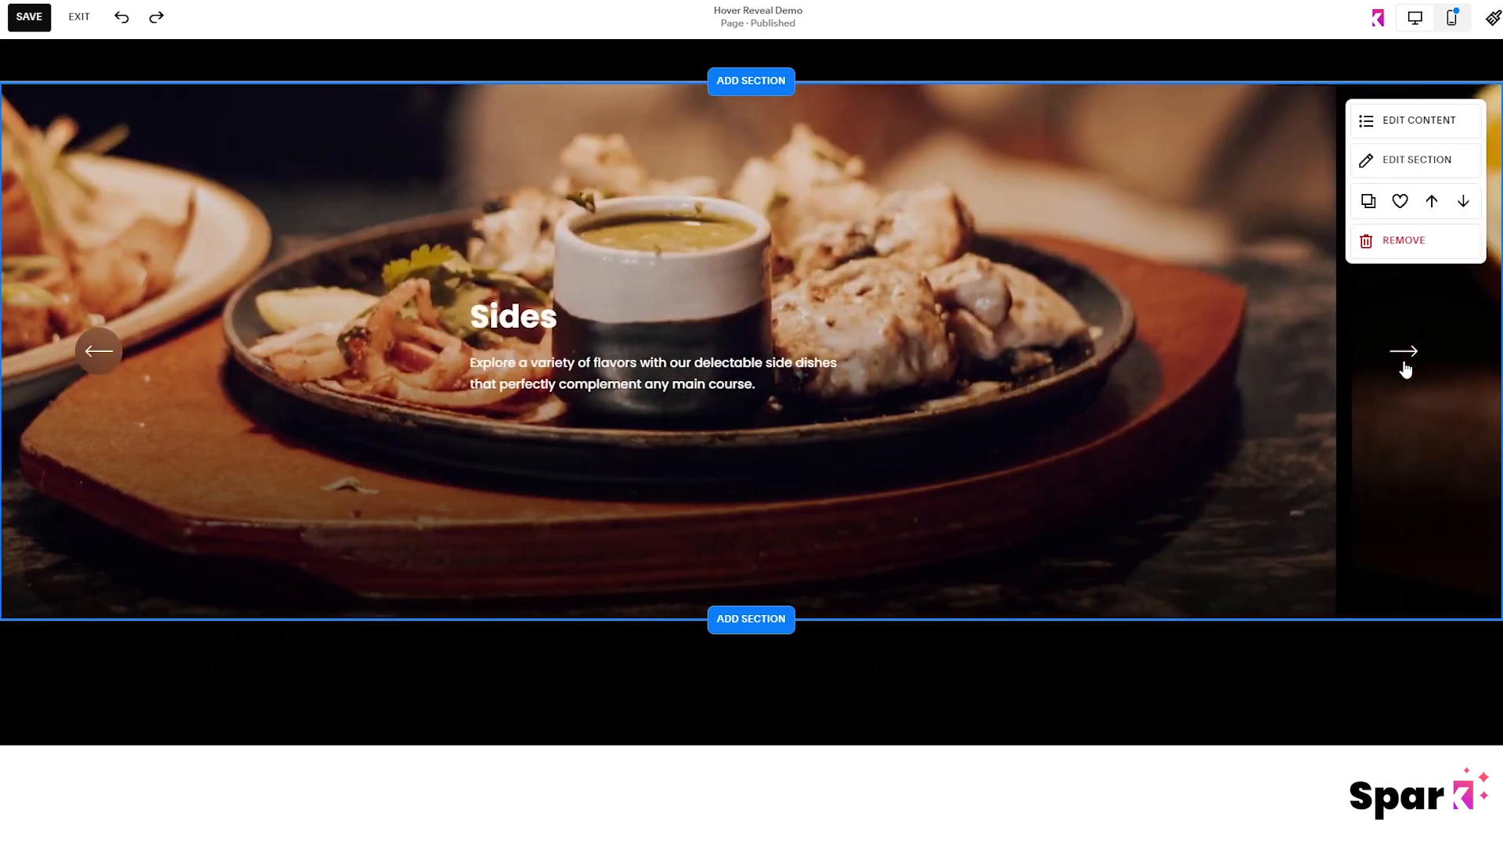
- Duplicate the menu list section and move down to the new copy for editing
{"action": "left_click", "coordinate": [1402, 351]}
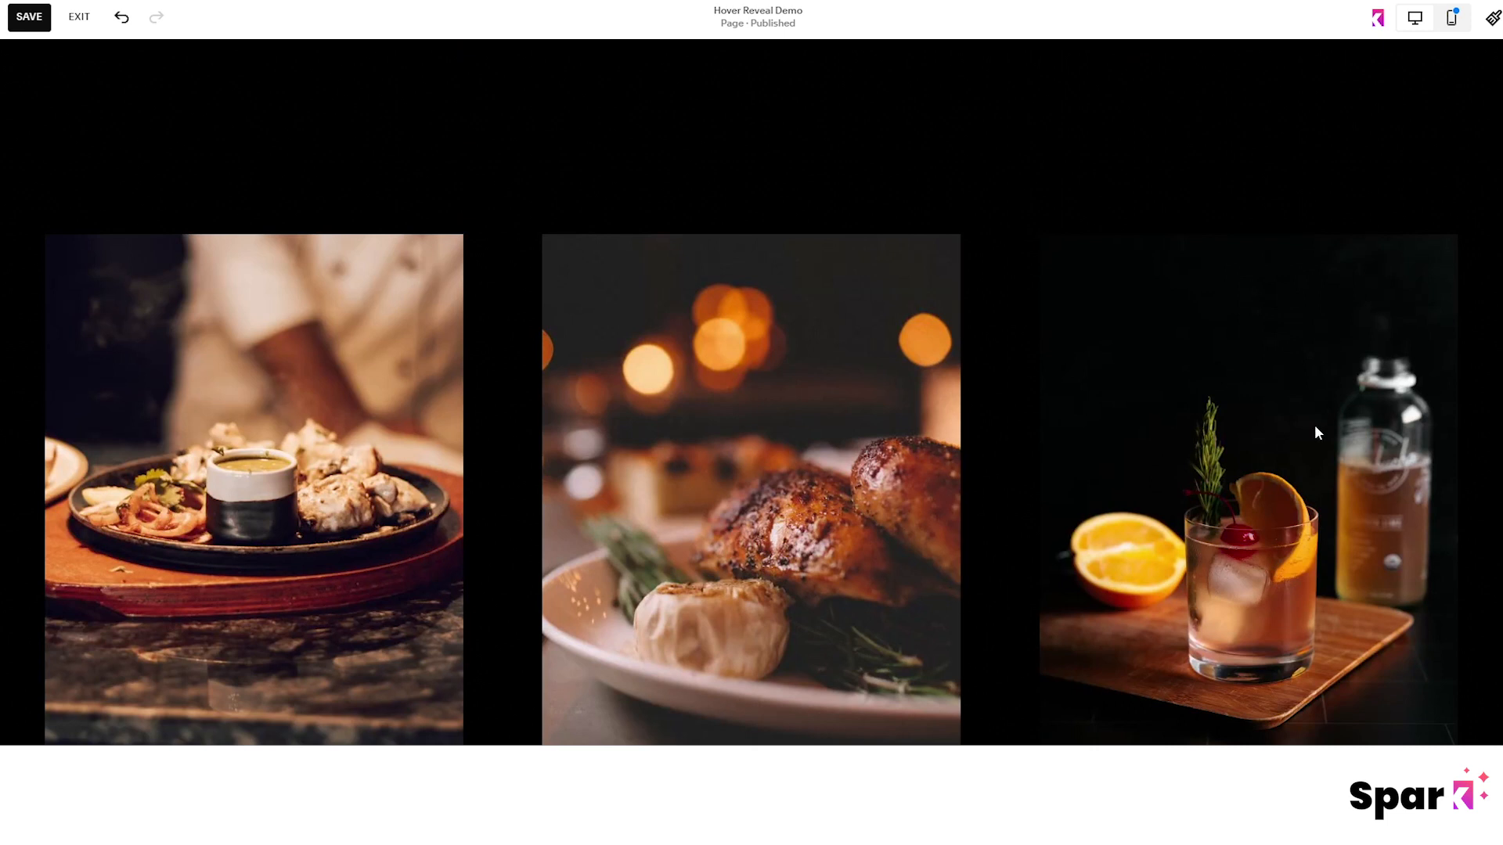
{"action": "scroll", "scroll_direction": "down", "scroll_amount": 3}
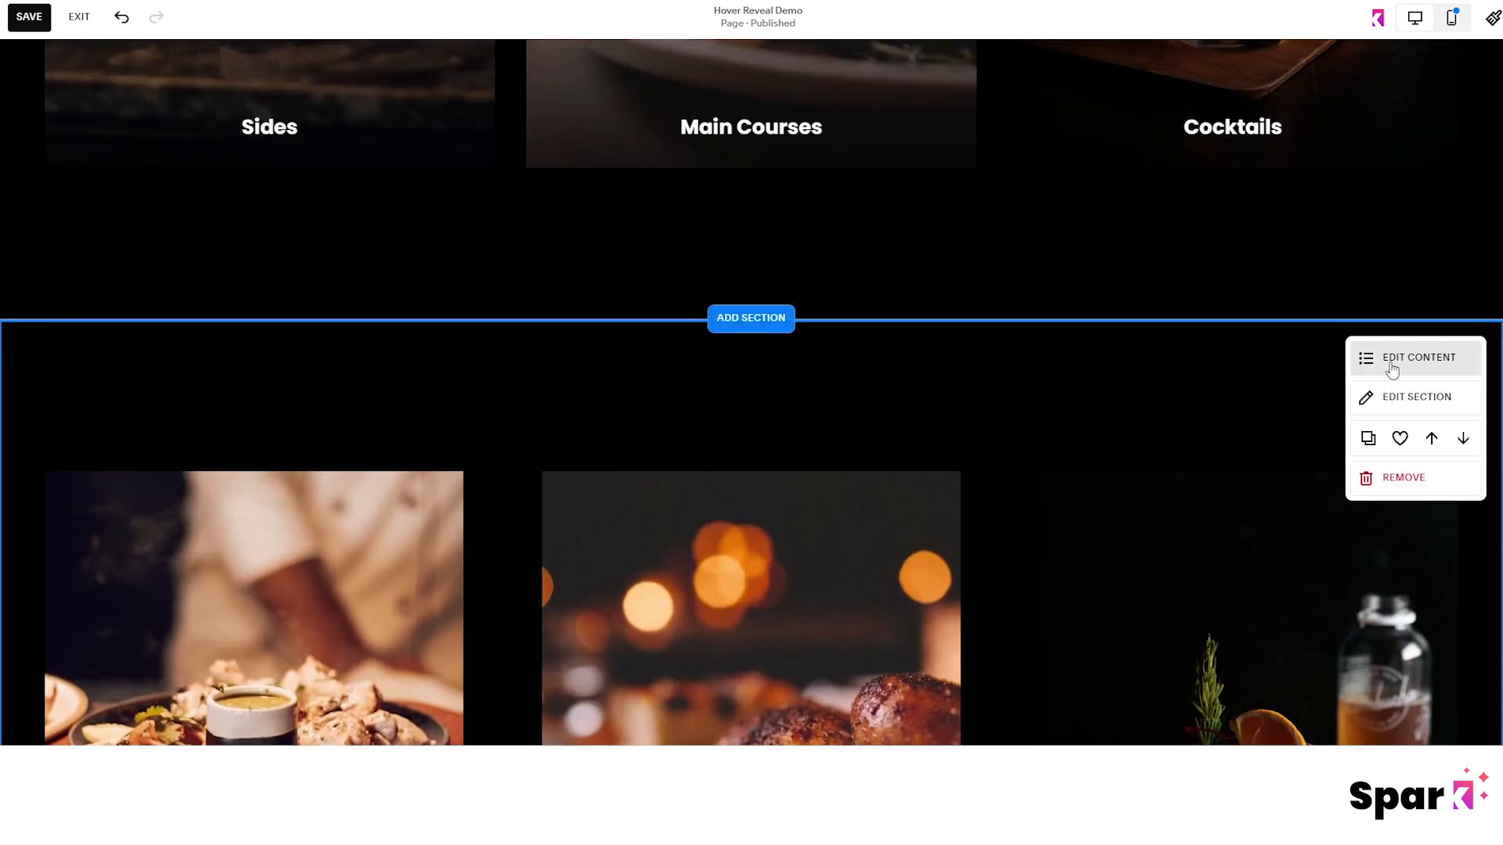
- Make the copied section a Banner Slideshow with Full Bleed layout width
{"action": "left_click", "coordinate": [1416, 357]}
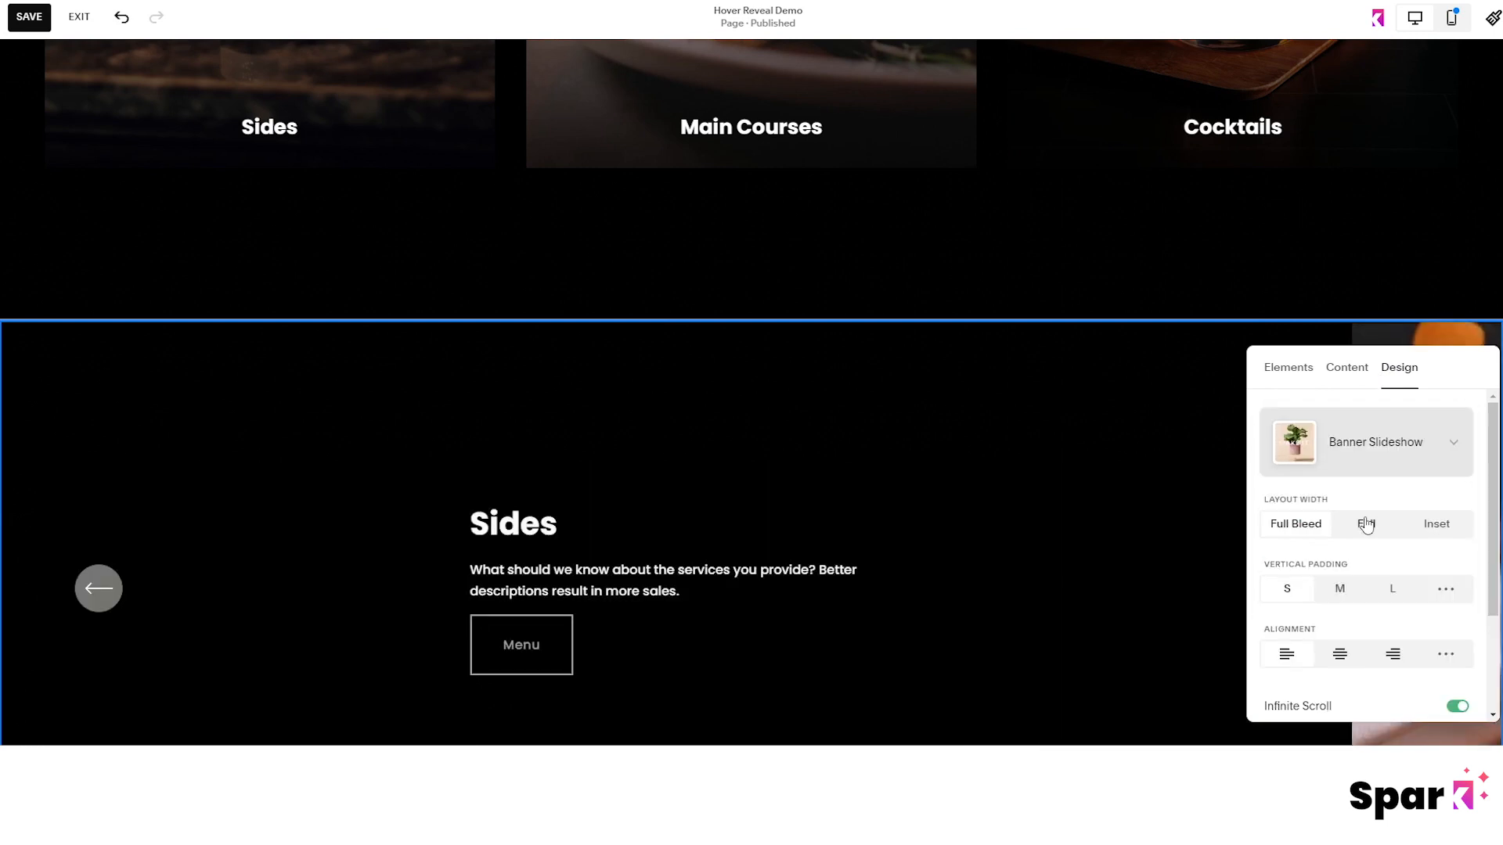
{"action": "left_click", "coordinate": [1364, 524]}
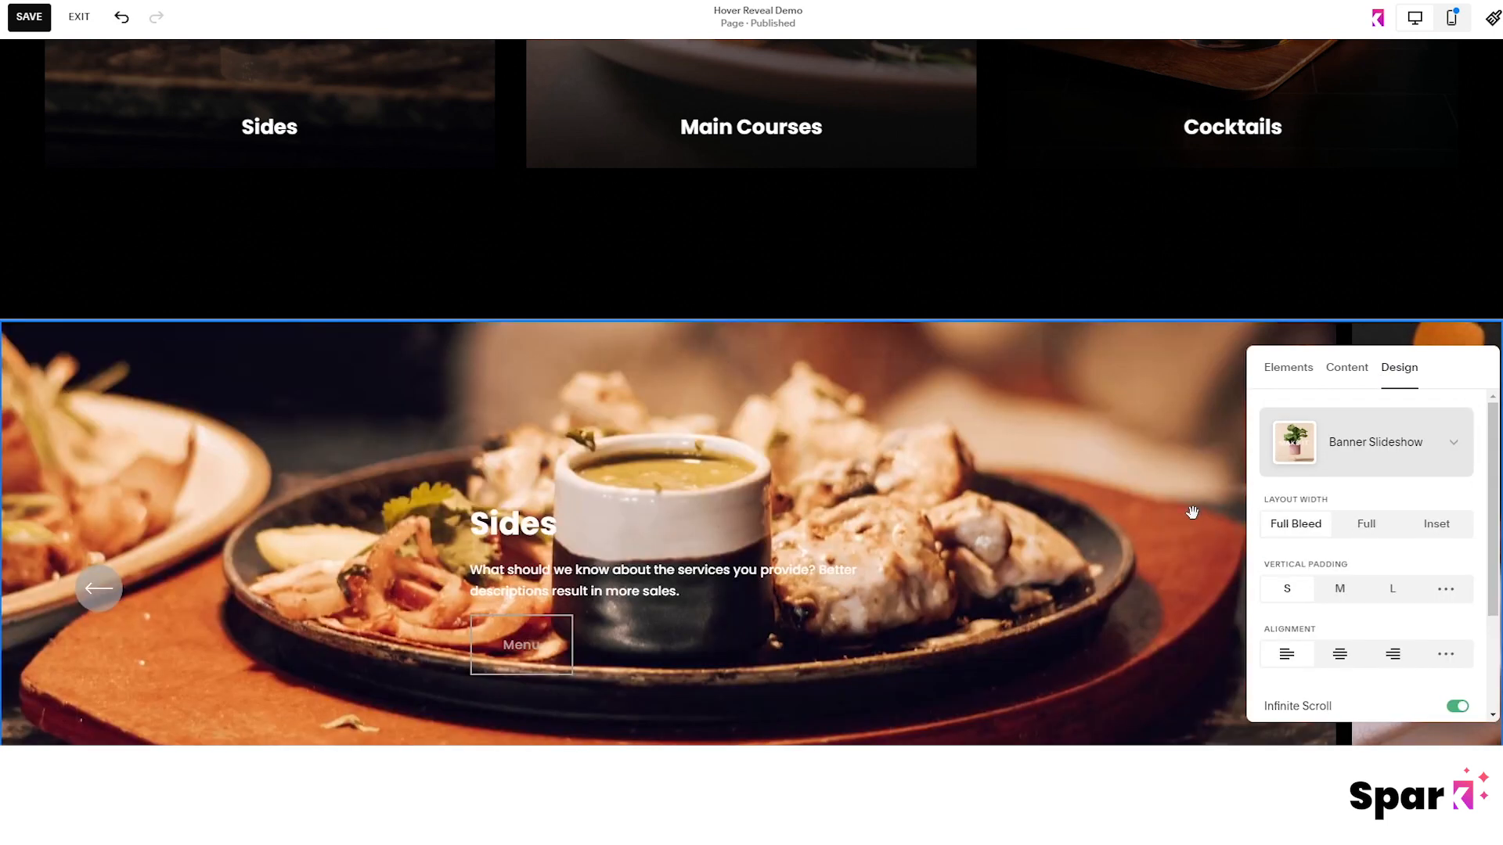
{"action": "scroll", "scroll_direction": "down", "scroll_amount": 3}
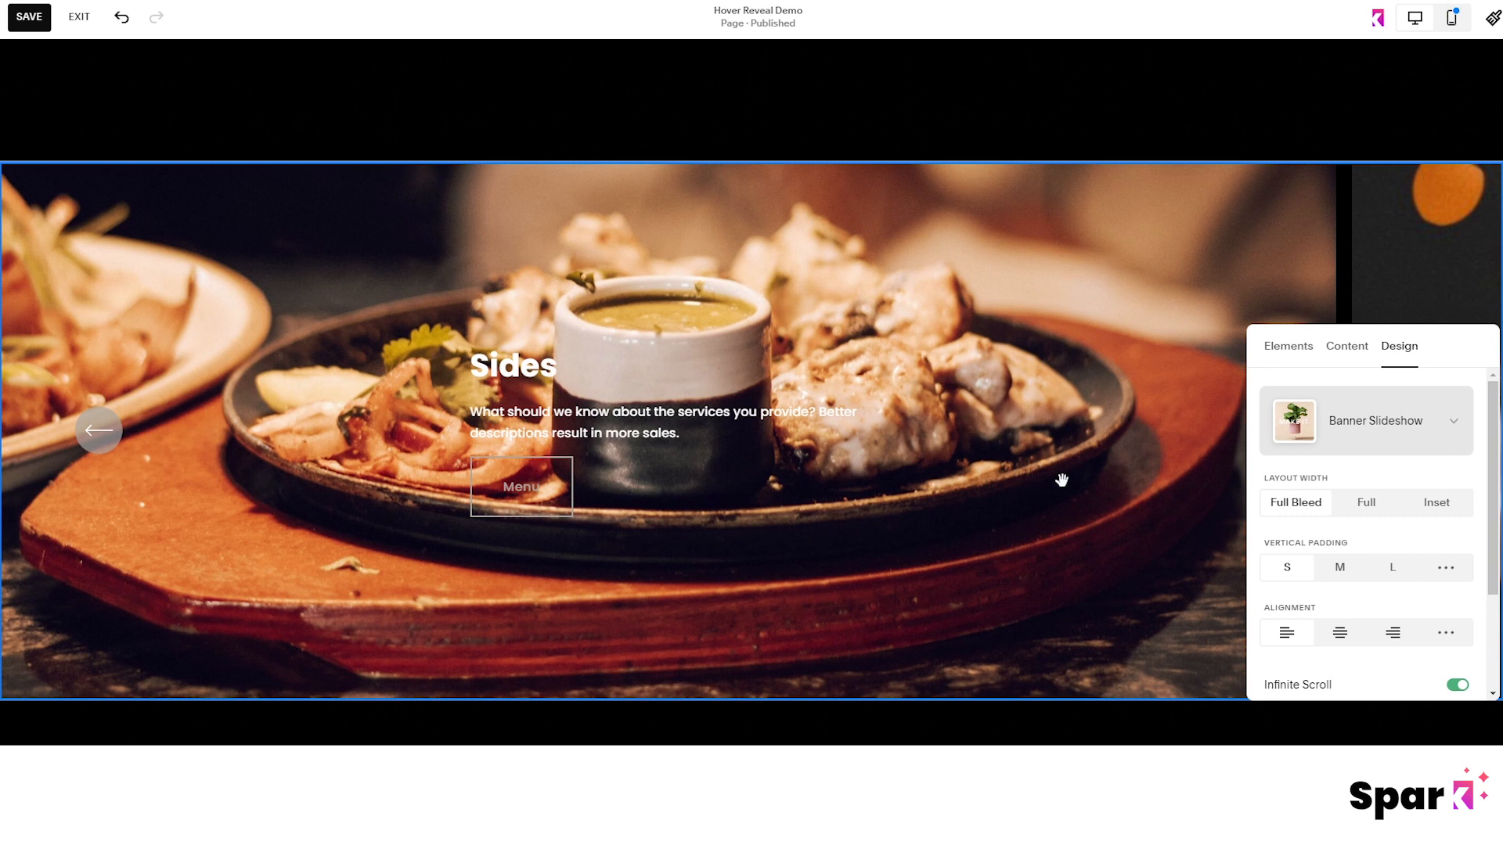
{"action": "mouse_move", "coordinate": [1305, 203]}
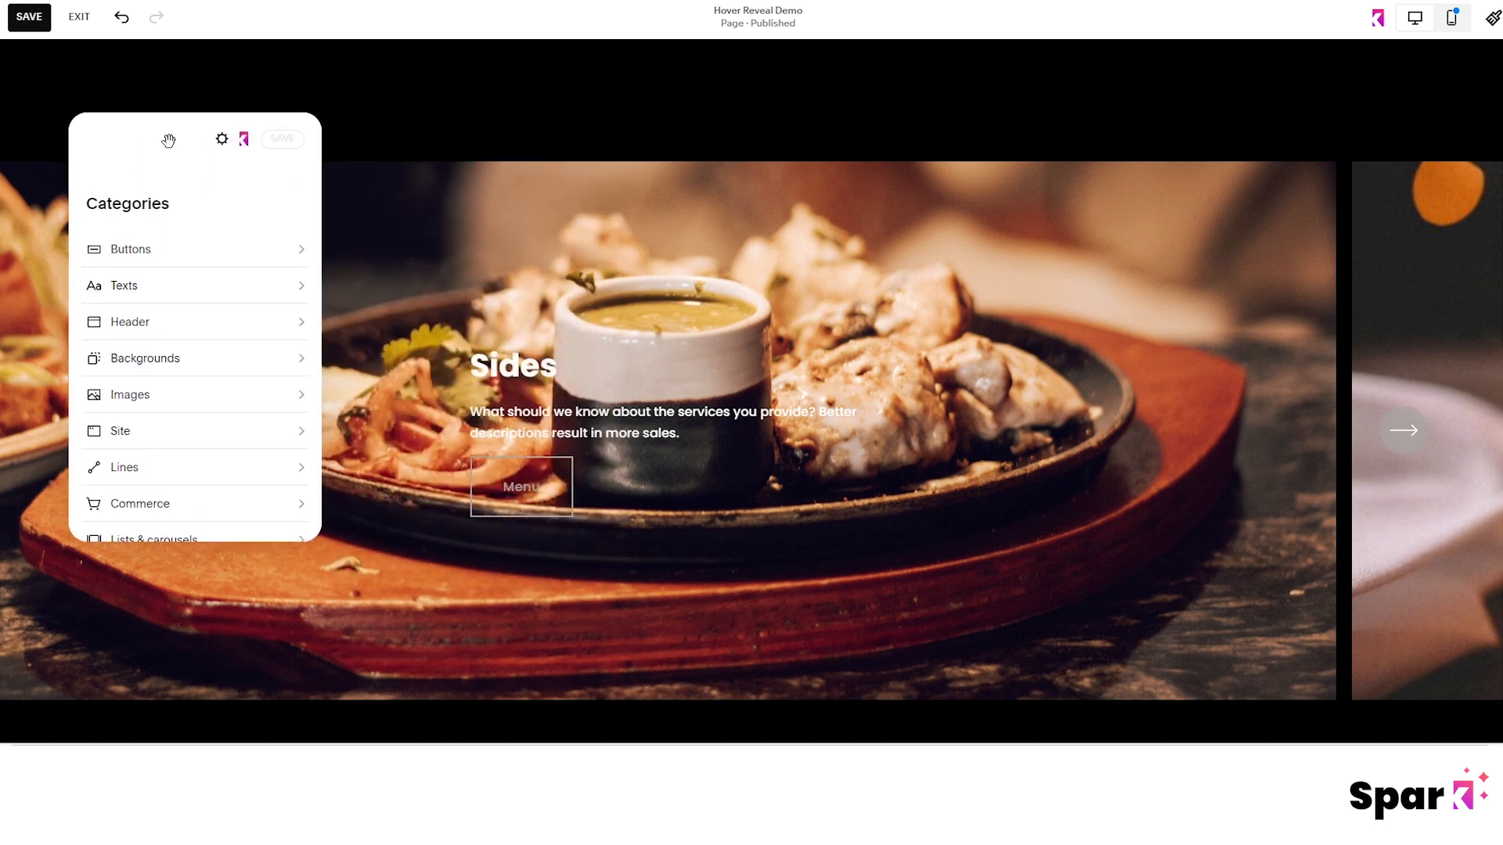
- Apply Spark's Title-only text hover reveal to the banner slideshow
{"action": "left_click", "coordinate": [154, 539]}
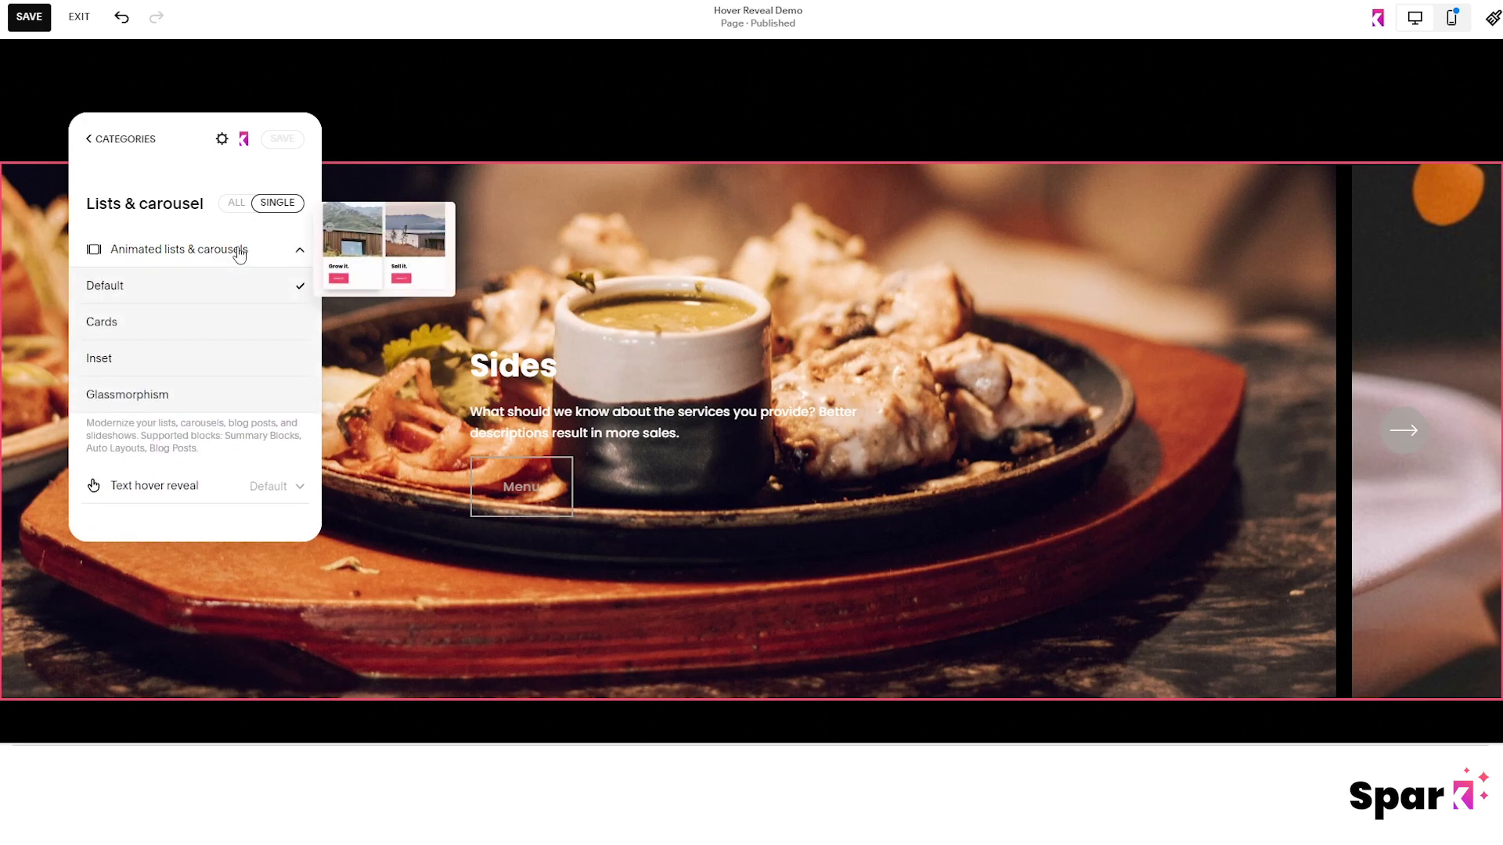
{"action": "left_click", "coordinate": [98, 357]}
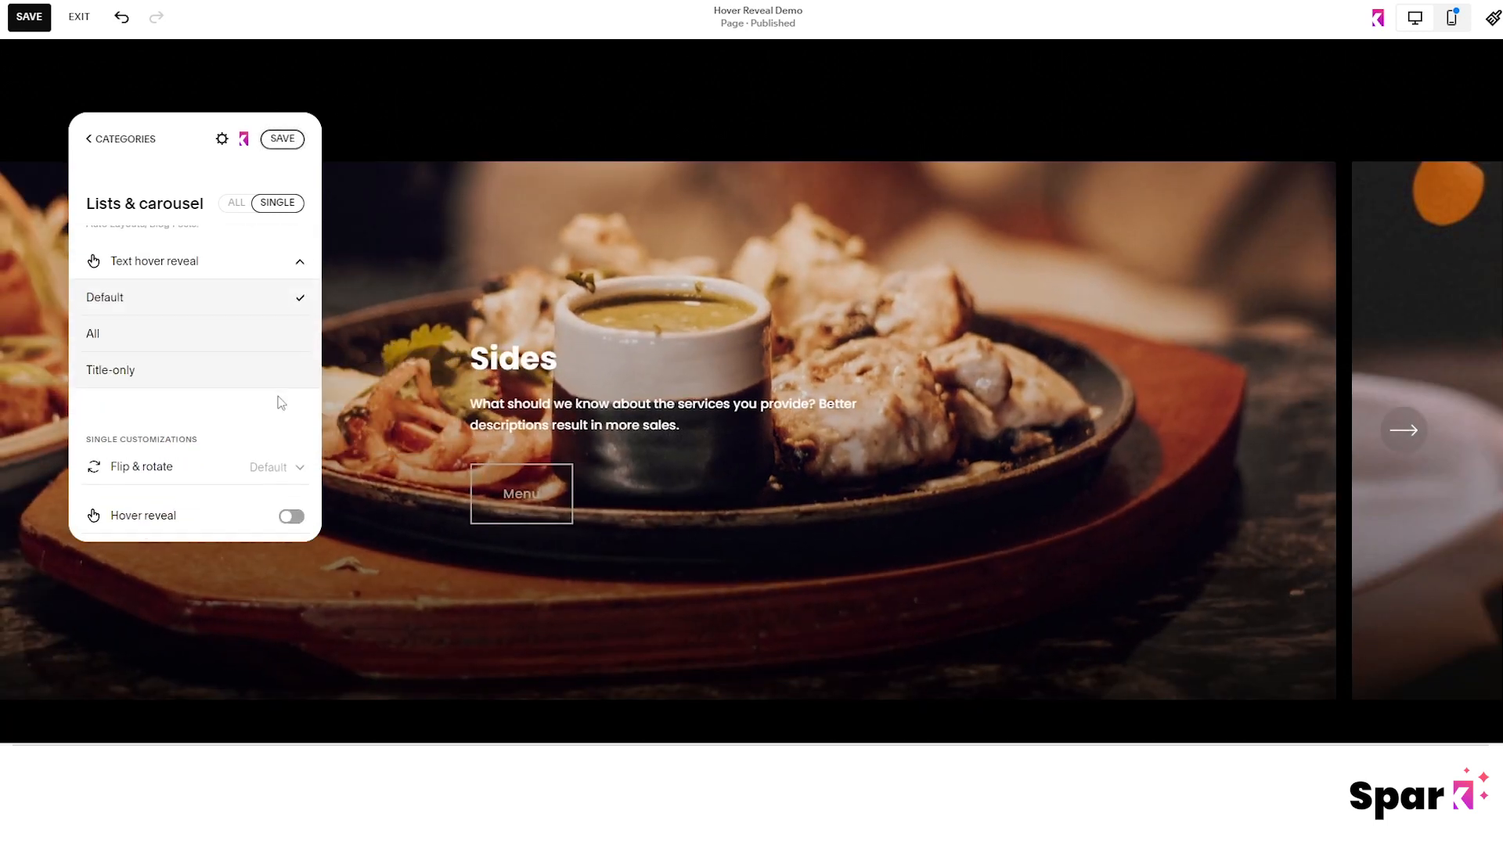
{"action": "left_click", "coordinate": [110, 369]}
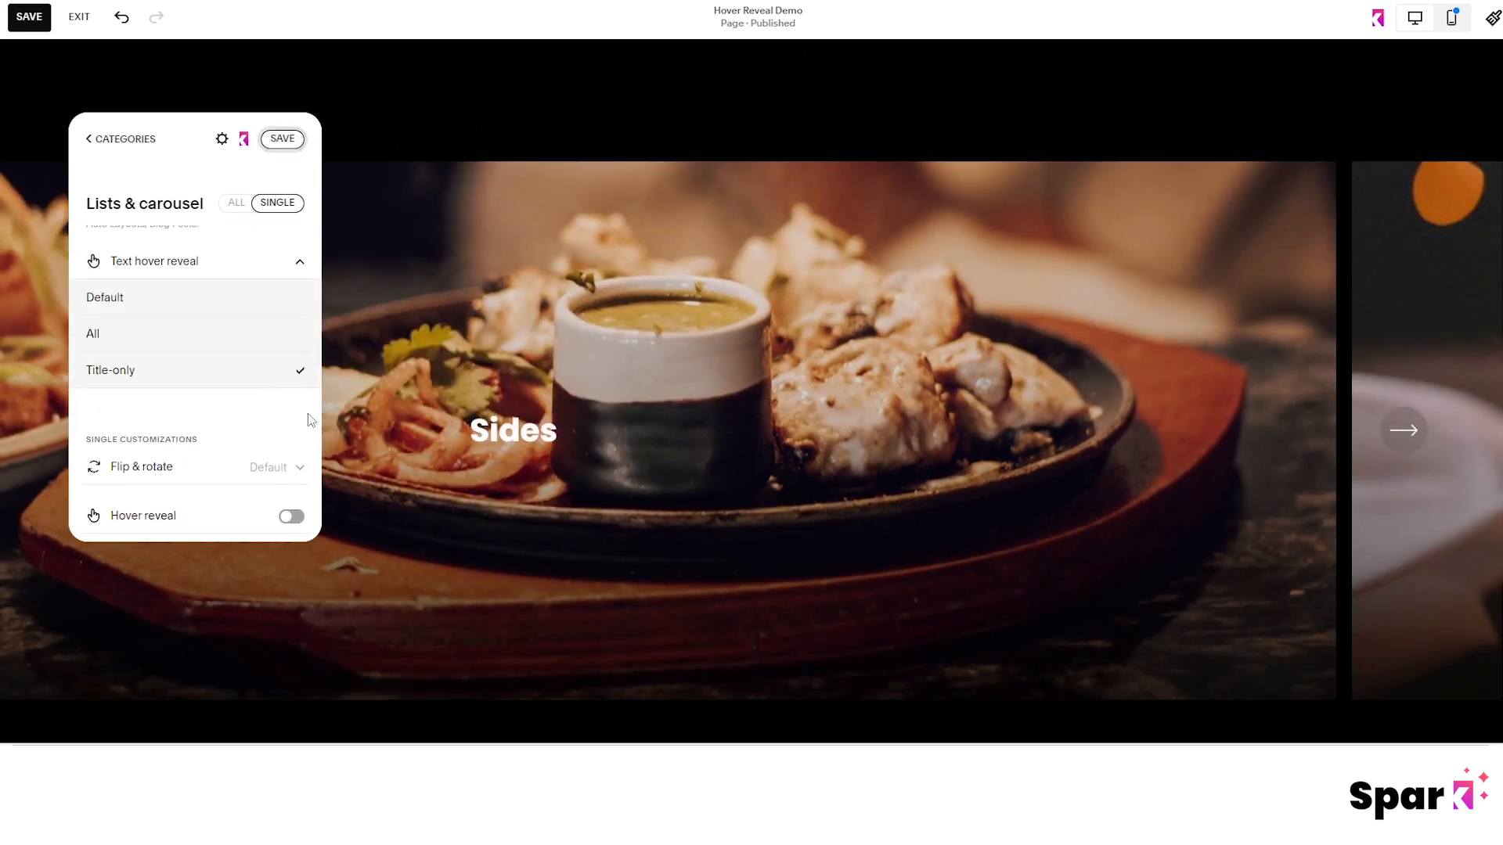